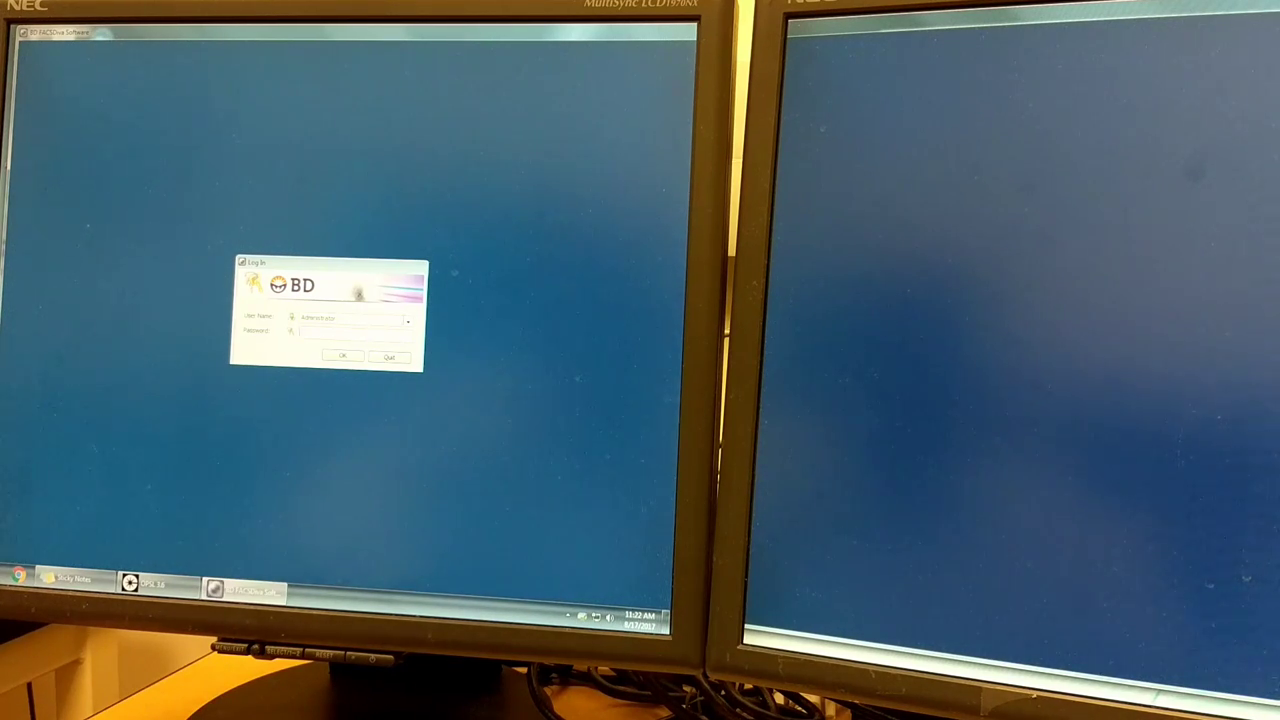
# Step: Sign in to BD FACSDiva by entering the account password and confirming the login
pyautogui.click(408, 318)
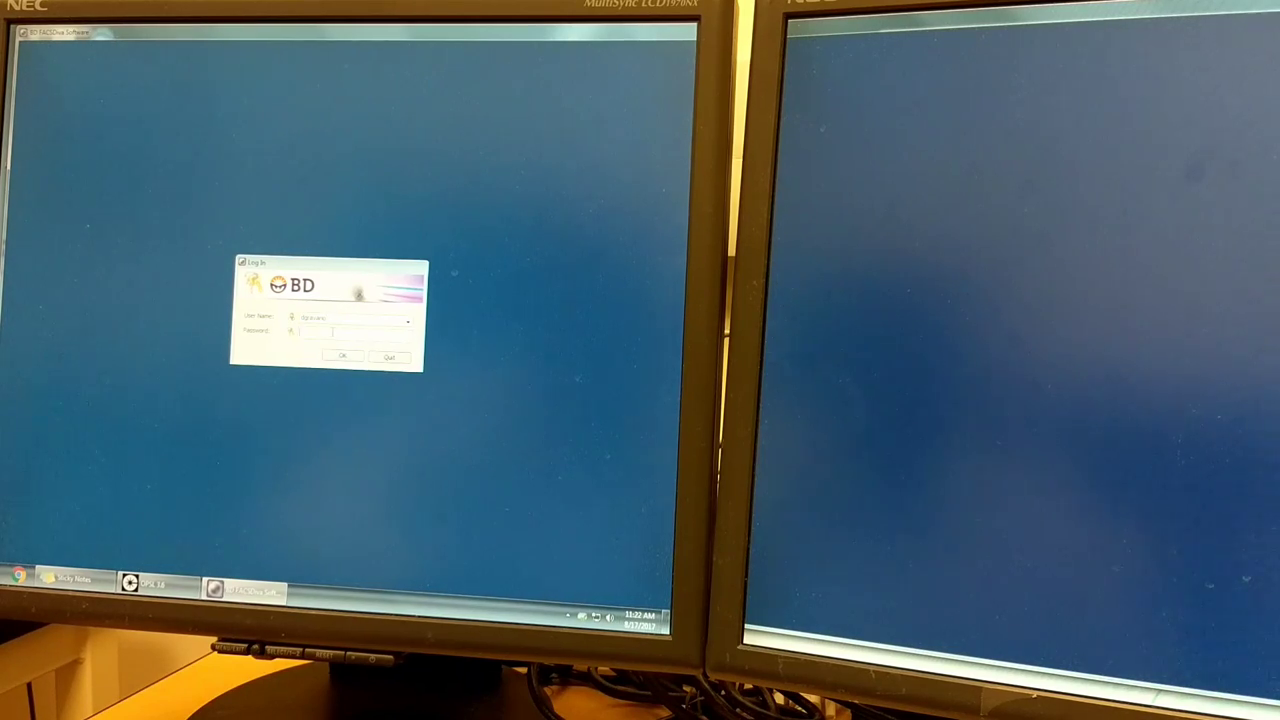
pyautogui.write('XXXX')
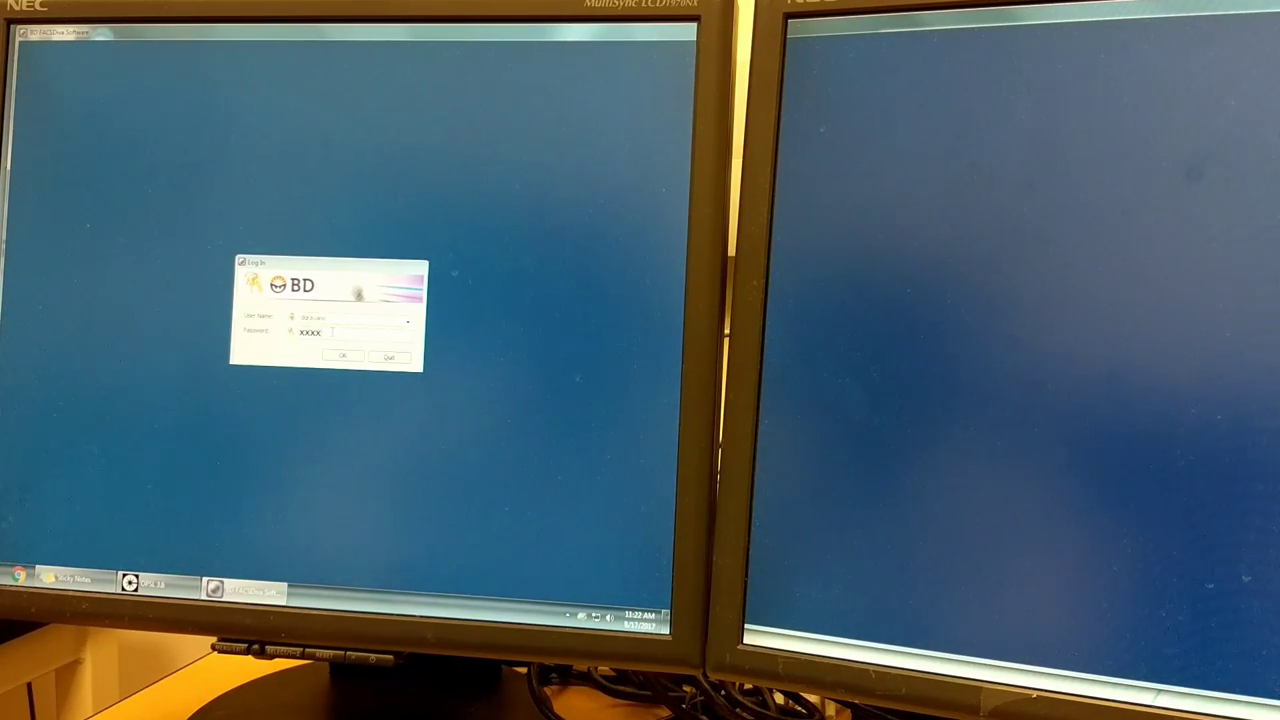
pyautogui.click(342, 356)
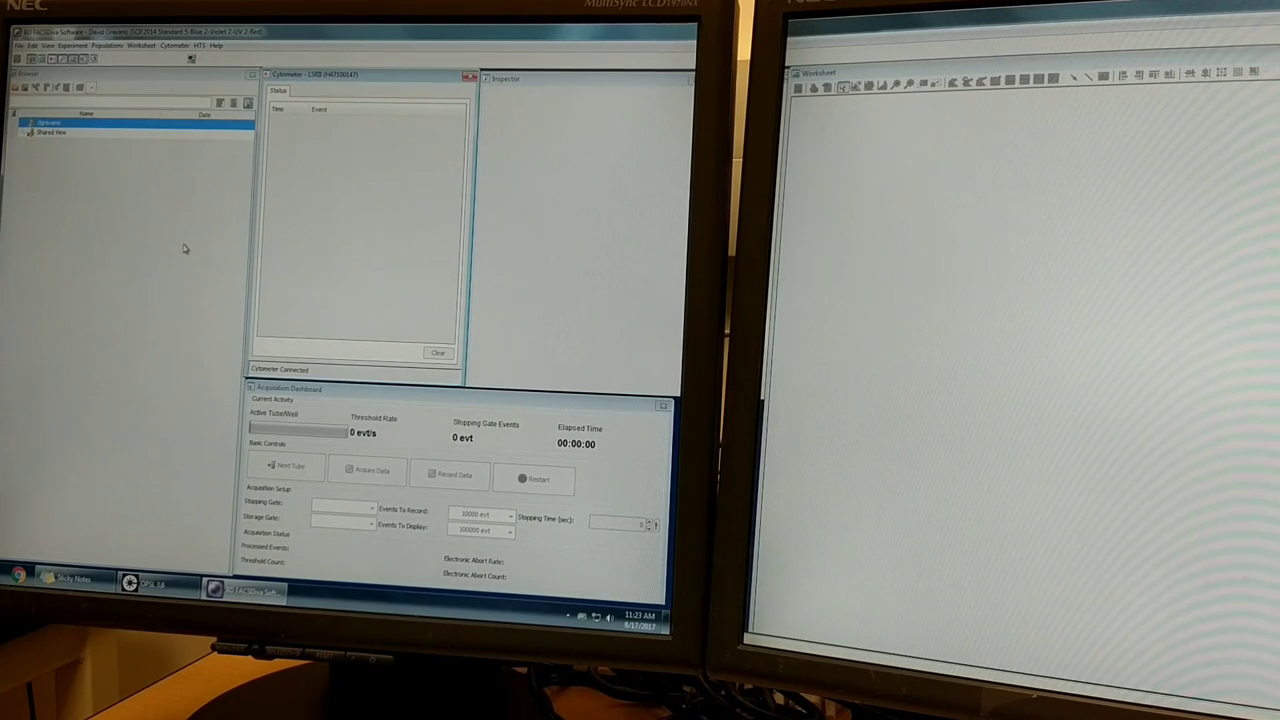
pyautogui.moveTo(298, 168)
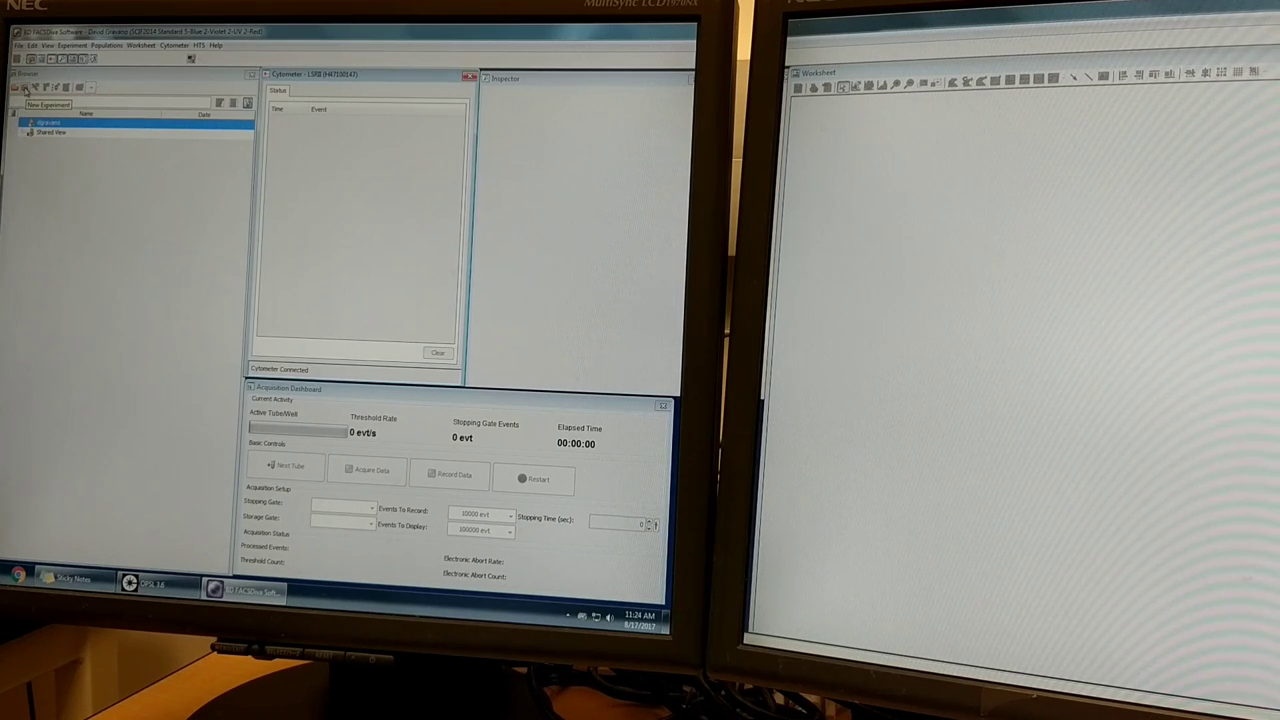
# Step: Create a new experiment and show its Cytometer Settings with detector voltages in the Inspector
pyautogui.click(30, 88)
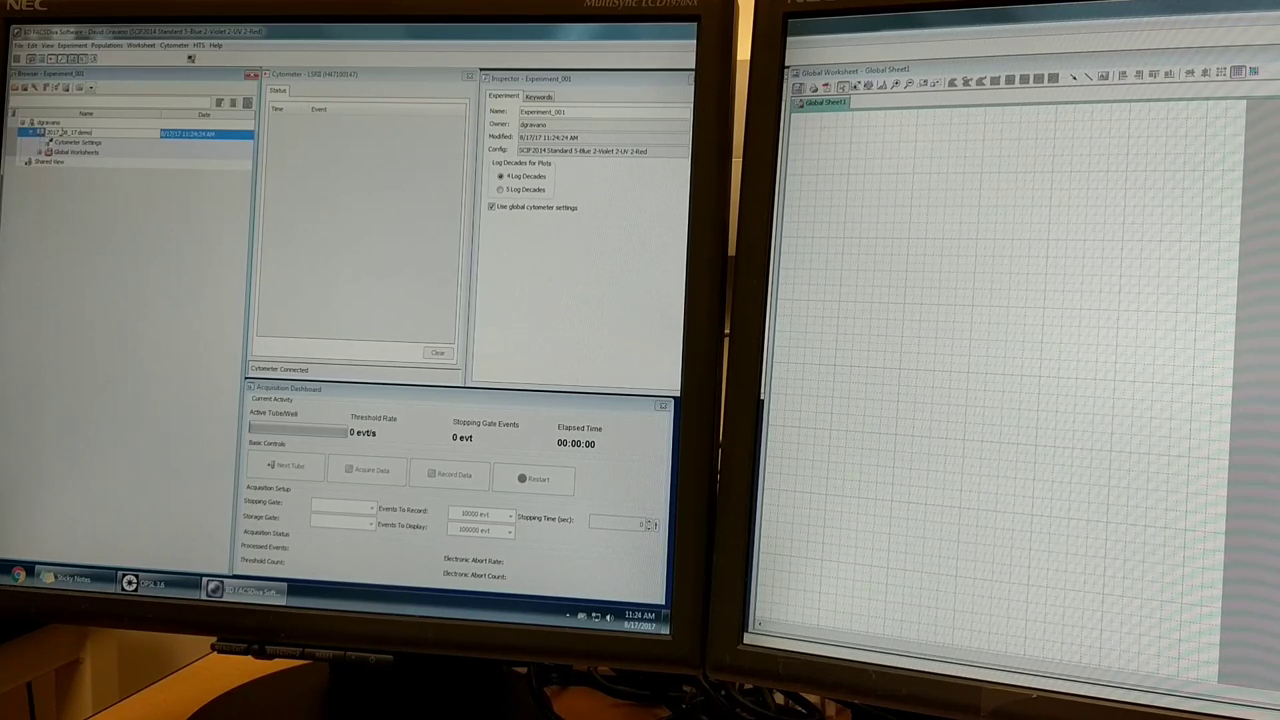
pyautogui.click(84, 142)
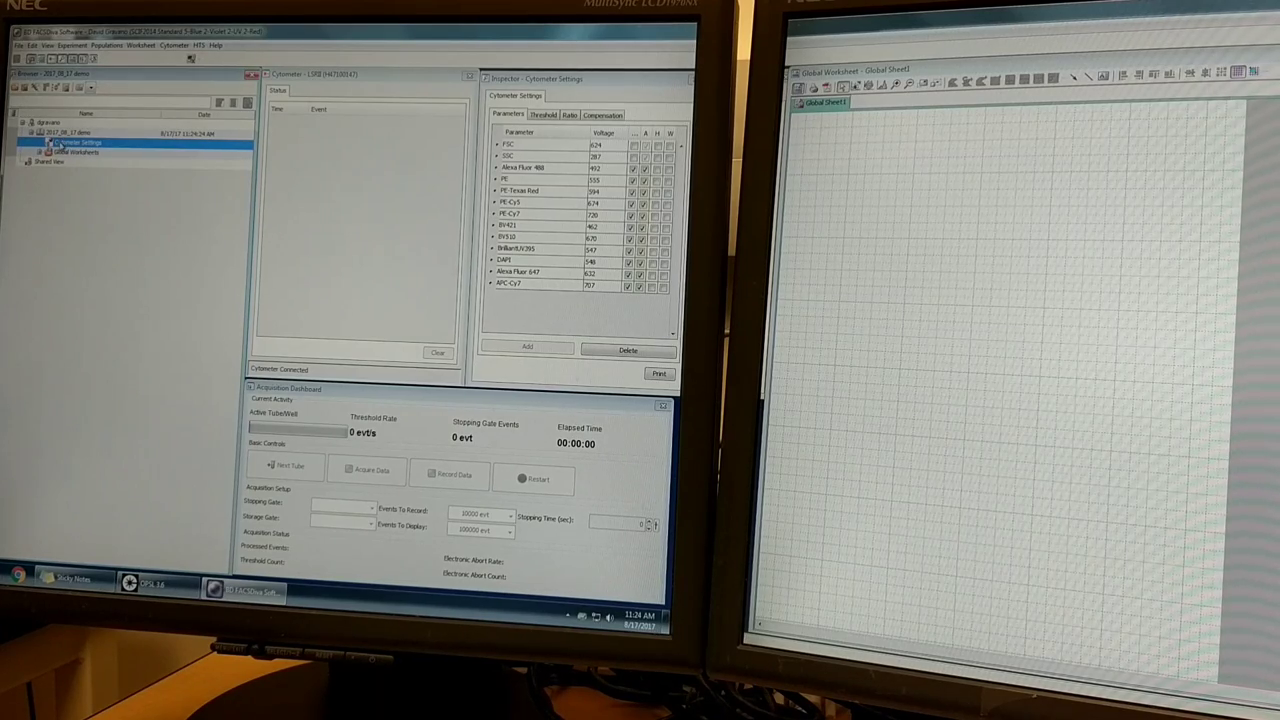
# Step: Add Specimen_001 with Tube_001 to the new experiment, ready for acquisition
pyautogui.click(78, 132)
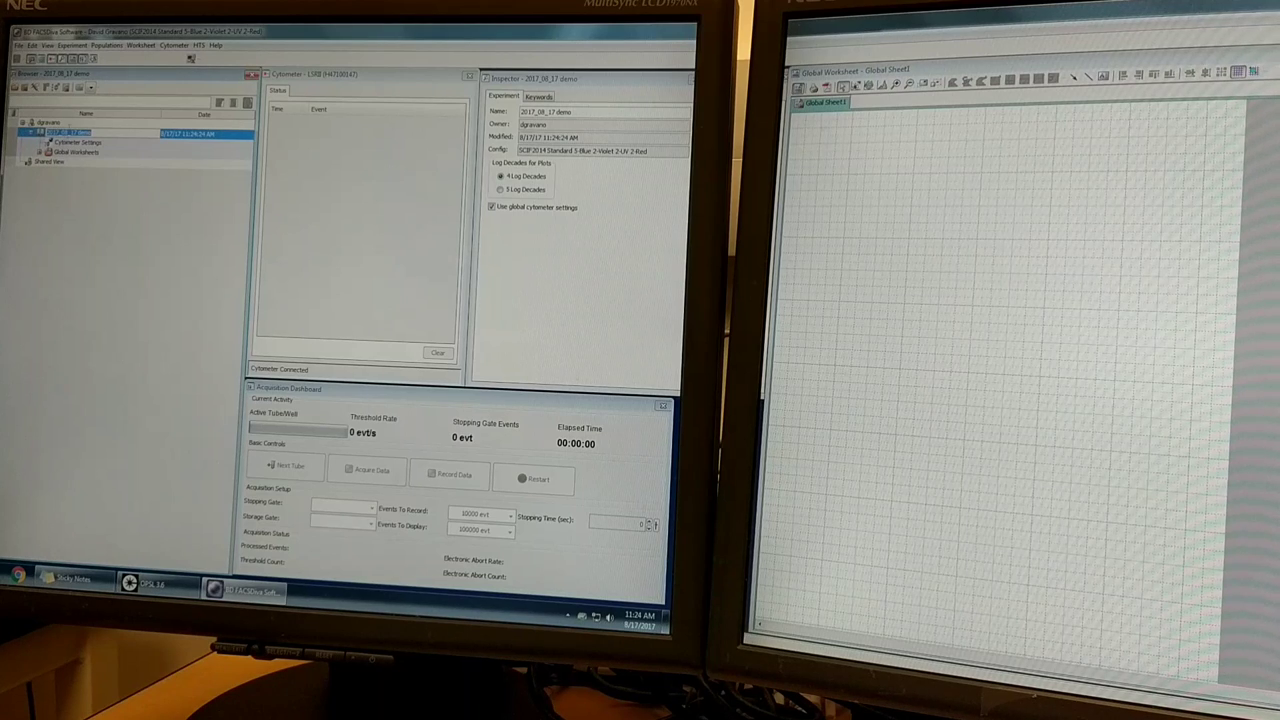
pyautogui.moveTo(32, 88)
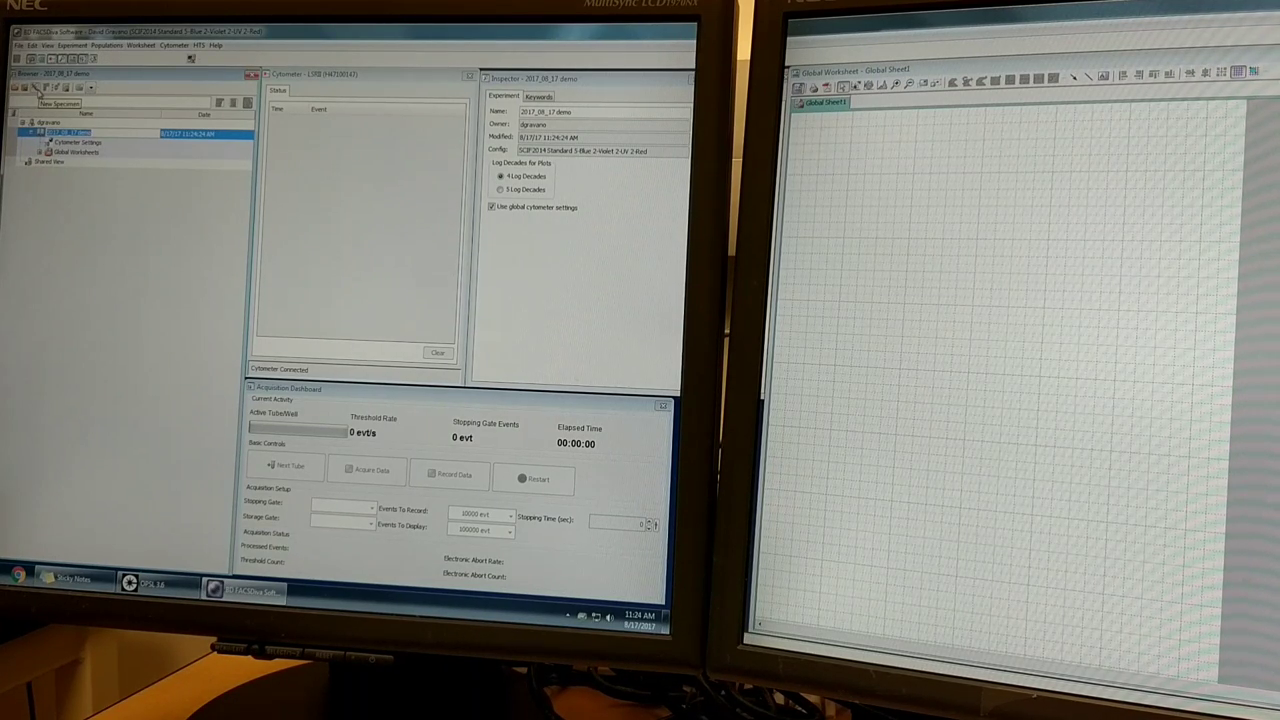
pyautogui.click(36, 88)
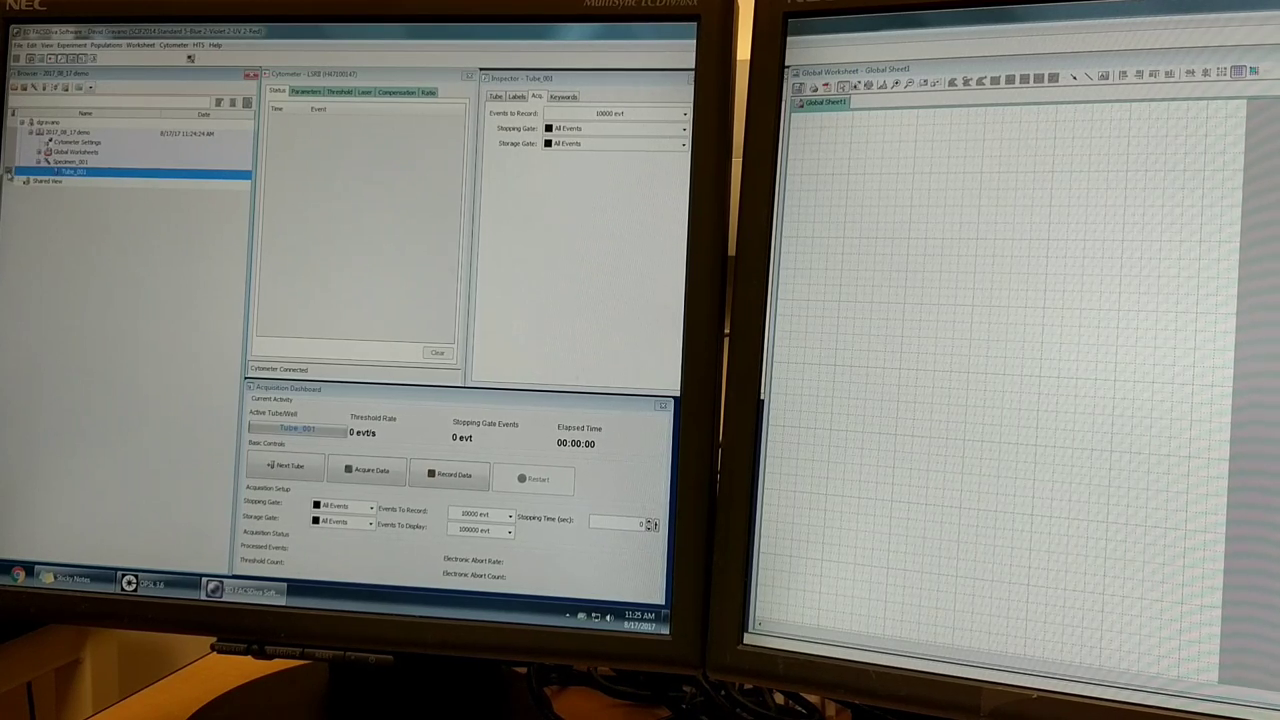
pyautogui.moveTo(204, 252)
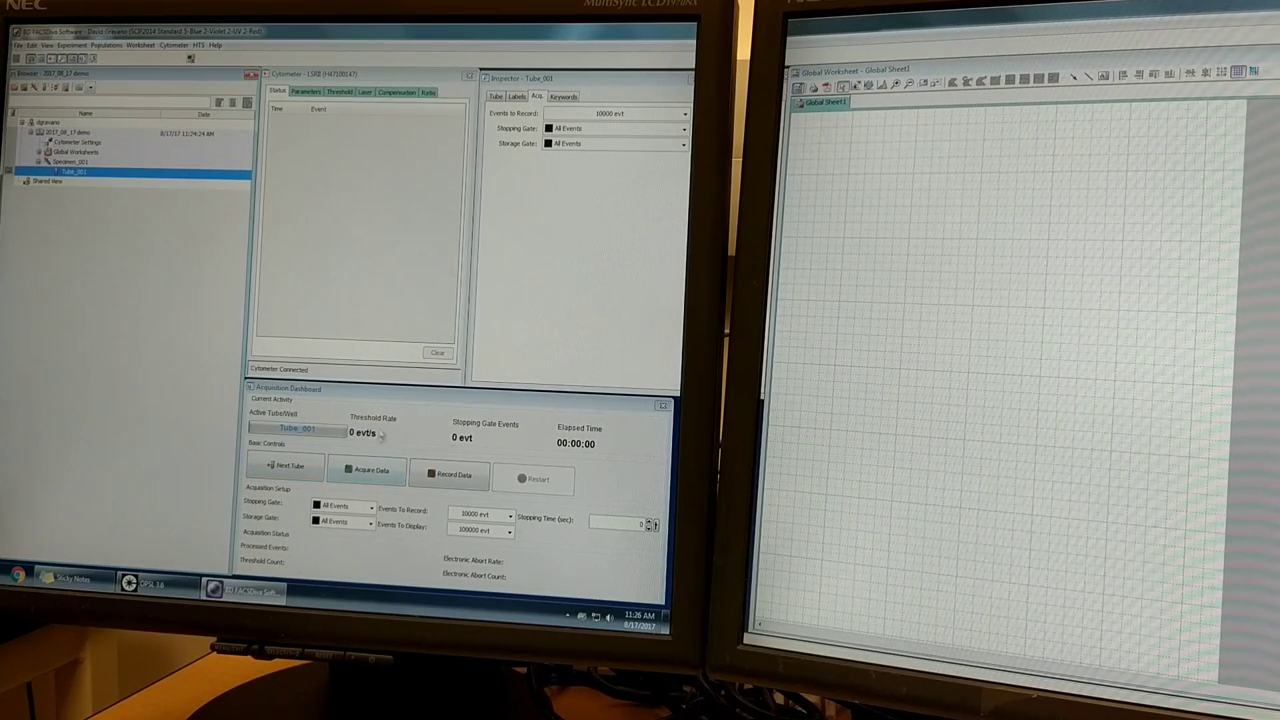
# Step: Show the tube's detector parameters and voltages in the Cytometer Parameters list
pyautogui.click(368, 470)
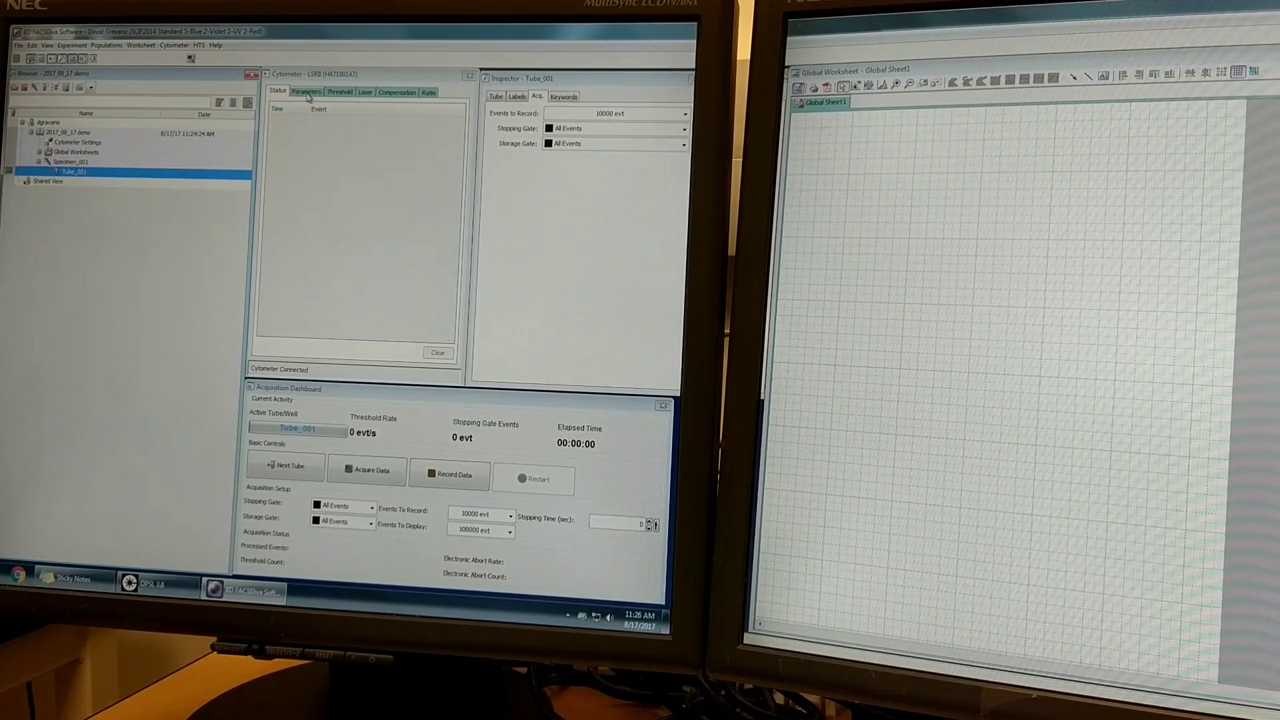
pyautogui.click(304, 92)
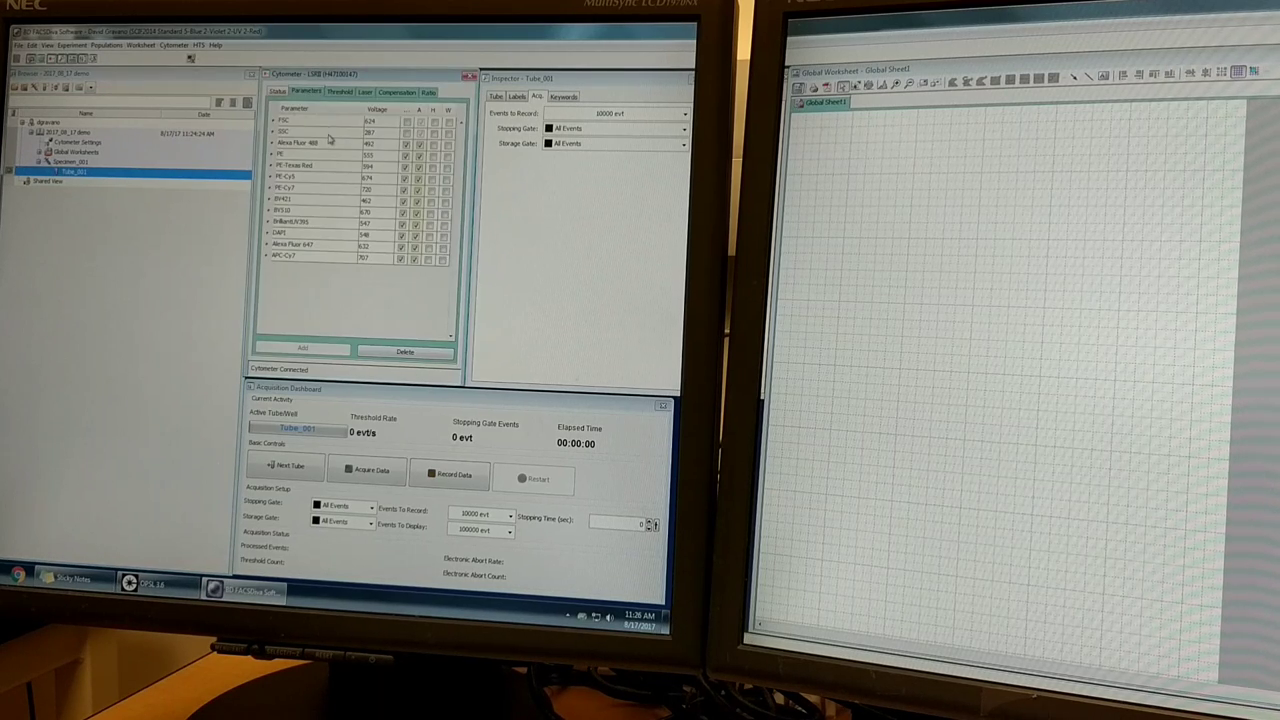
pyautogui.moveTo(316, 178)
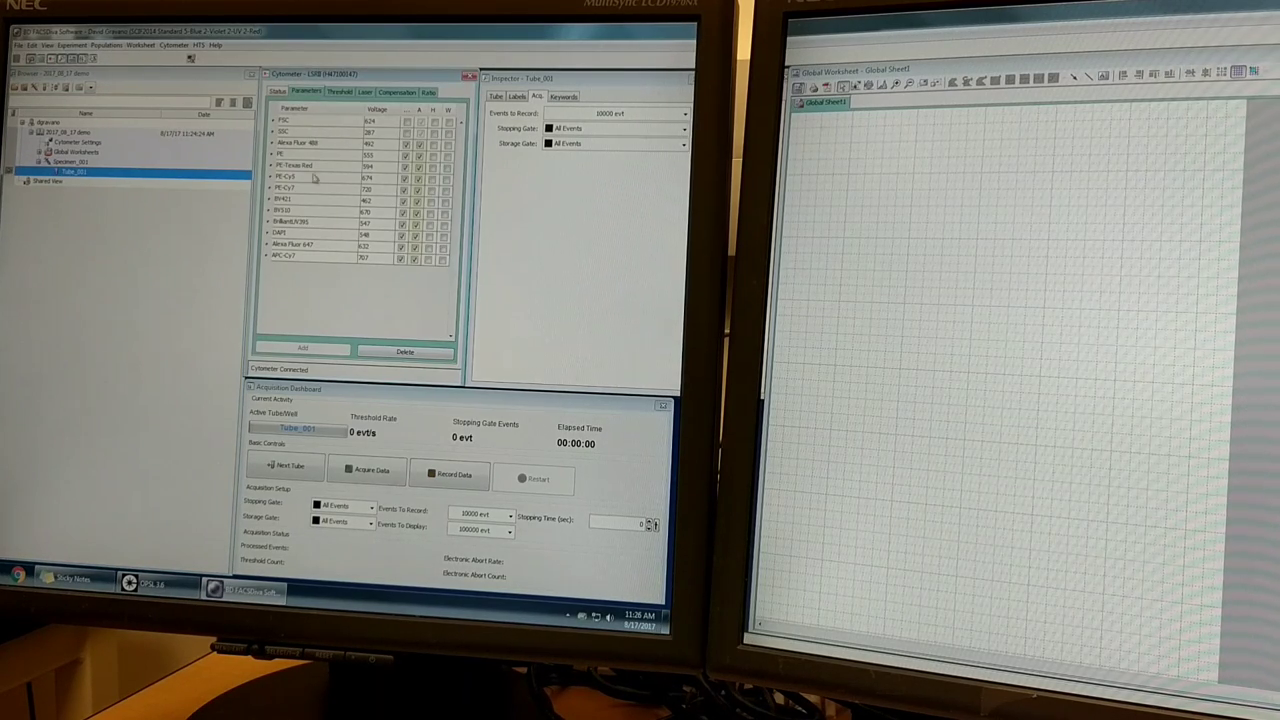
pyautogui.moveTo(308, 270)
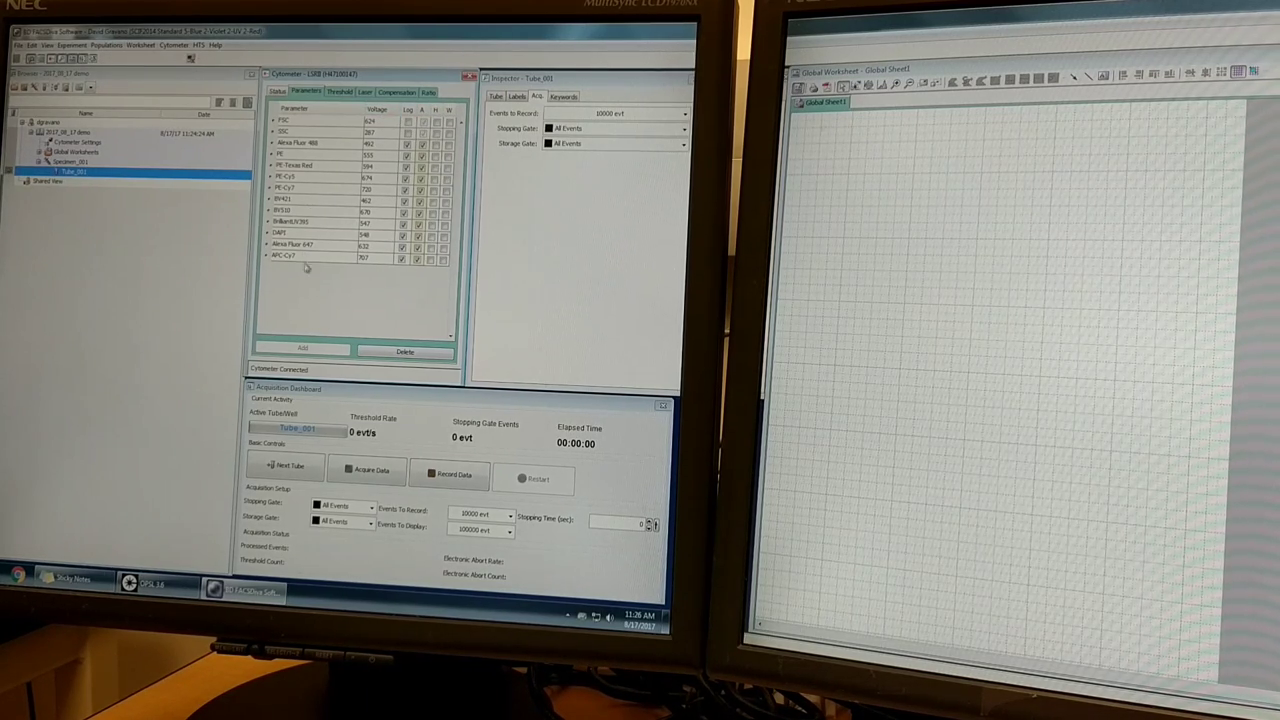
pyautogui.moveTo(340, 264)
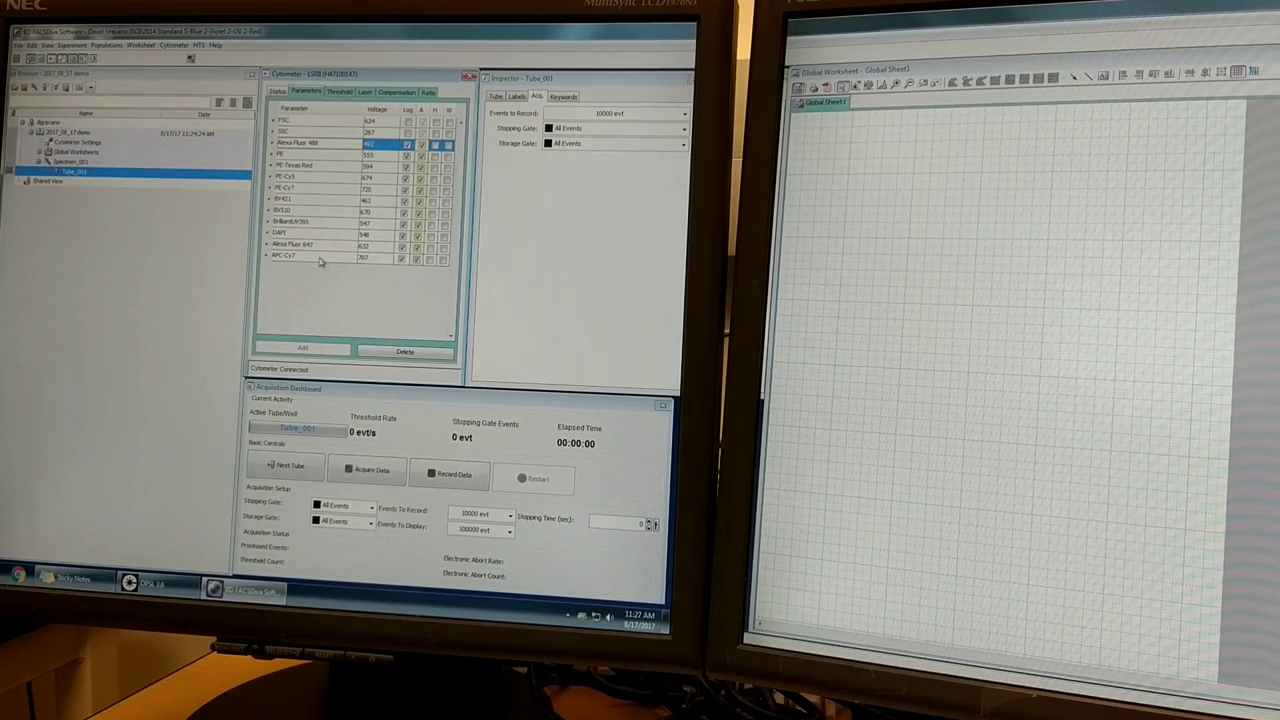
# Step: Trim the parameter list to FSC and SSC and add two detector parameters with their options checked
pyautogui.click(284, 256)
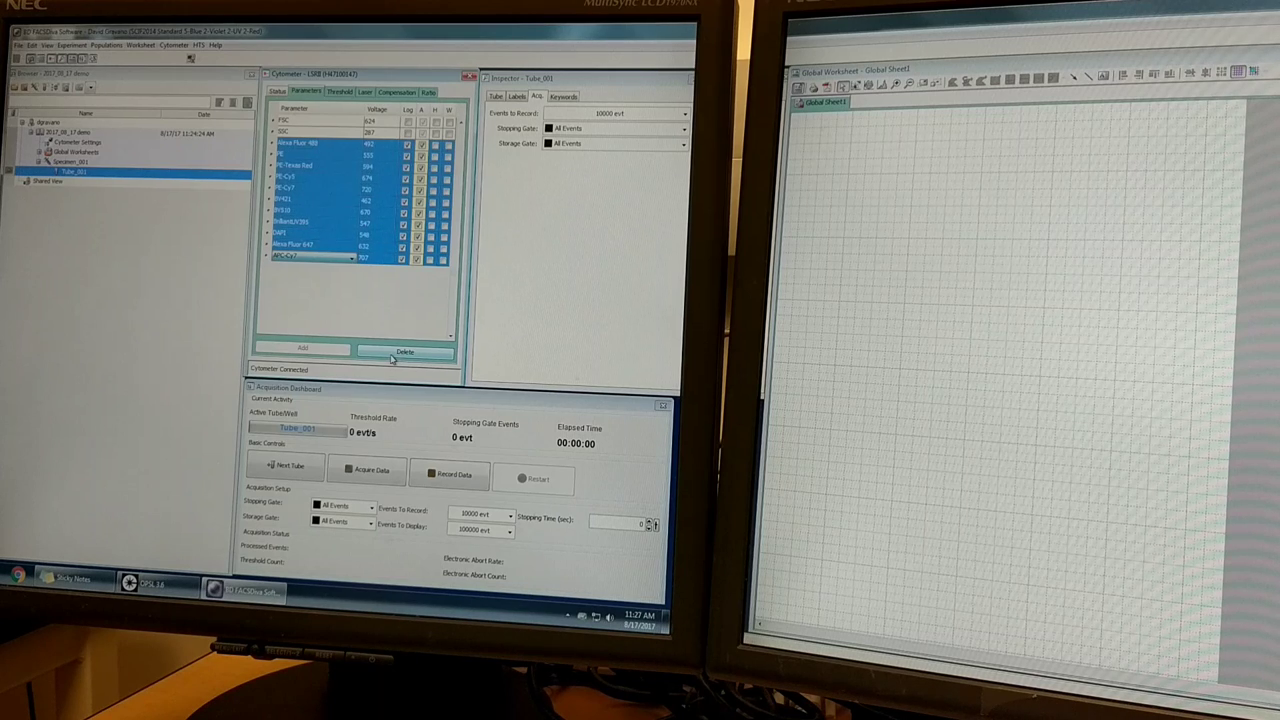
pyautogui.click(404, 350)
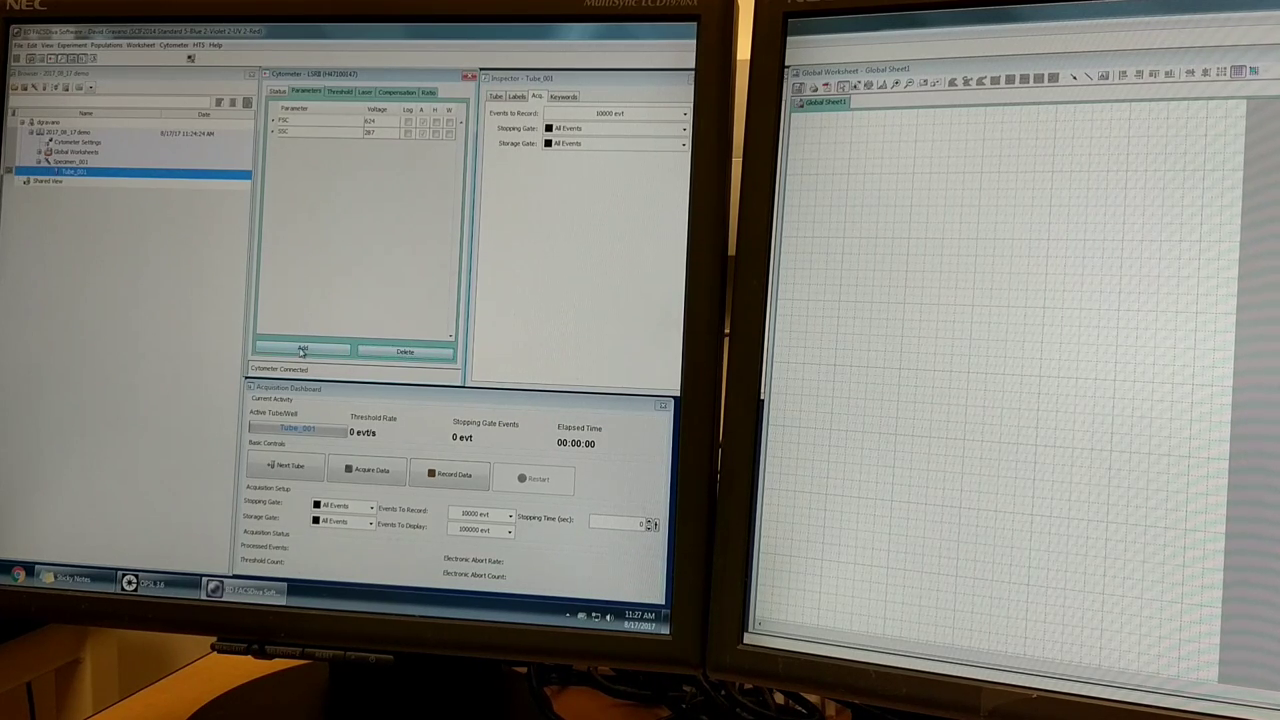
pyautogui.click(302, 348)
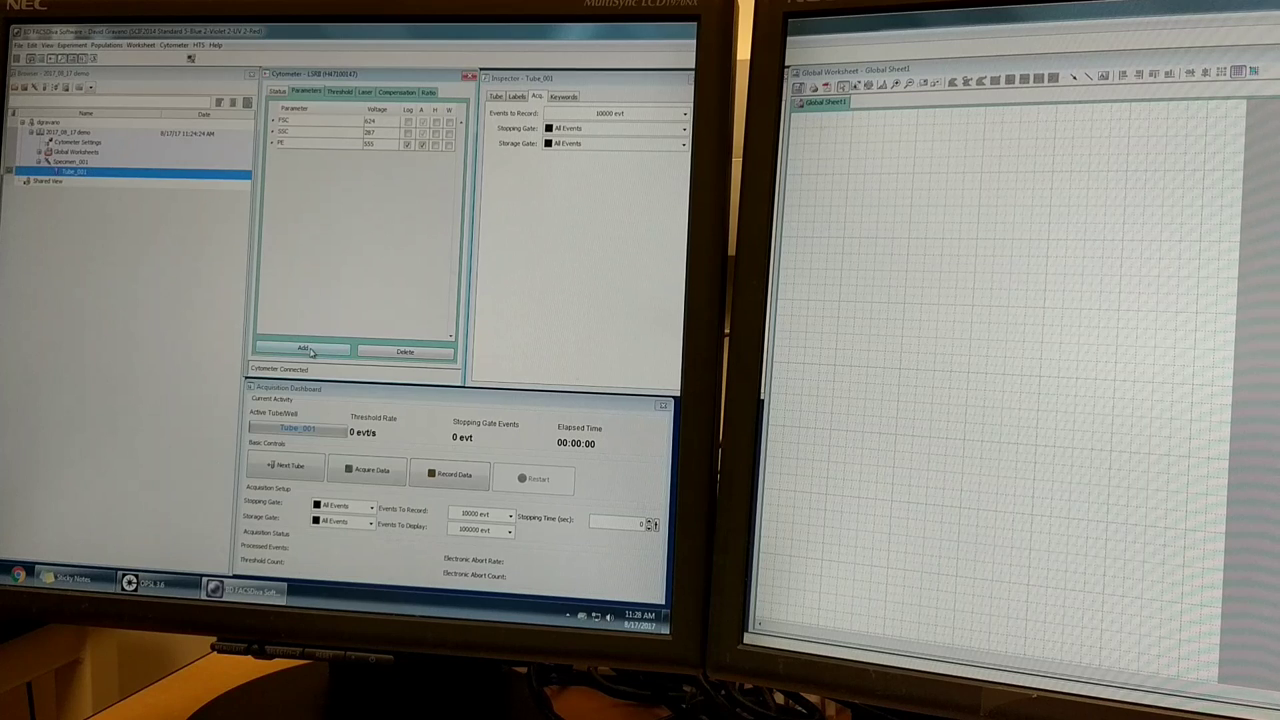
pyautogui.click(304, 348)
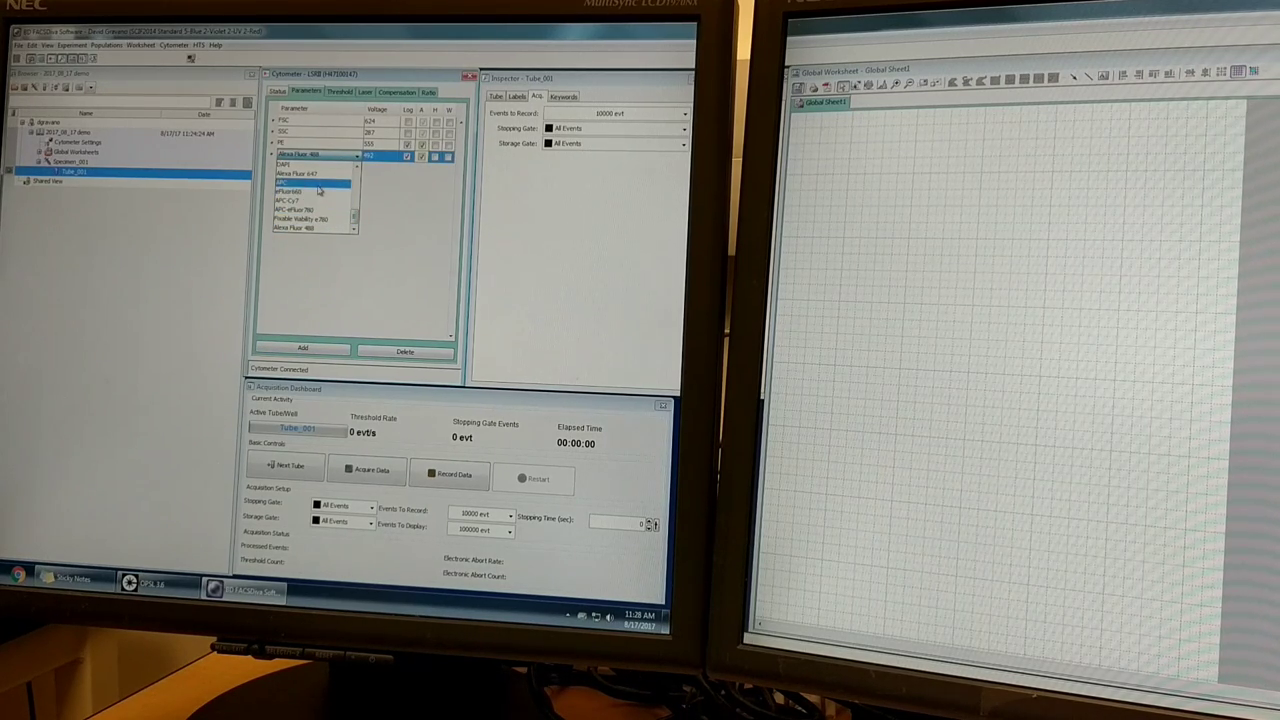
pyautogui.click(290, 184)
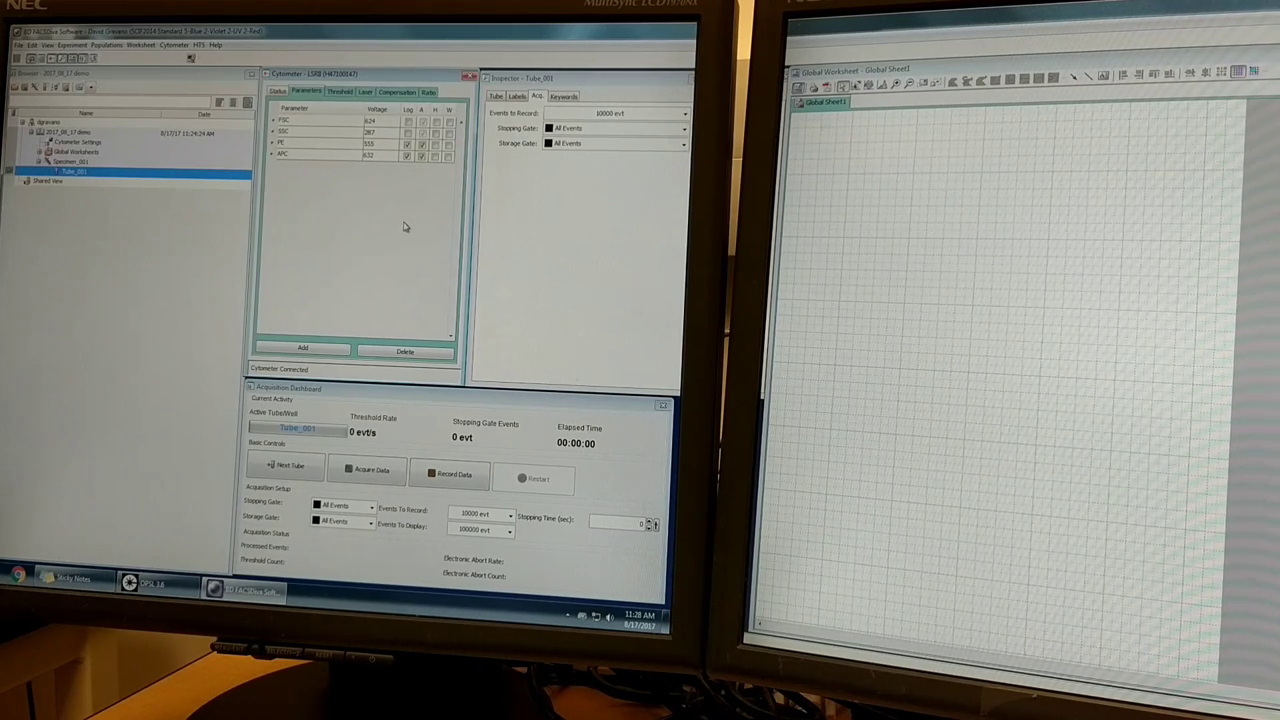
pyautogui.moveTo(868, 128)
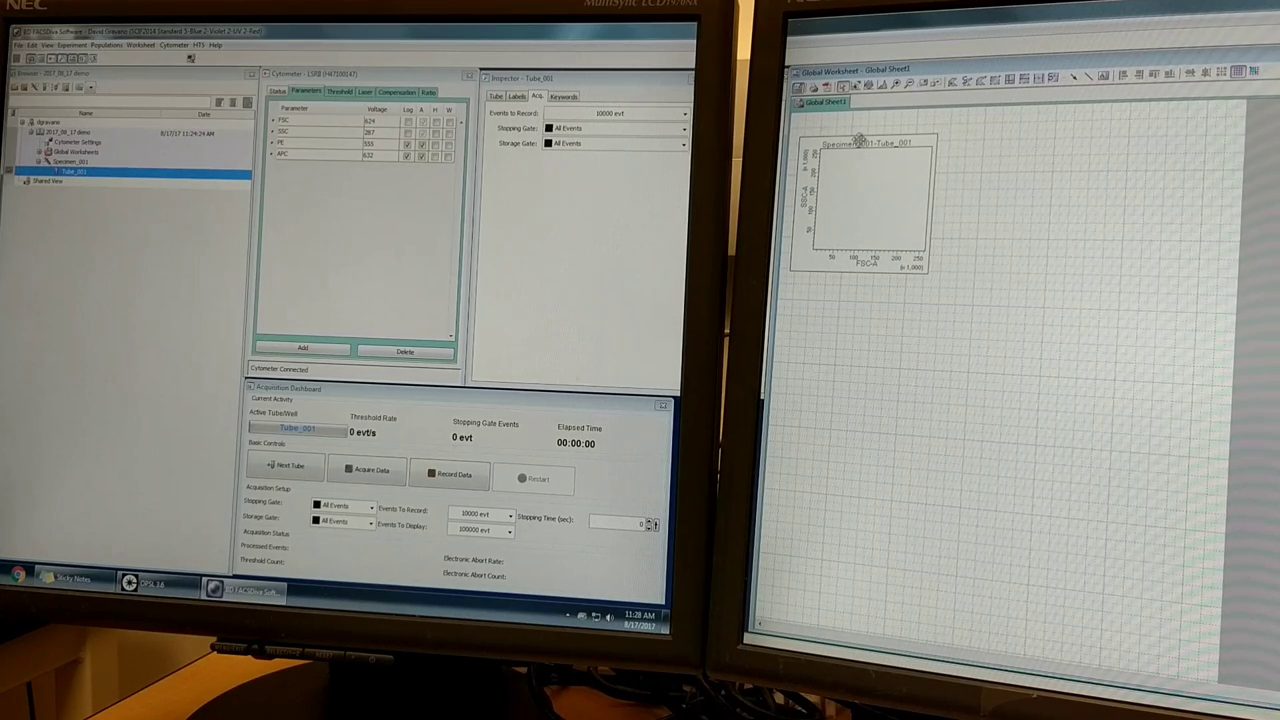
# Step: Place a second dot plot for Specimen_001_Tube_001 on the global worksheet
pyautogui.click(864, 196)
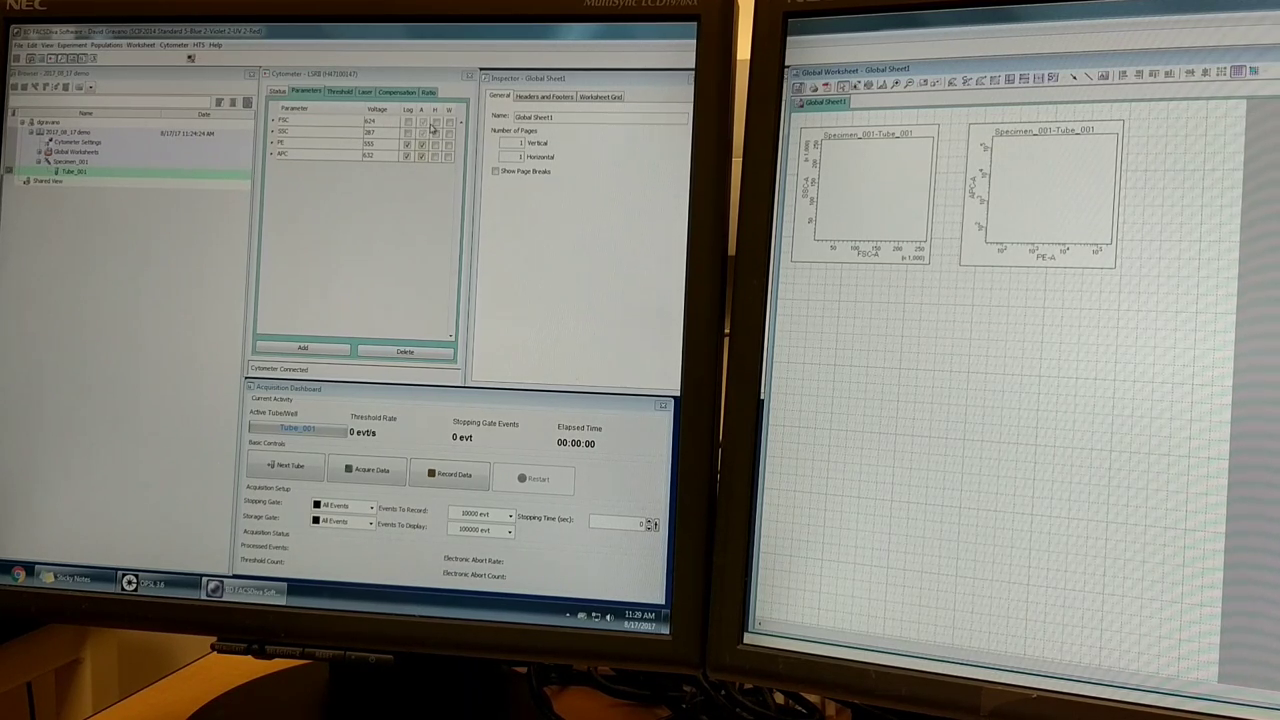
pyautogui.click(408, 120)
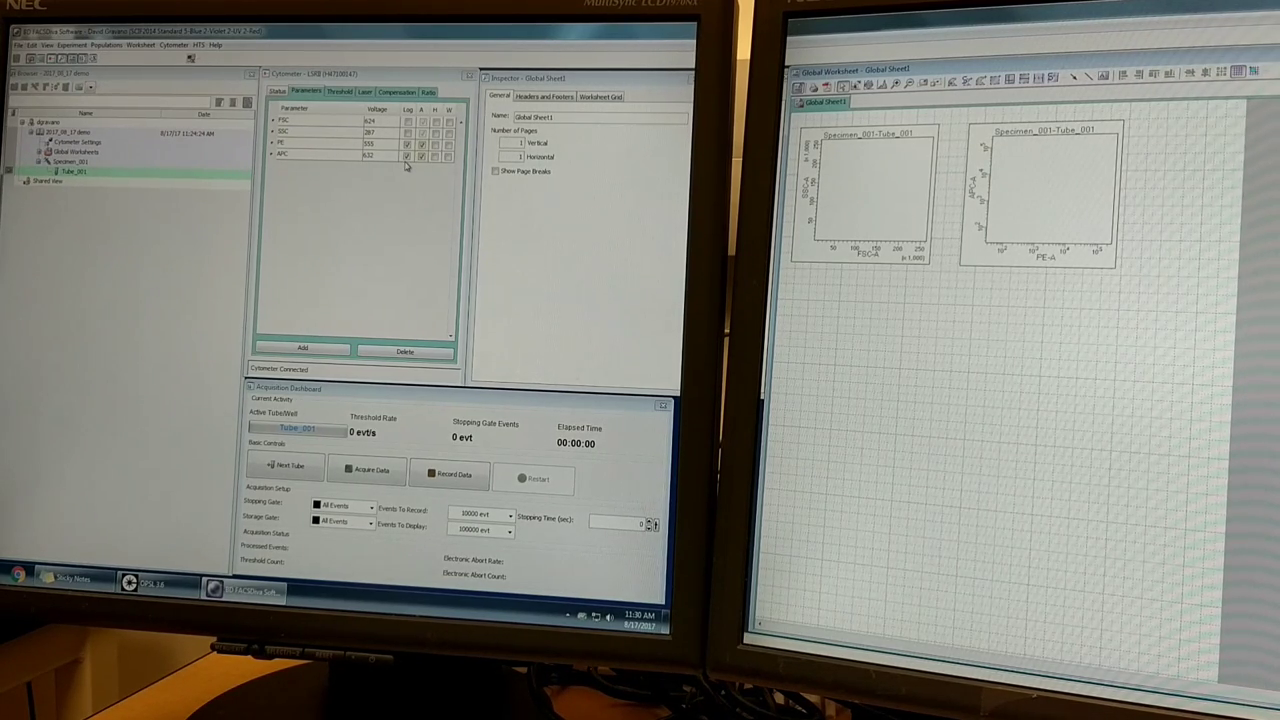
pyautogui.moveTo(396, 164)
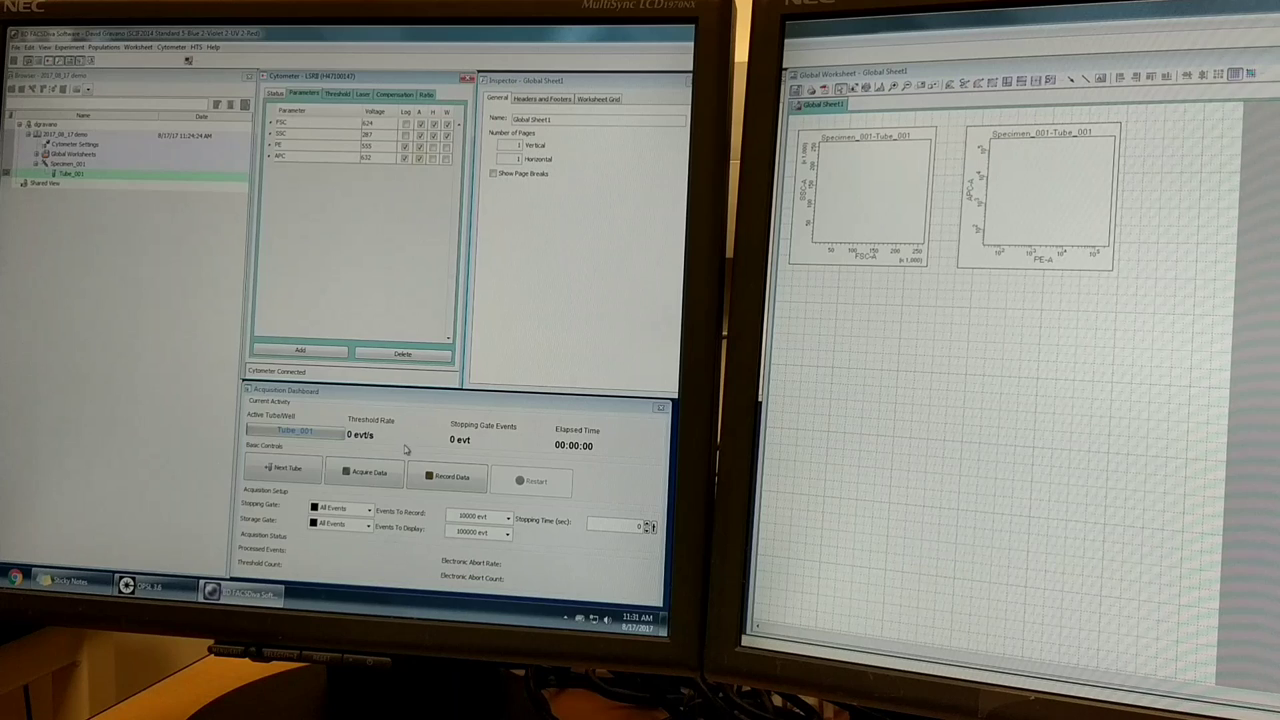
# Step: Start acquiring events from the bead tube so both dot plots fill with events
pyautogui.click(364, 472)
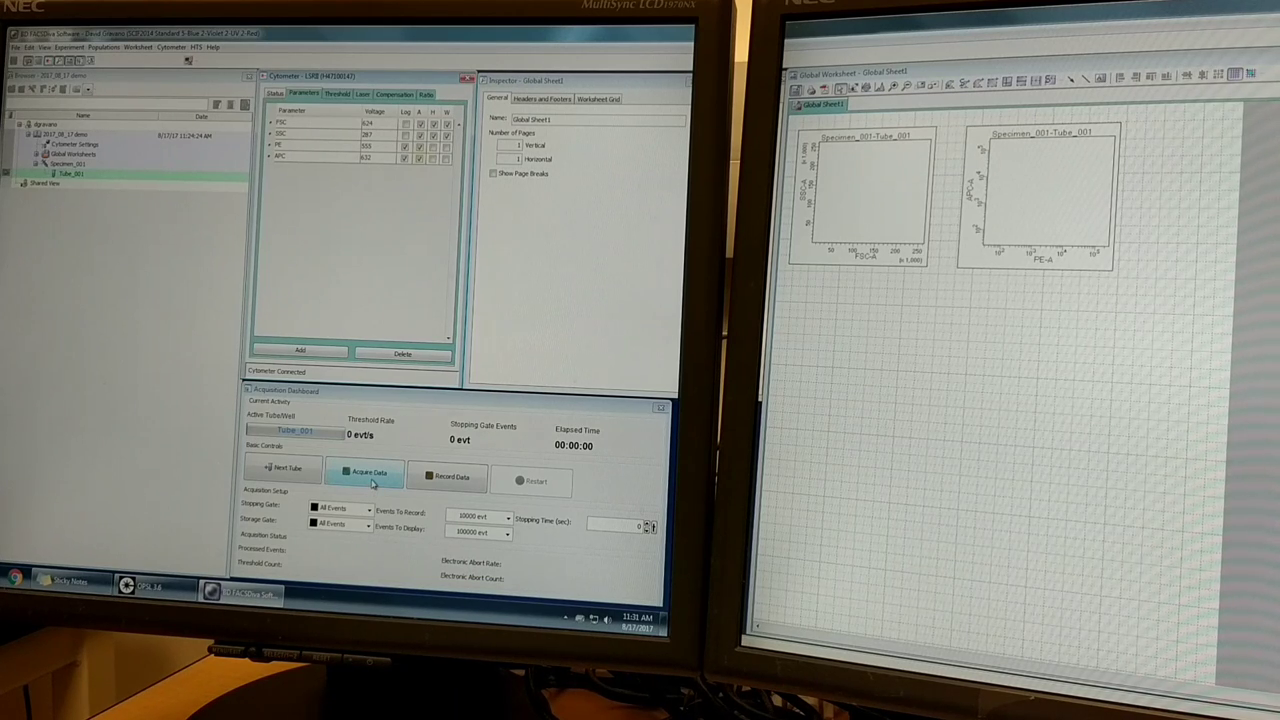
pyautogui.click(364, 472)
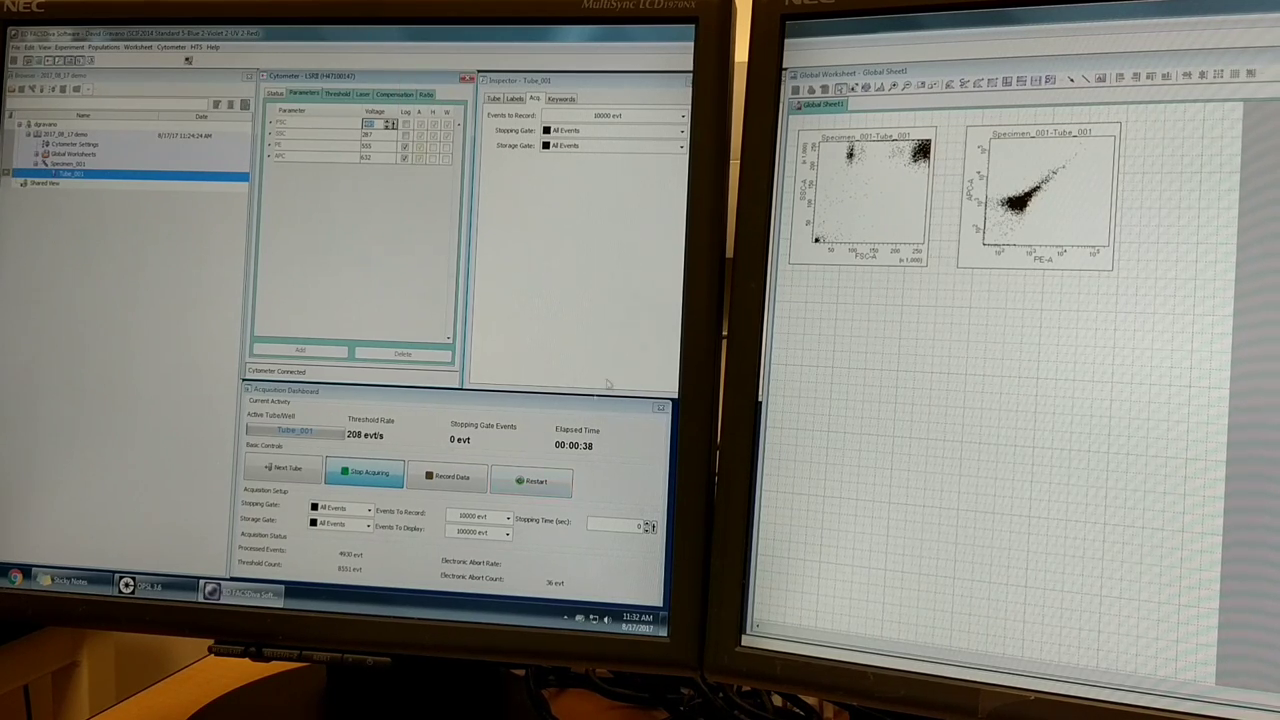
# Step: Adjust a detector voltage during acquisition to bring the bead cluster on scale
pyautogui.click(532, 480)
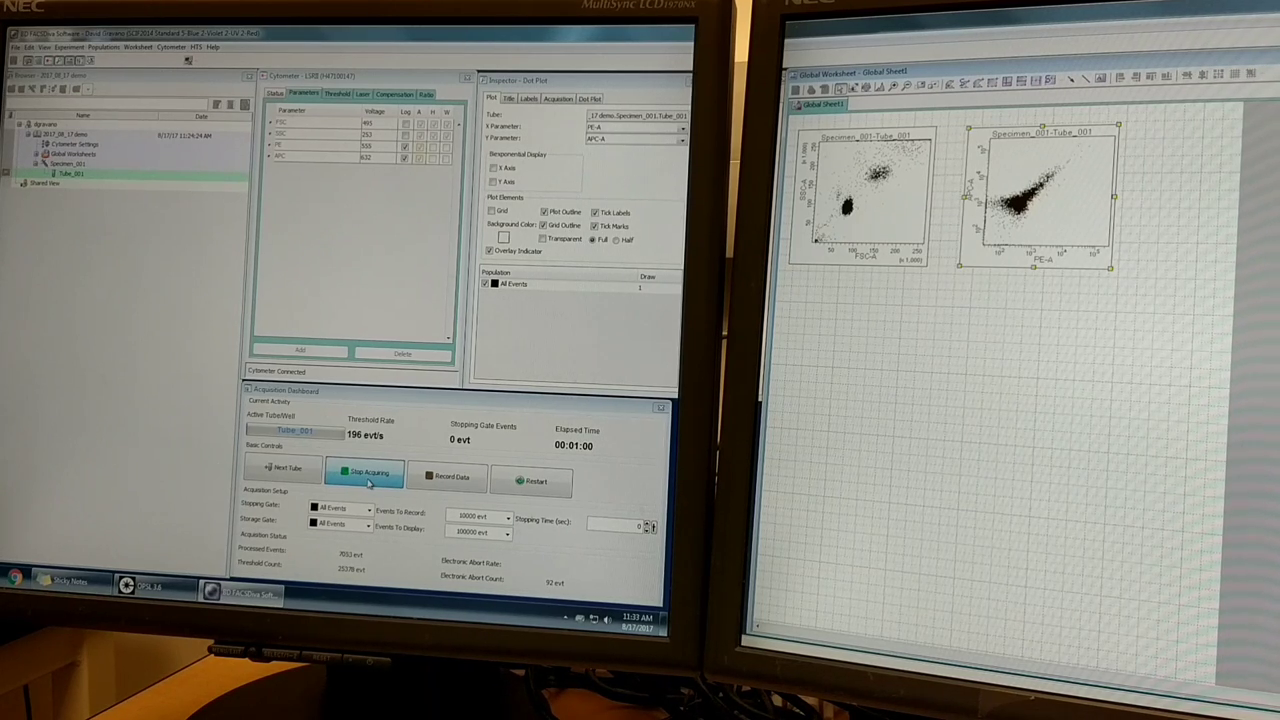
pyautogui.moveTo(364, 480)
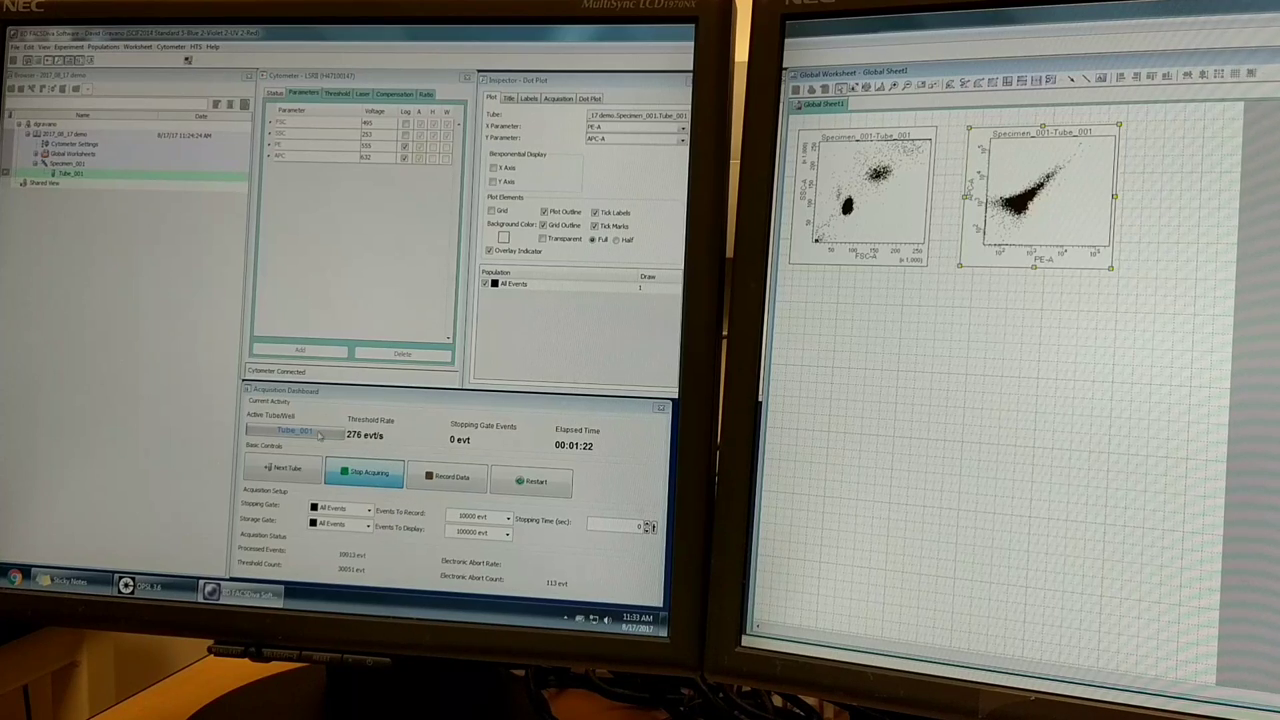
# Step: Stop acquisition for the tube, keeping the bead clusters shown in both plots
pyautogui.click(364, 472)
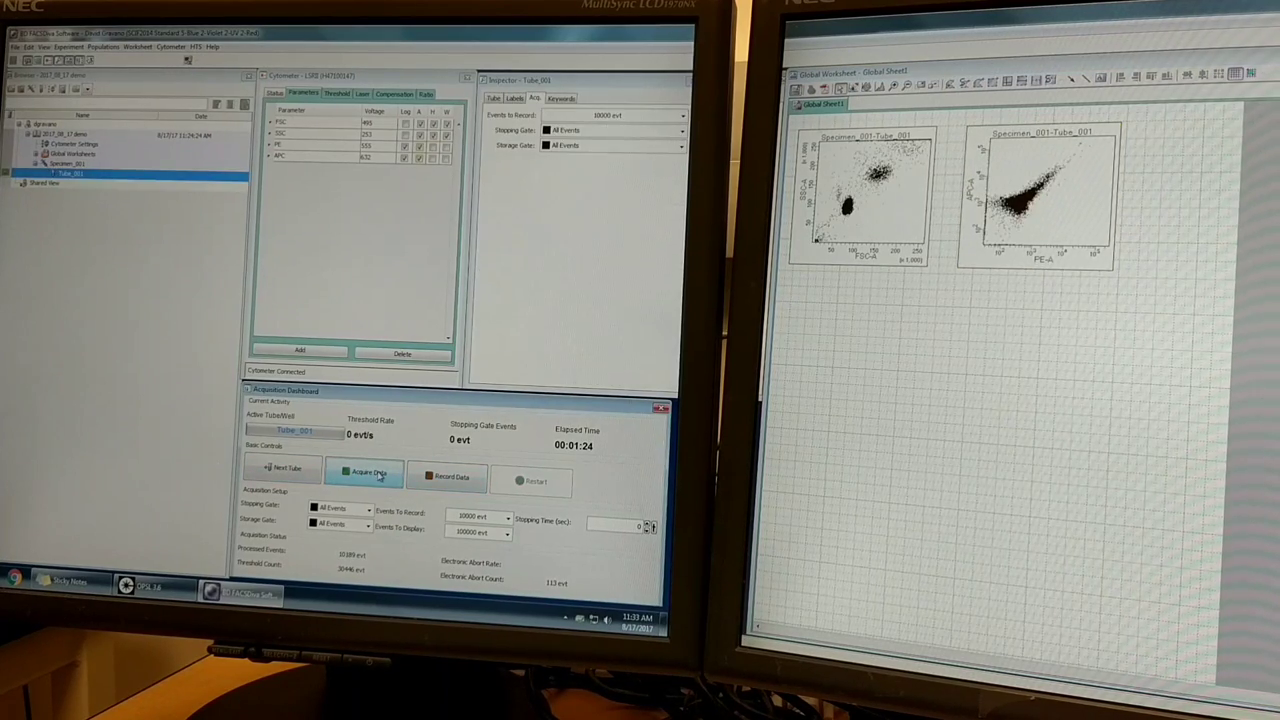
pyautogui.moveTo(364, 472)
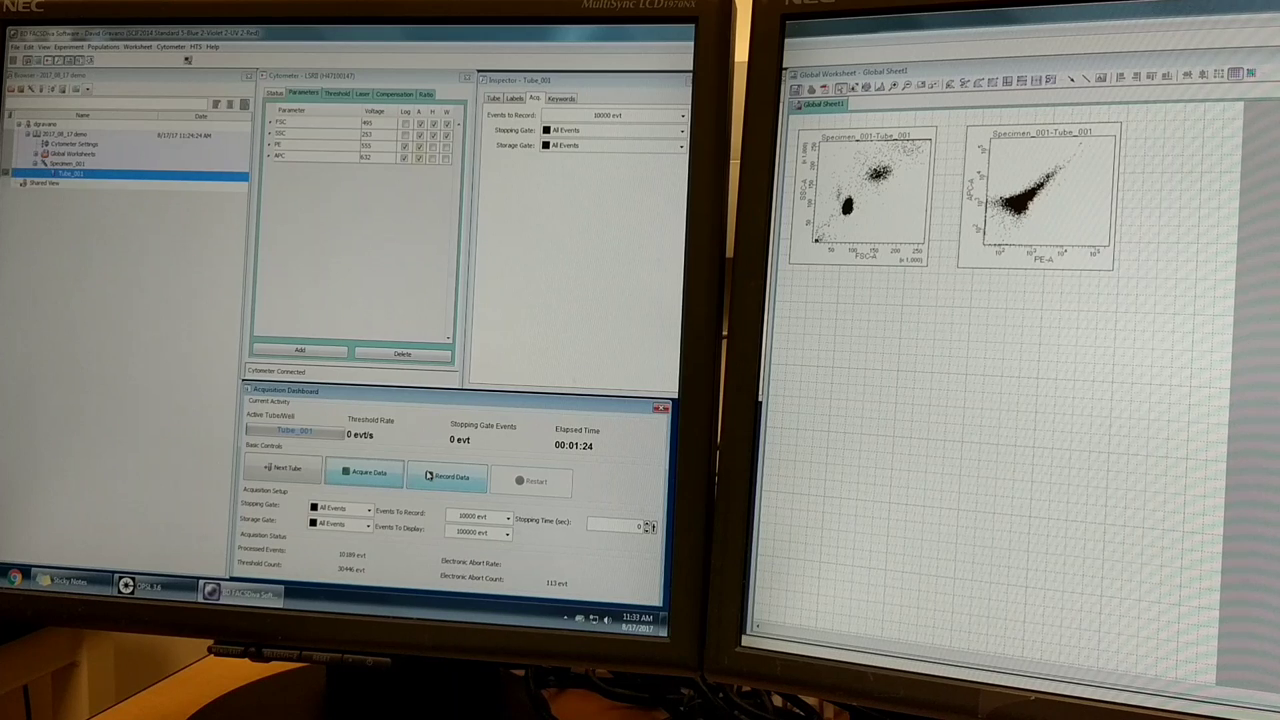
pyautogui.moveTo(398, 476)
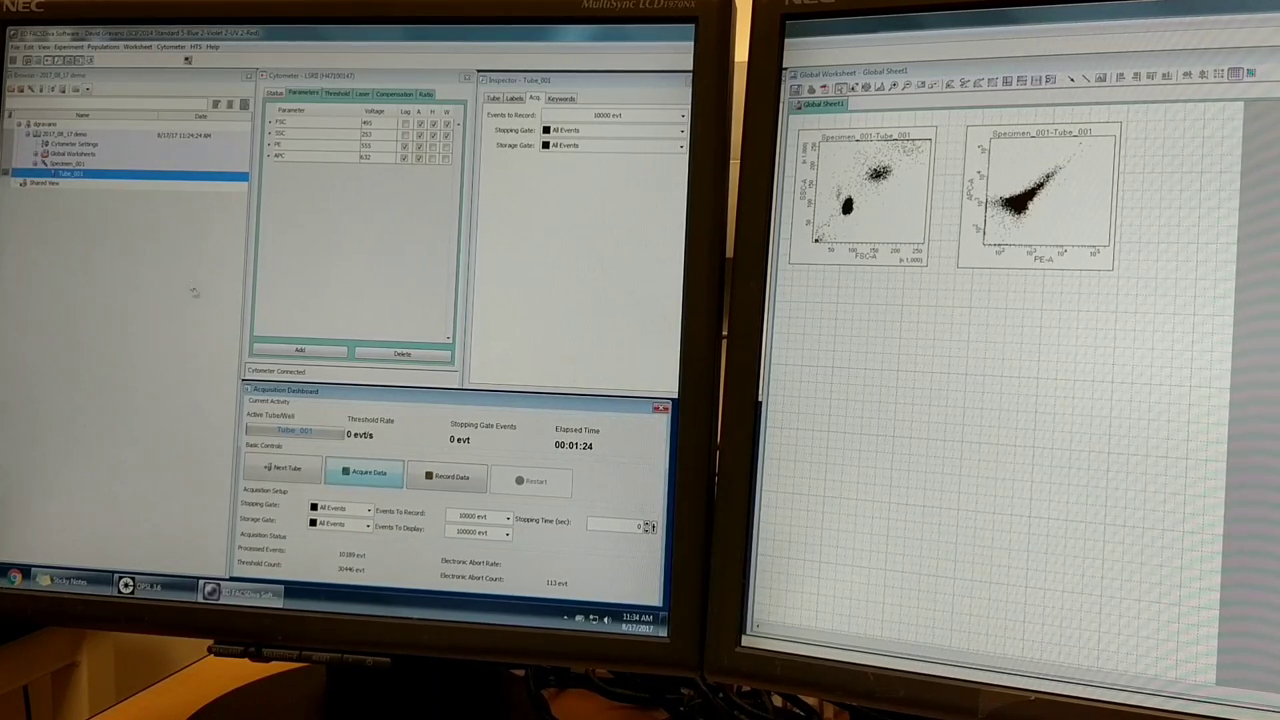
# Step: Restart acquisition so bead events populate the FSC/SSC and second dot plot
pyautogui.click(364, 472)
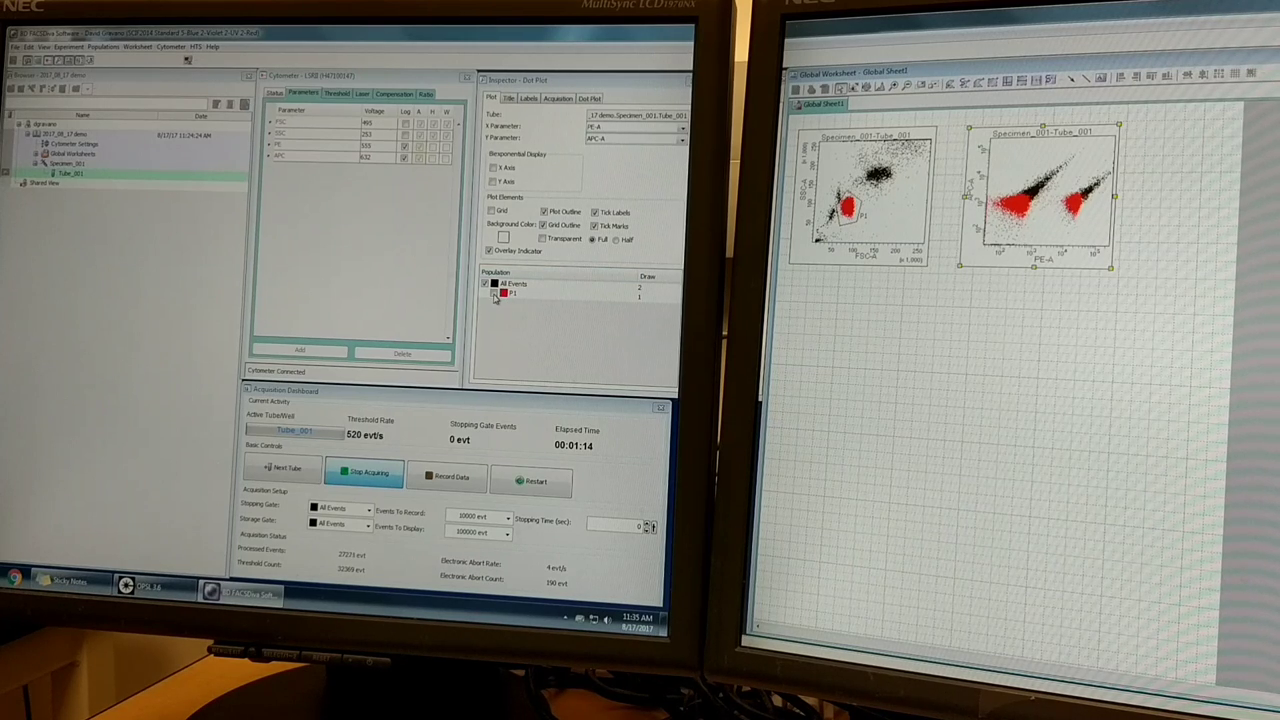
# Step: Restrict the second dot plot to the P1 bead population
pyautogui.click(492, 284)
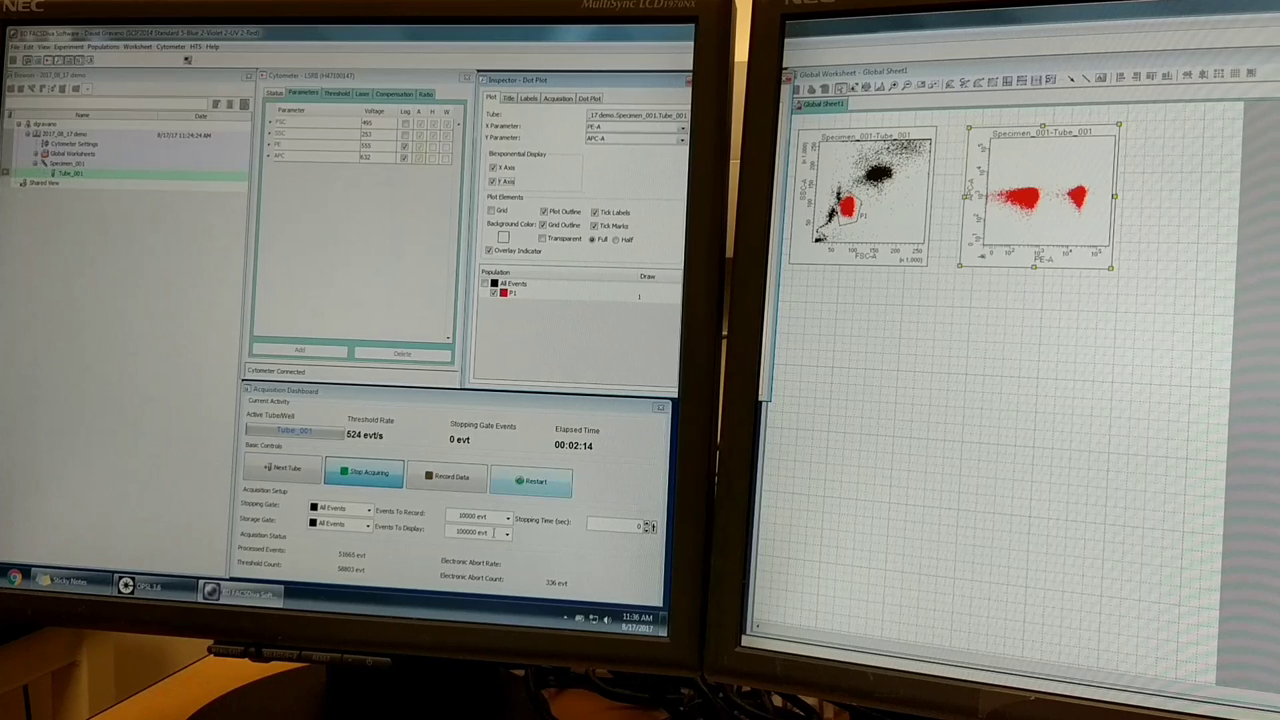
# Step: Choose a different Events To Display count in the Acquisition Dashboard
pyautogui.click(510, 516)
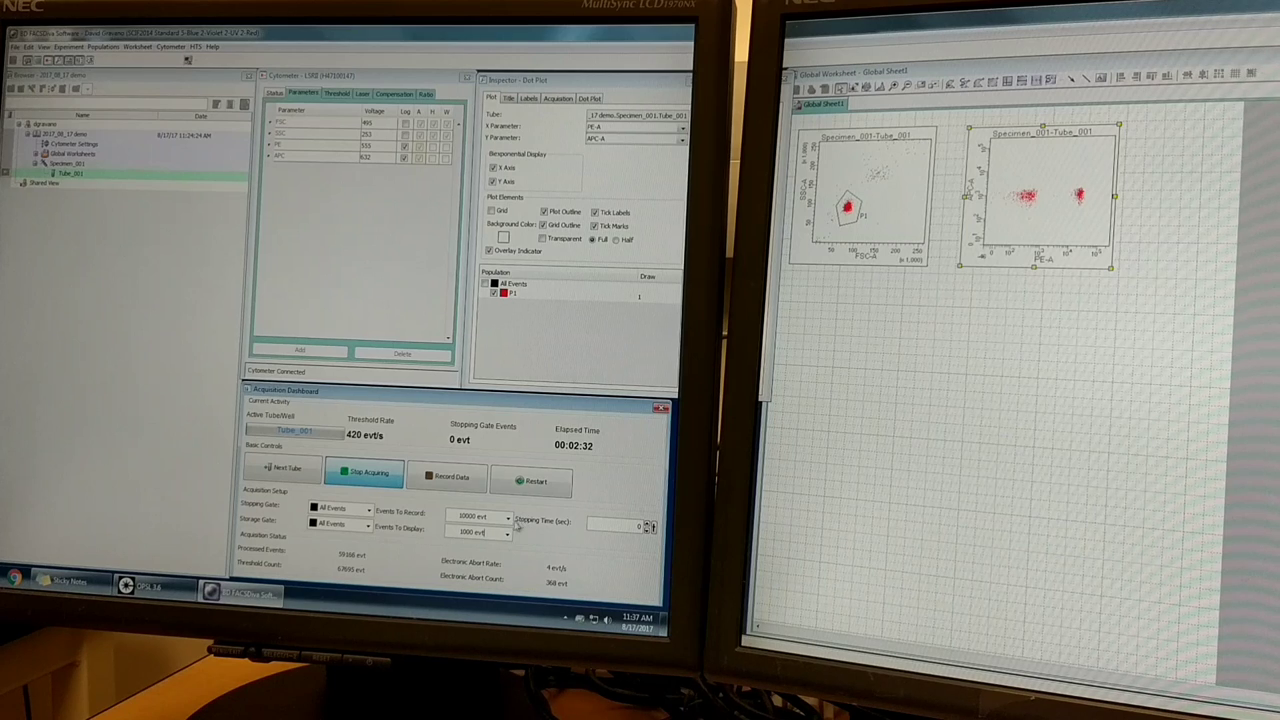
pyautogui.click(508, 516)
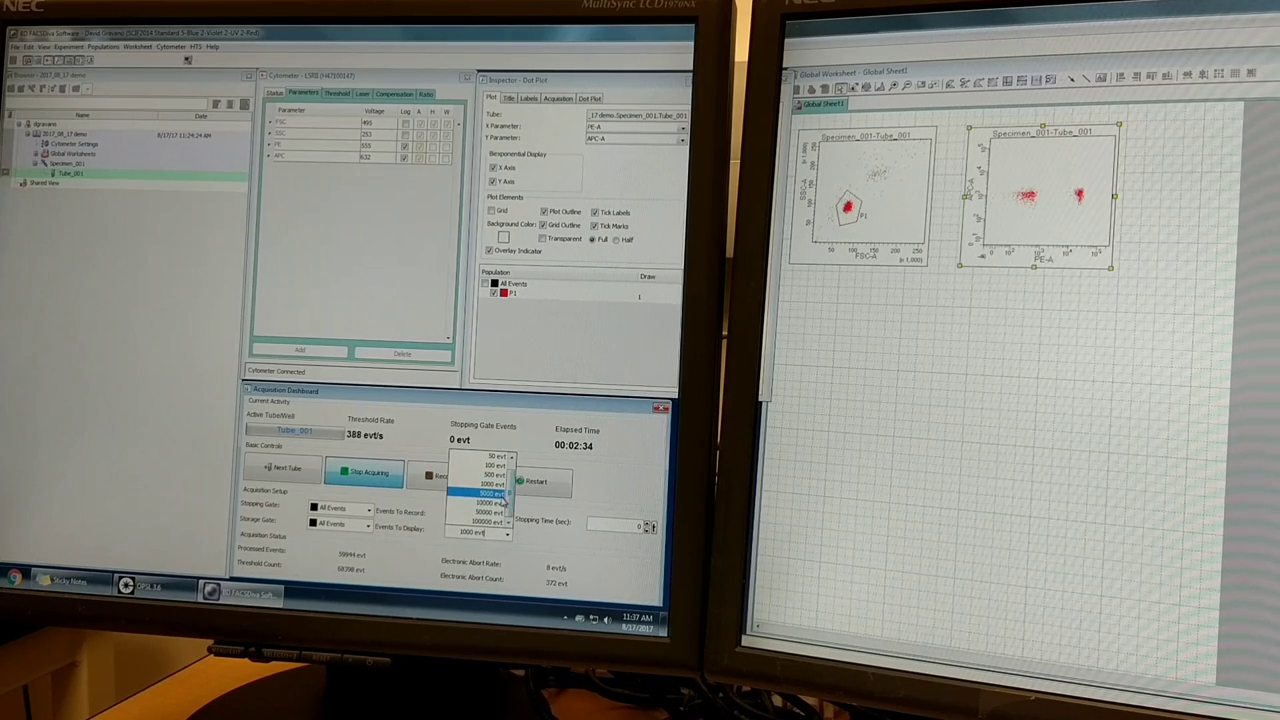
pyautogui.click(484, 504)
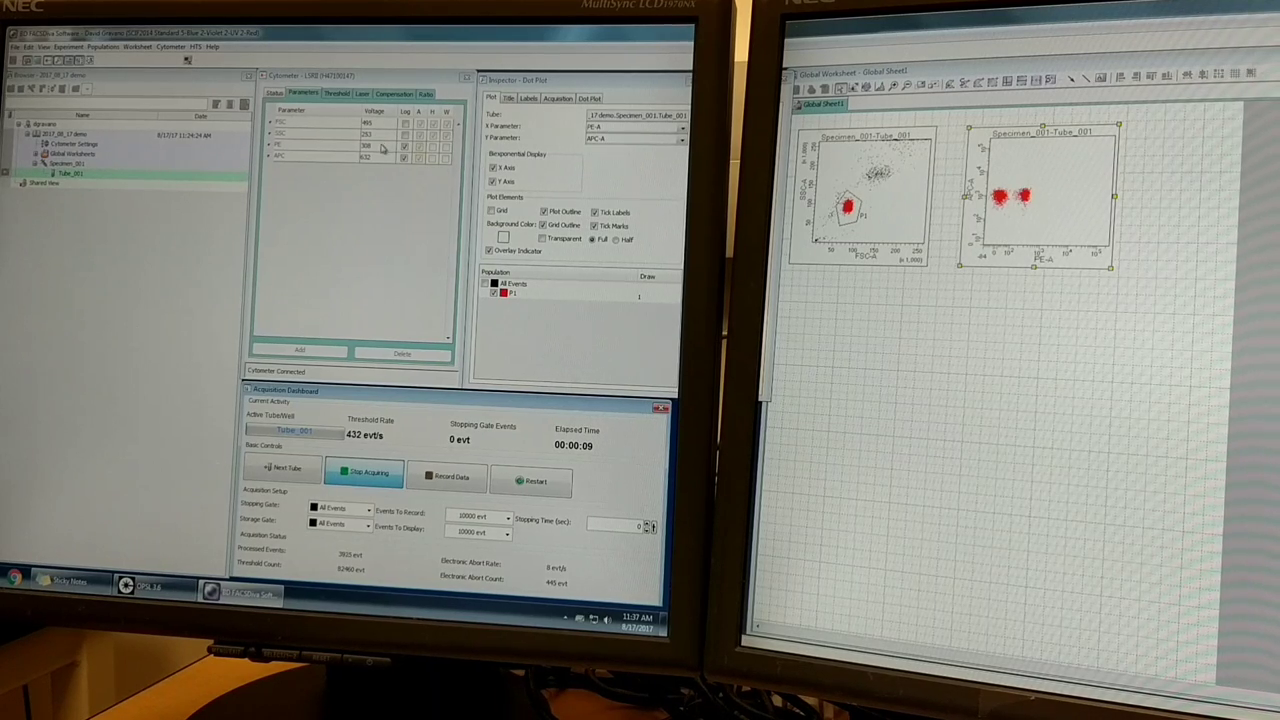
# Step: Restart acquisition twice so fresh bead events refill both dot plots
pyautogui.click(368, 146)
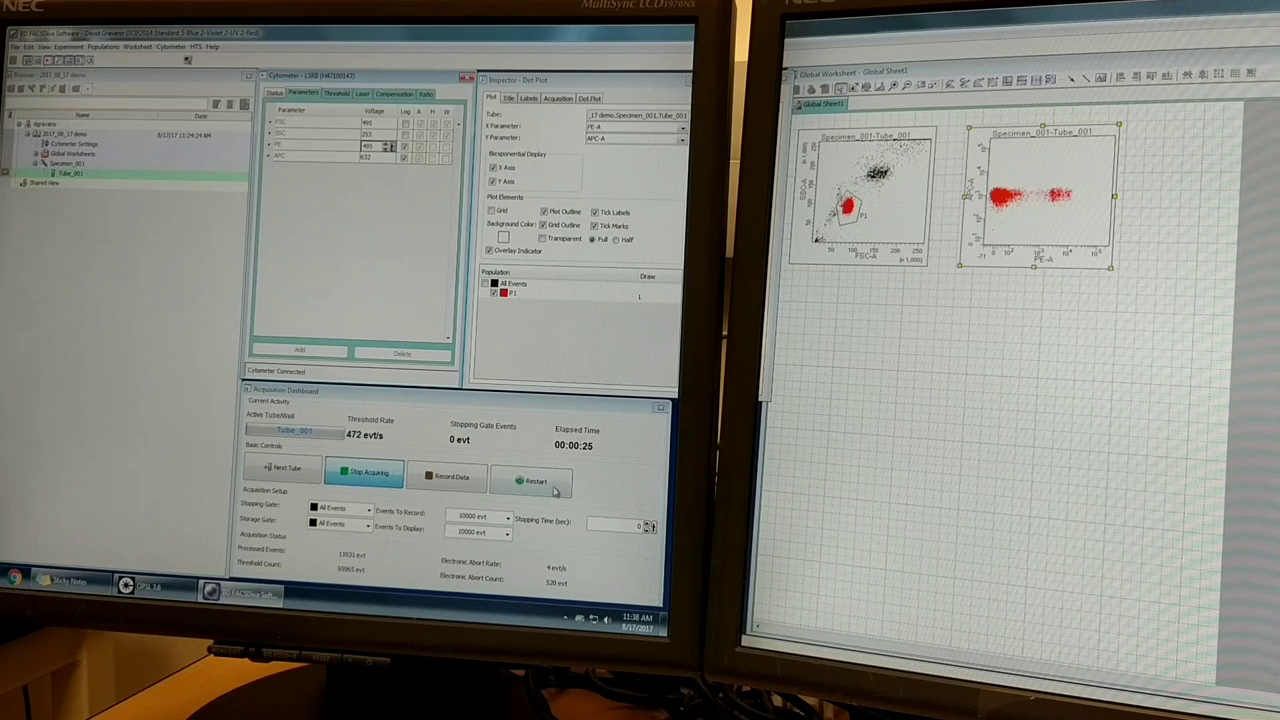
pyautogui.click(532, 480)
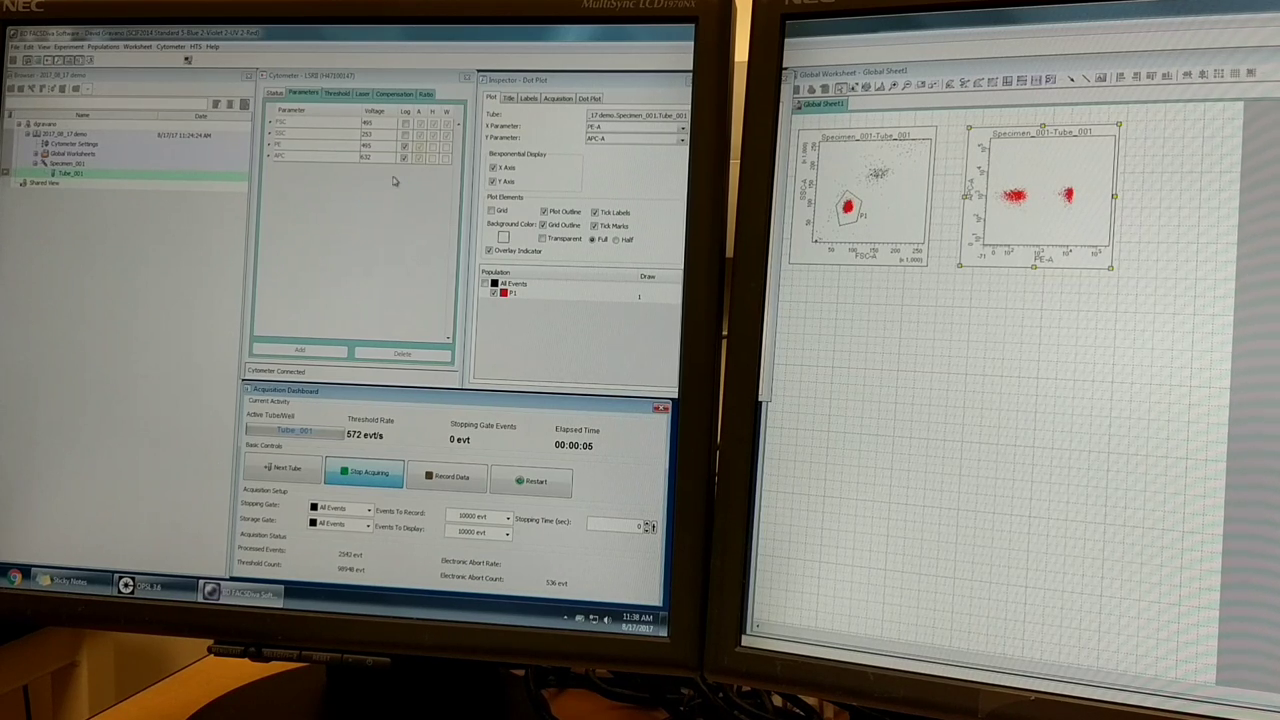
pyautogui.click(320, 146)
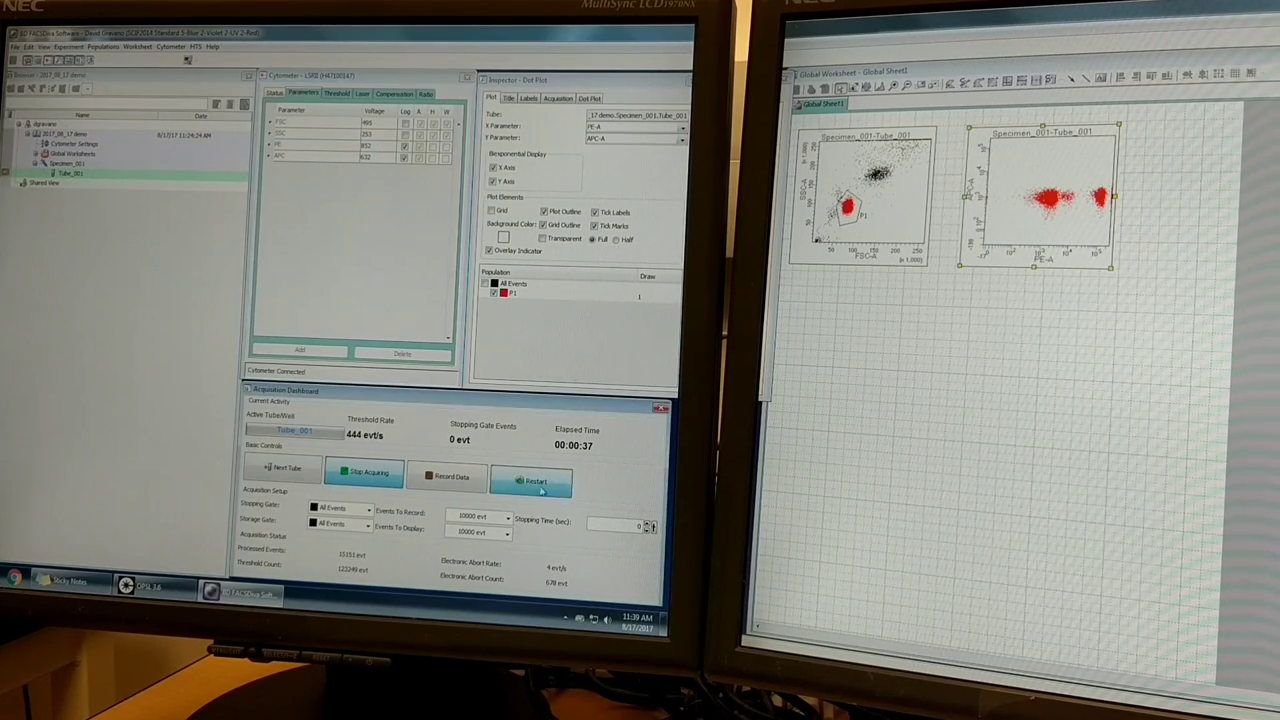
pyautogui.click(532, 480)
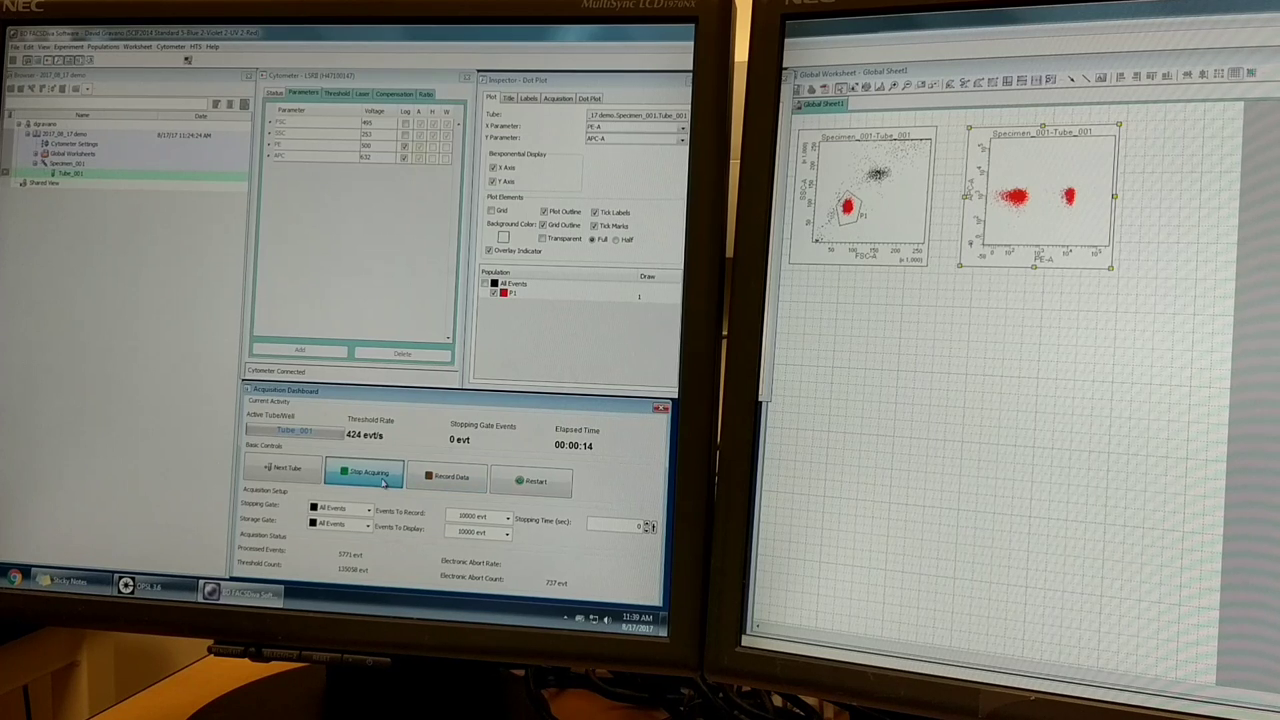
# Step: Stop the first tube, then start acquiring the next bead tube
pyautogui.click(364, 472)
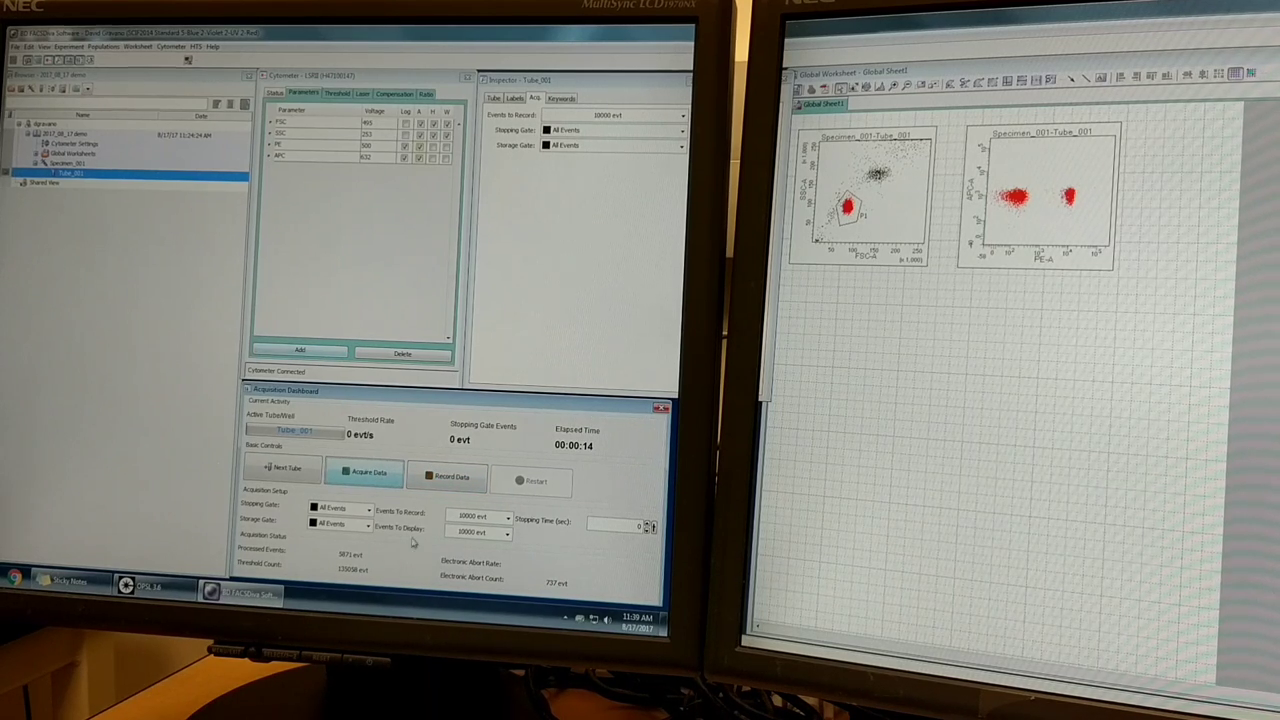
pyautogui.moveTo(364, 472)
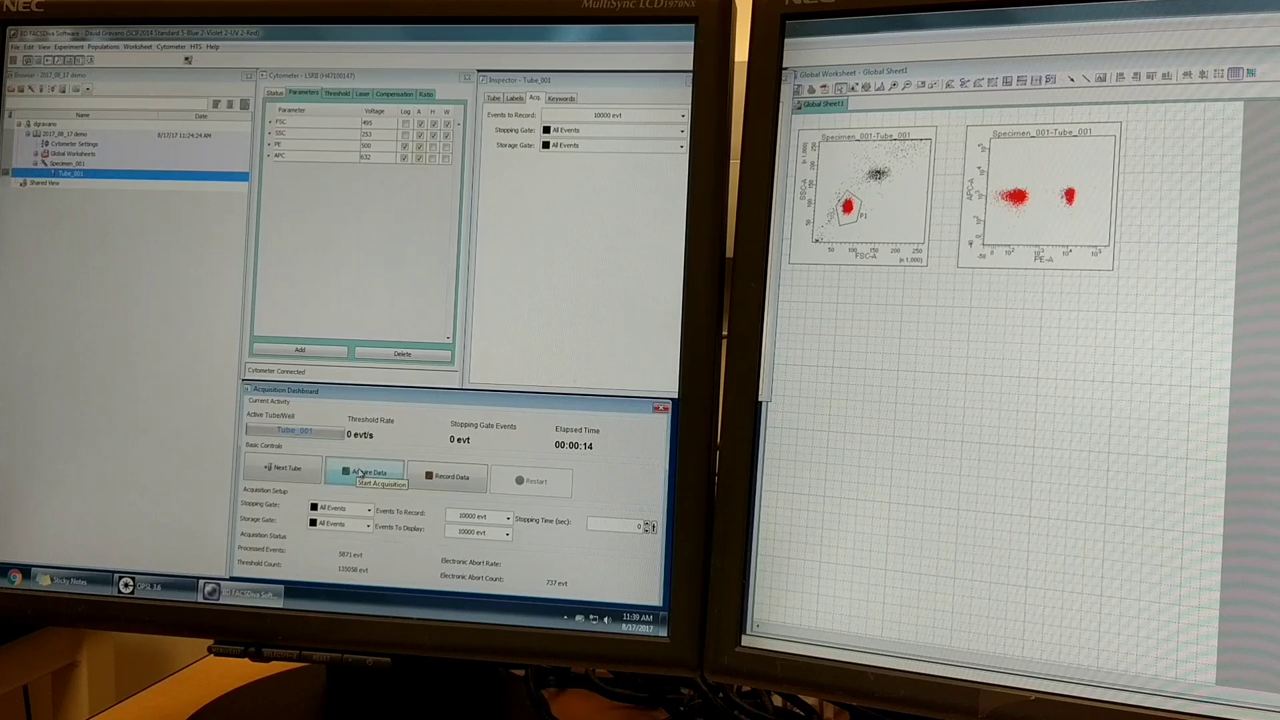
pyautogui.click(364, 472)
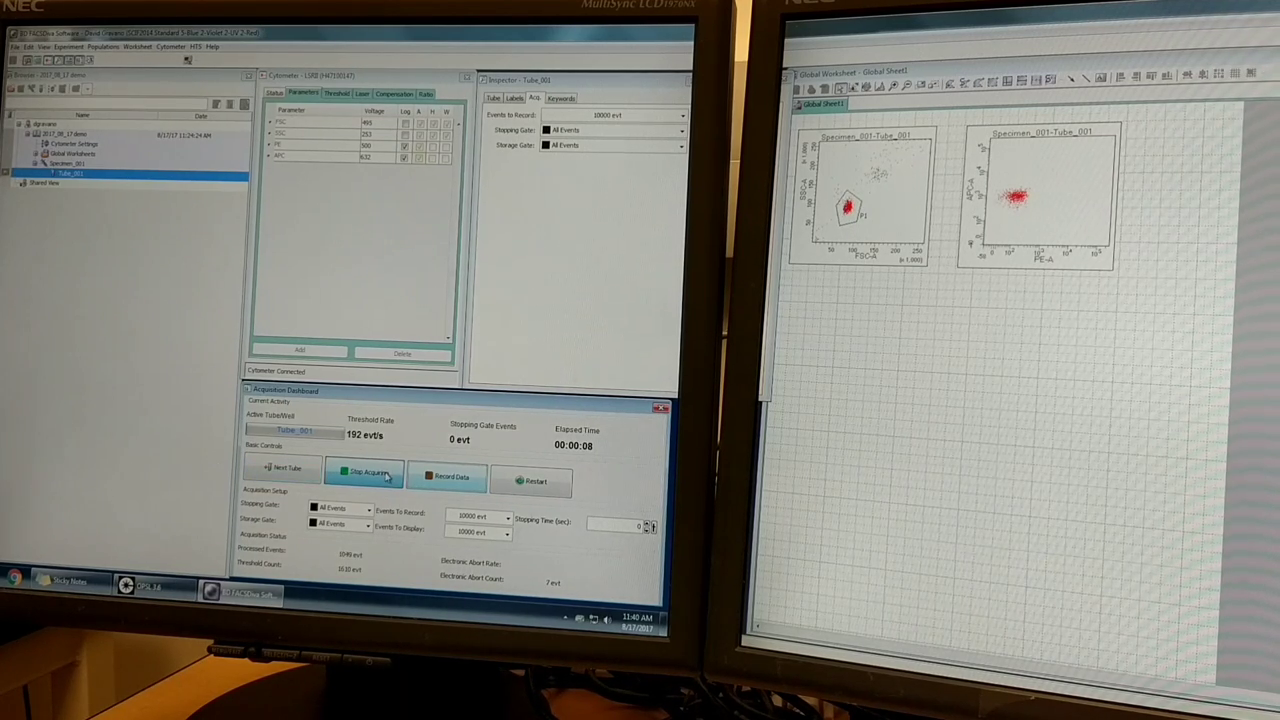
# Step: Stop acquisition, resume with the new bead sample, then restart to refresh the plots
pyautogui.click(364, 472)
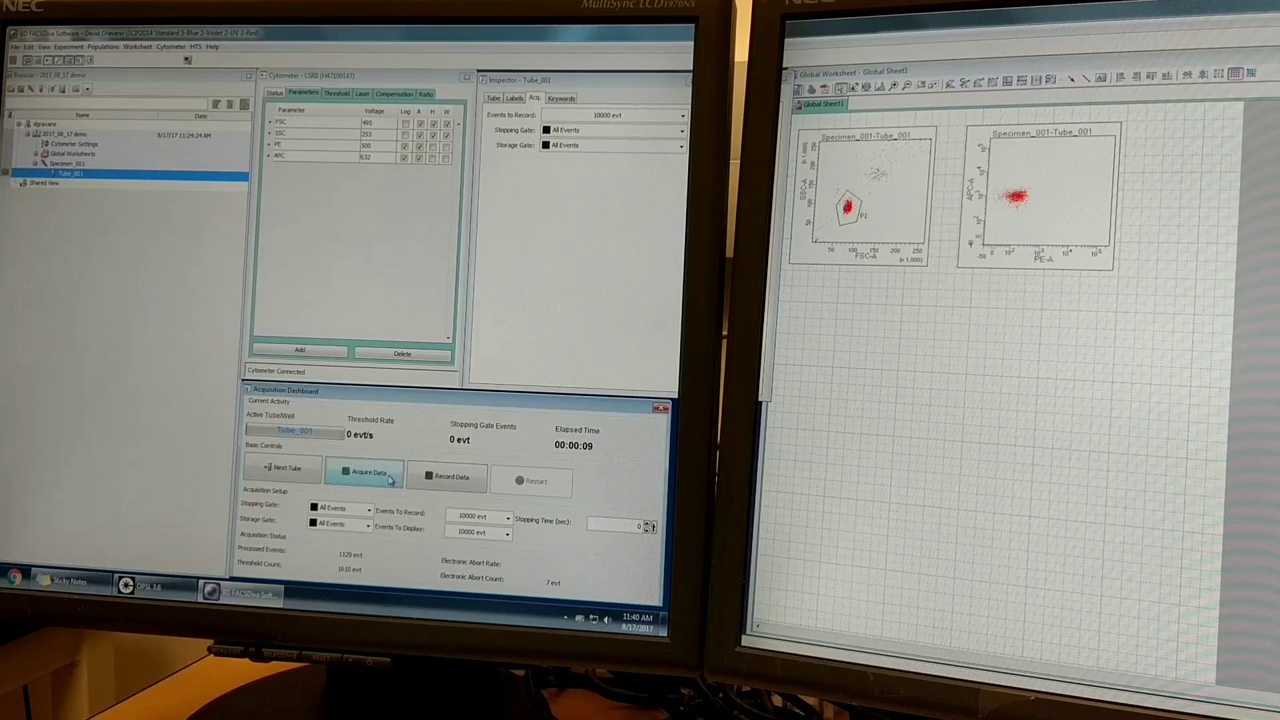
pyautogui.click(364, 472)
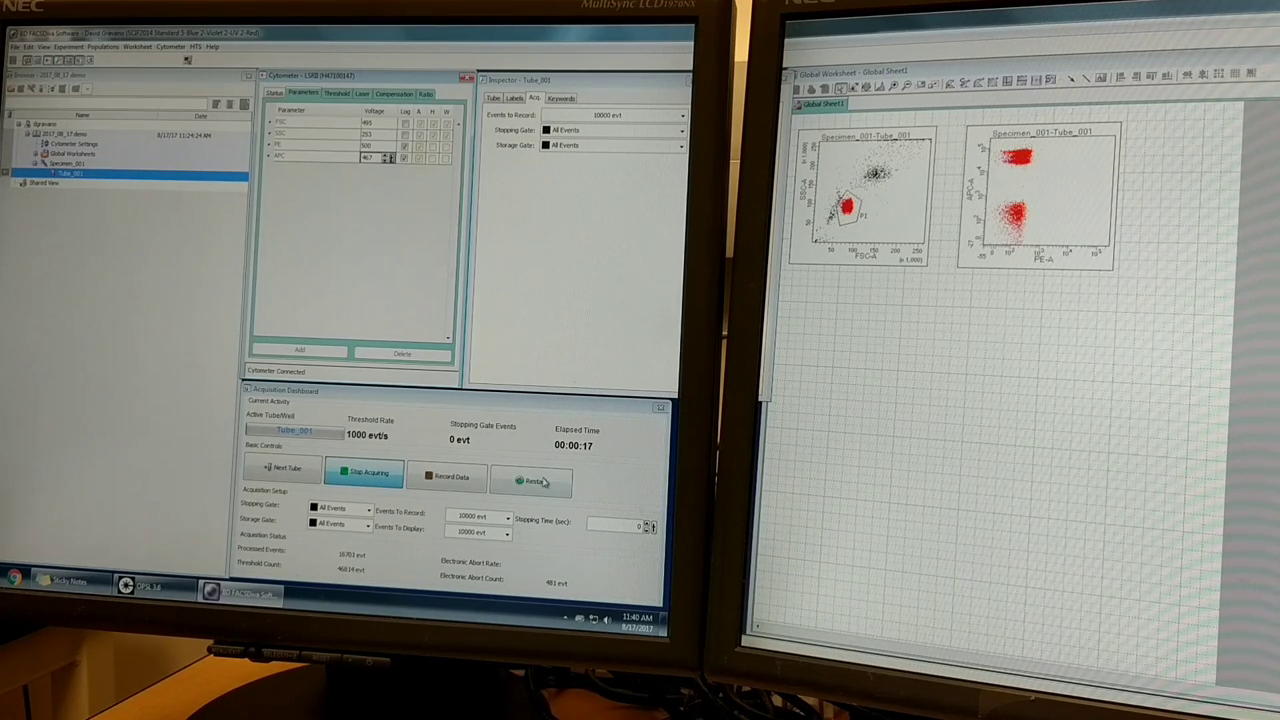
pyautogui.click(532, 480)
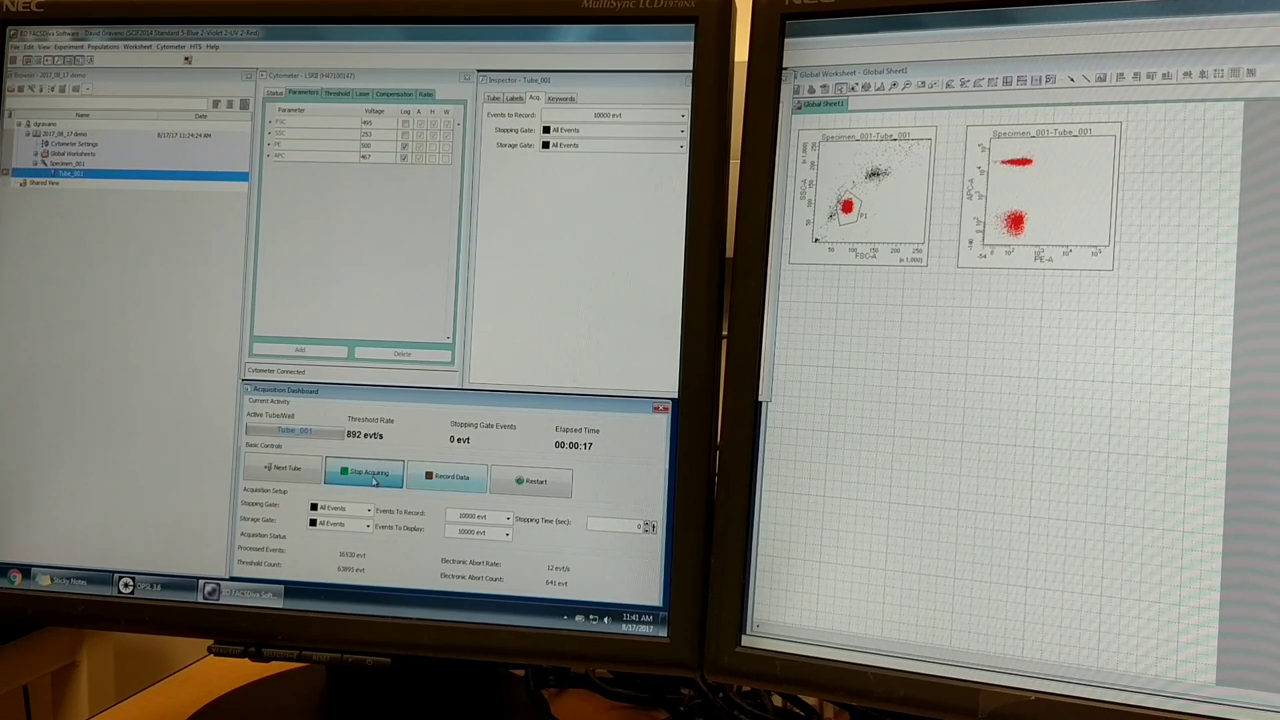
# Step: Stop acquiring the two-population bead sample
pyautogui.click(364, 472)
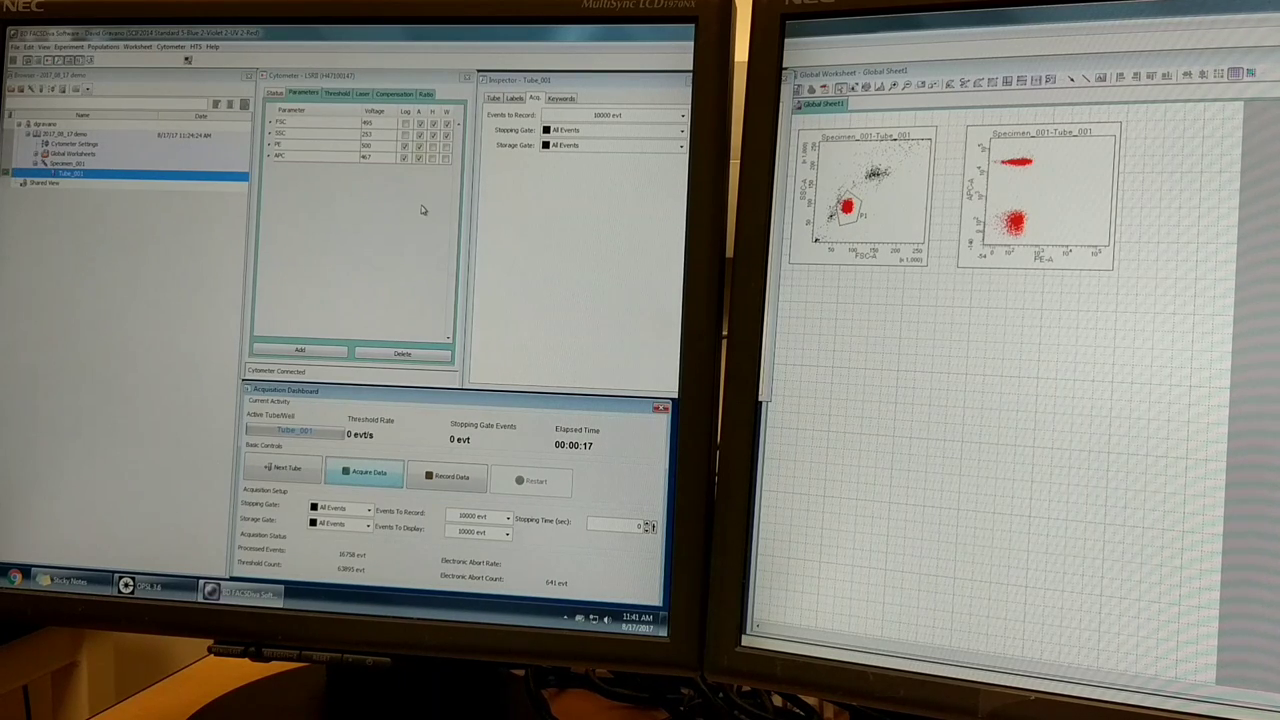
pyautogui.moveTo(400, 184)
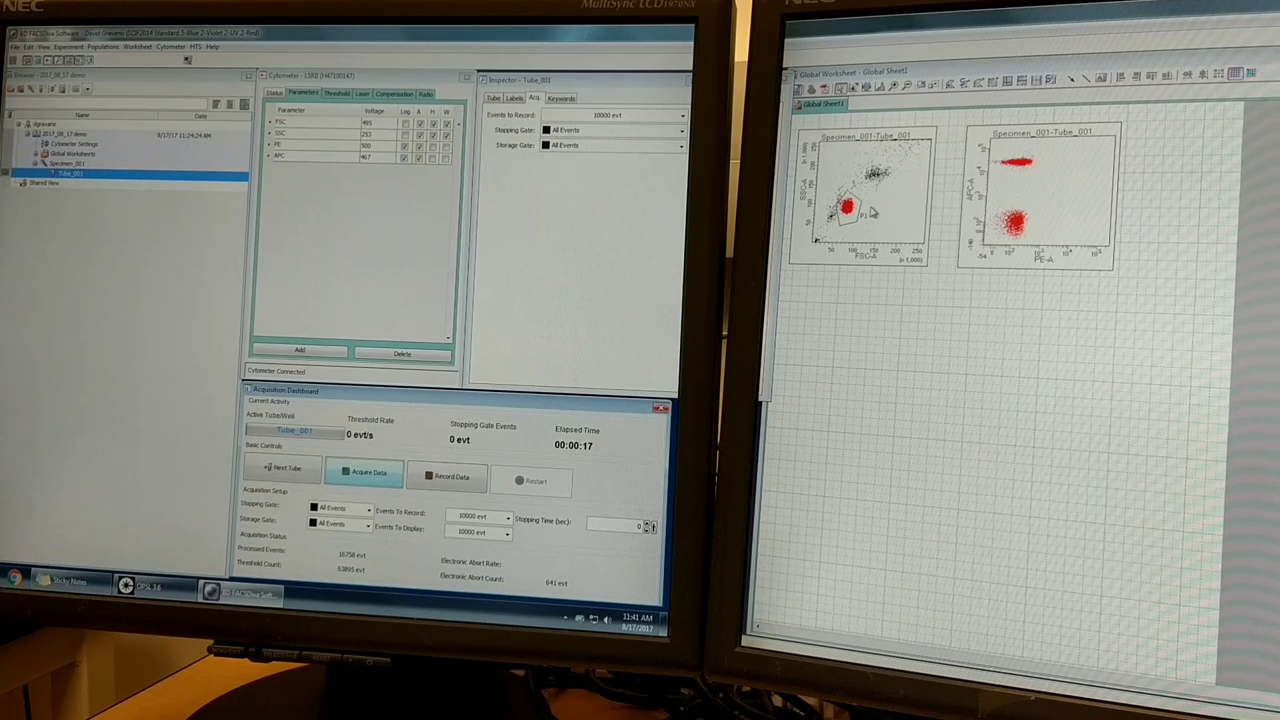
pyautogui.moveTo(348, 204)
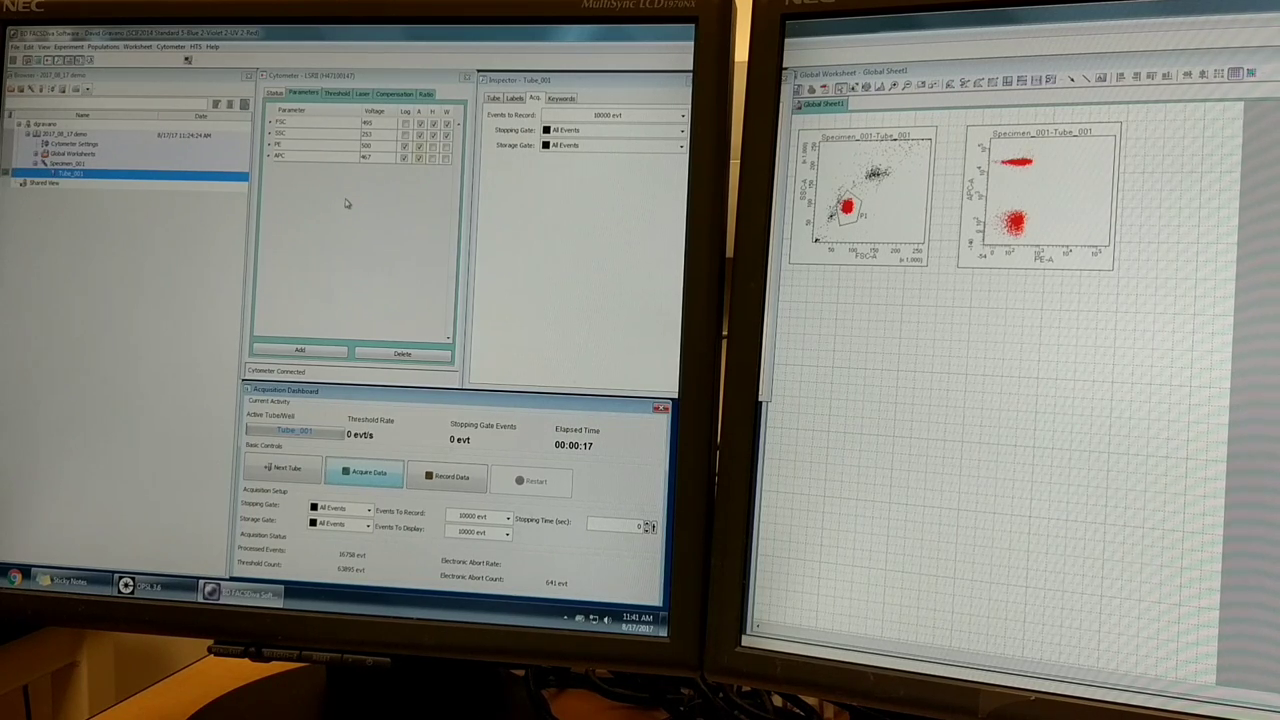
pyautogui.moveTo(80, 188)
pyautogui.write('unstained')
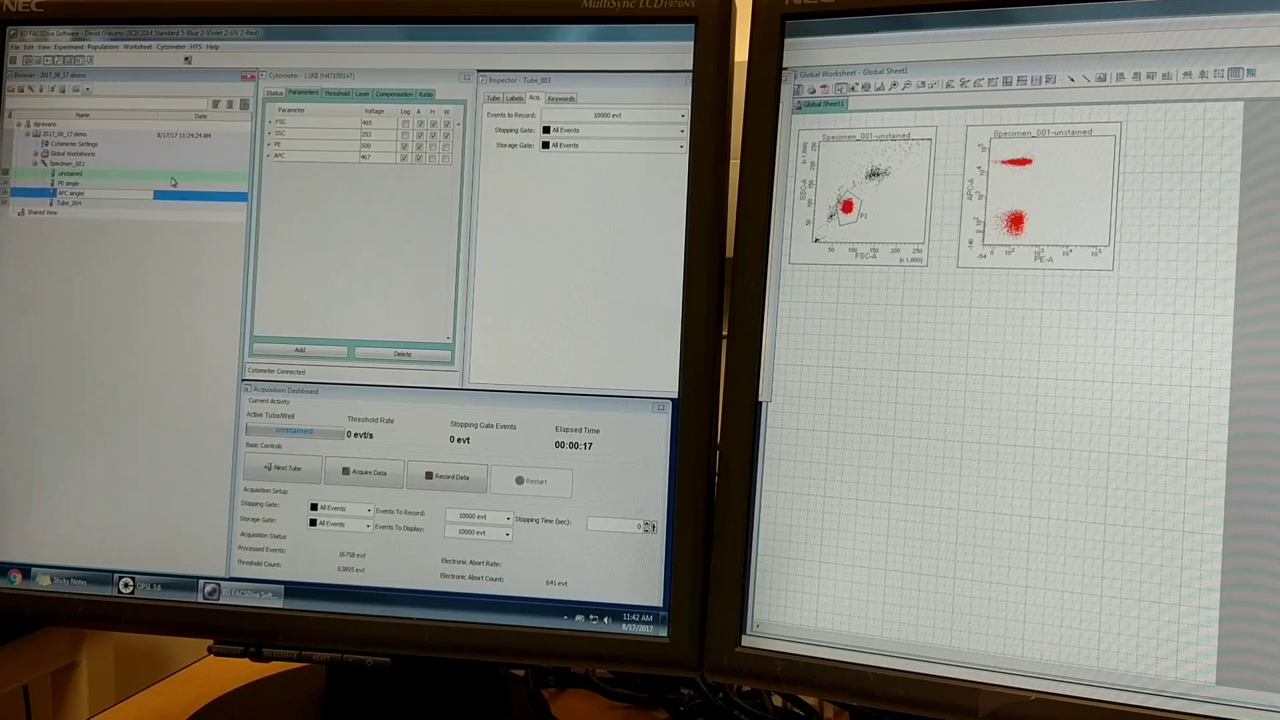
# Step: Add tubes under the specimen and name the first one 'unstained'
pyautogui.click(70, 204)
pyautogui.write('All stains')
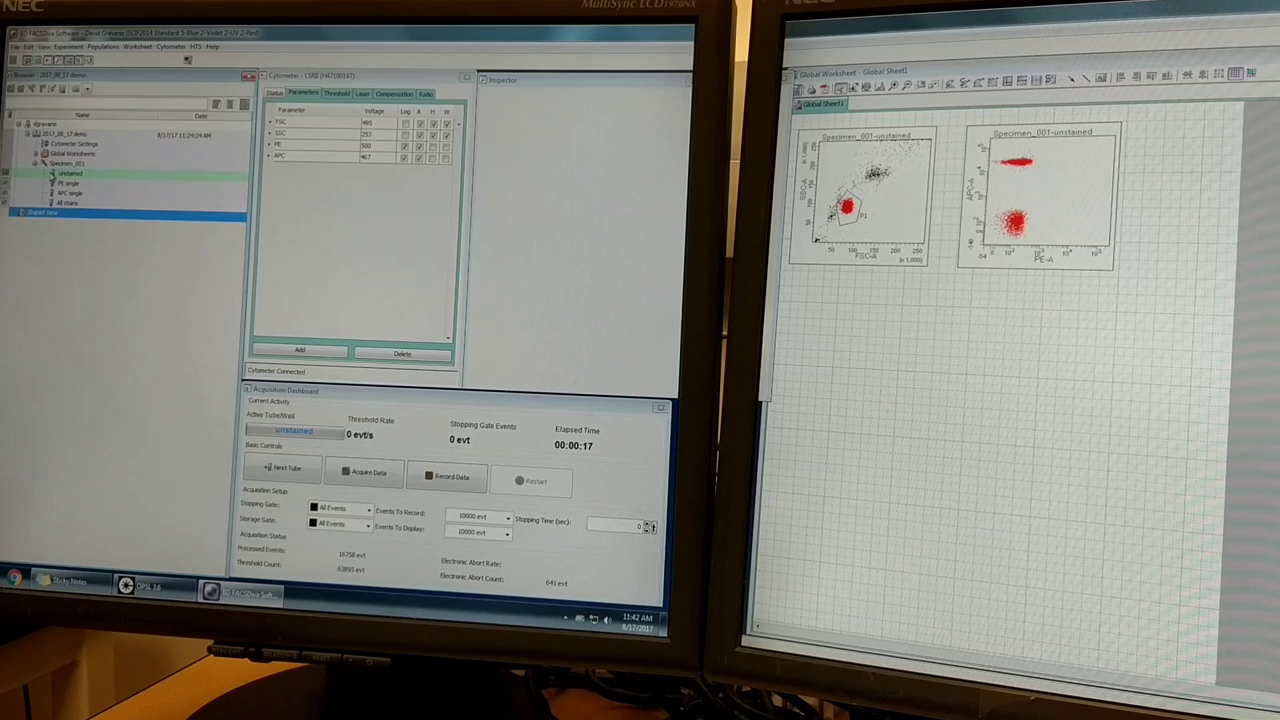
pyautogui.click(68, 172)
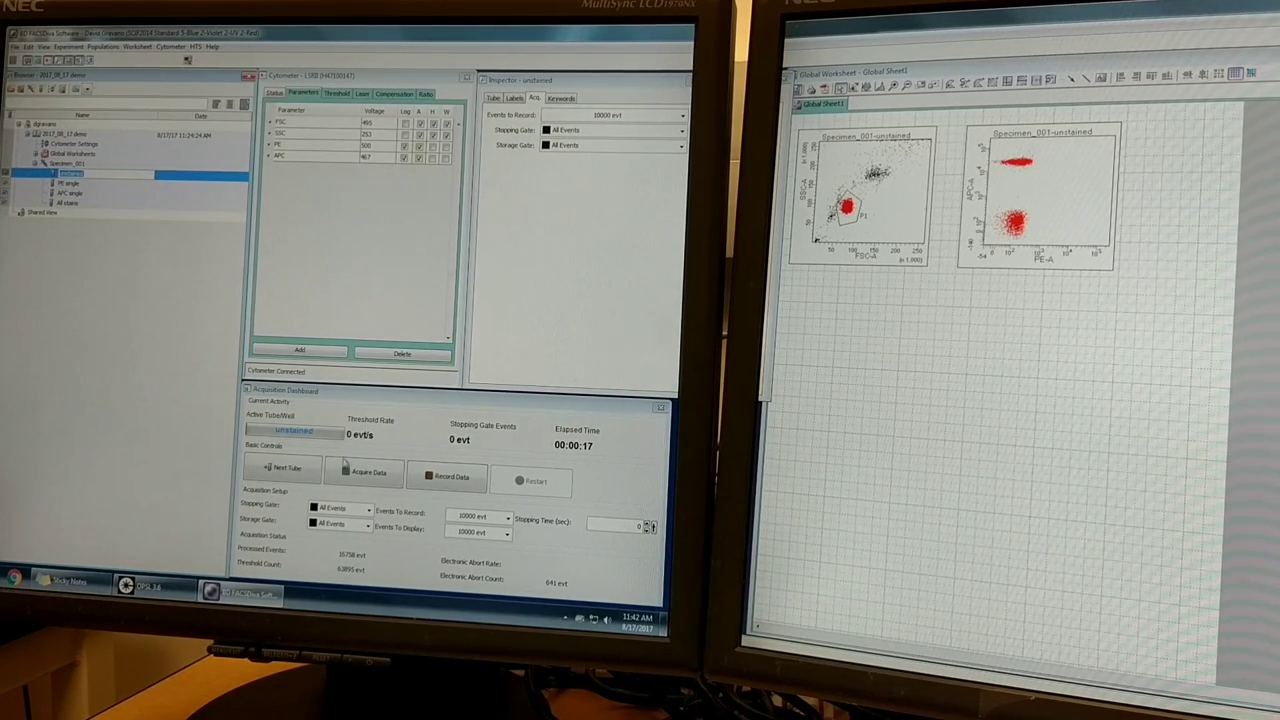
# Step: Start acquiring events from the unstained tube
pyautogui.click(364, 472)
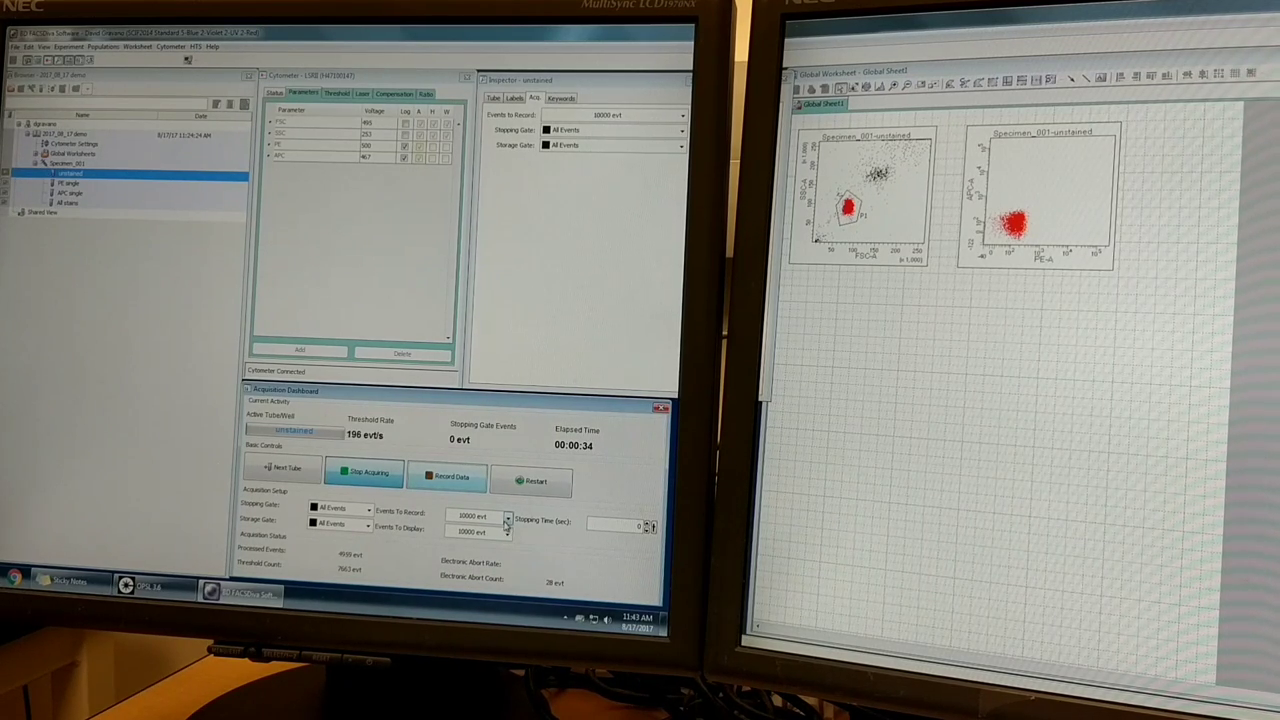
pyautogui.moveTo(450, 476)
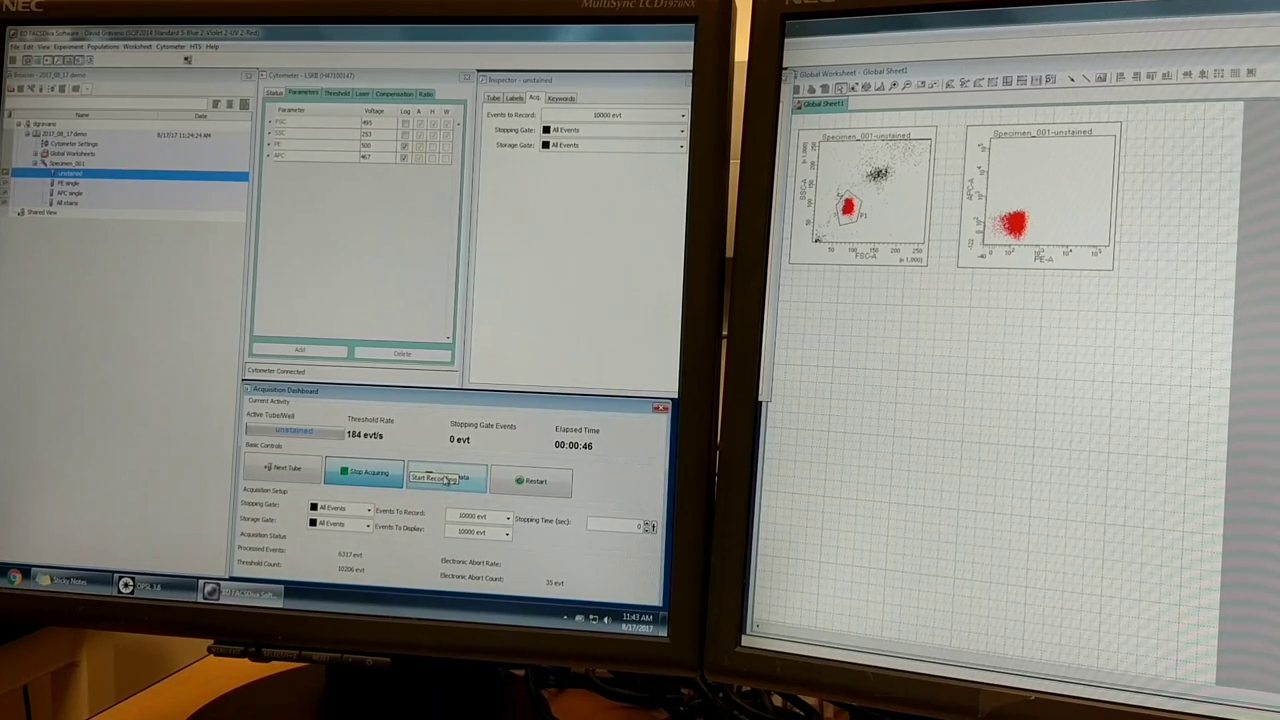
# Step: Record 10,000 unstained-tube events, stop acquiring, and advance to the PE single tube
pyautogui.click(446, 476)
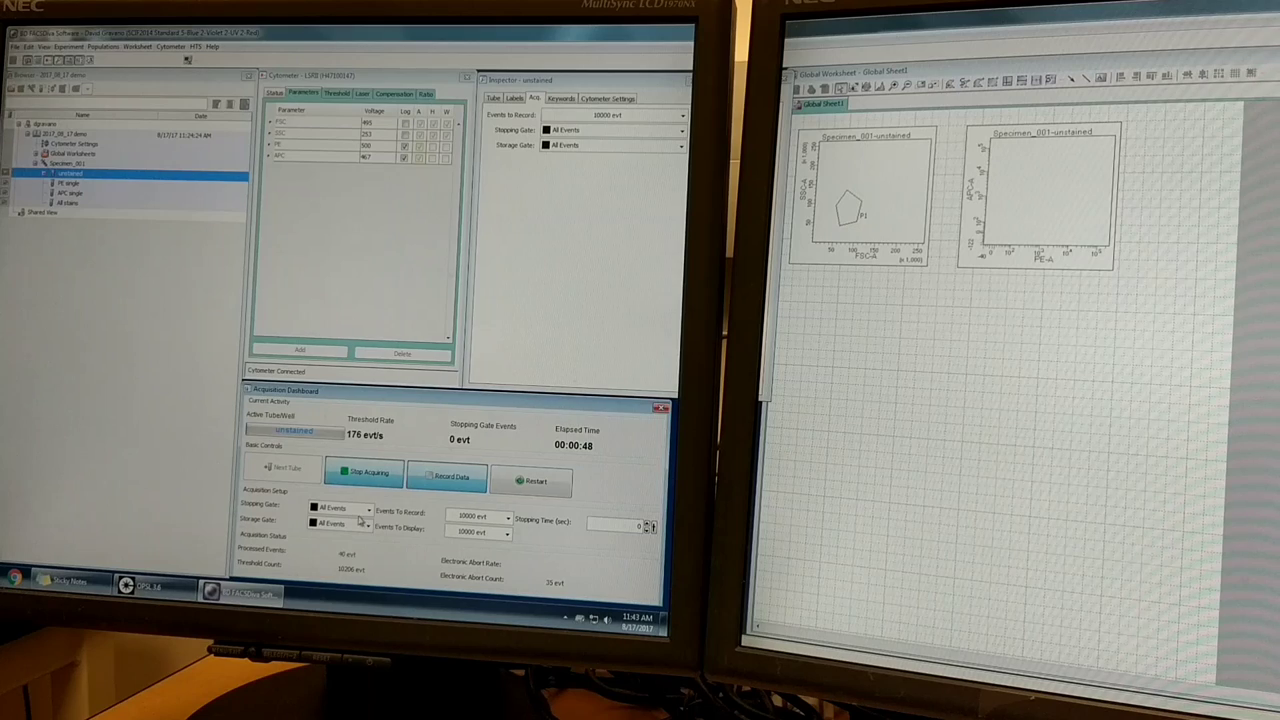
pyautogui.click(446, 476)
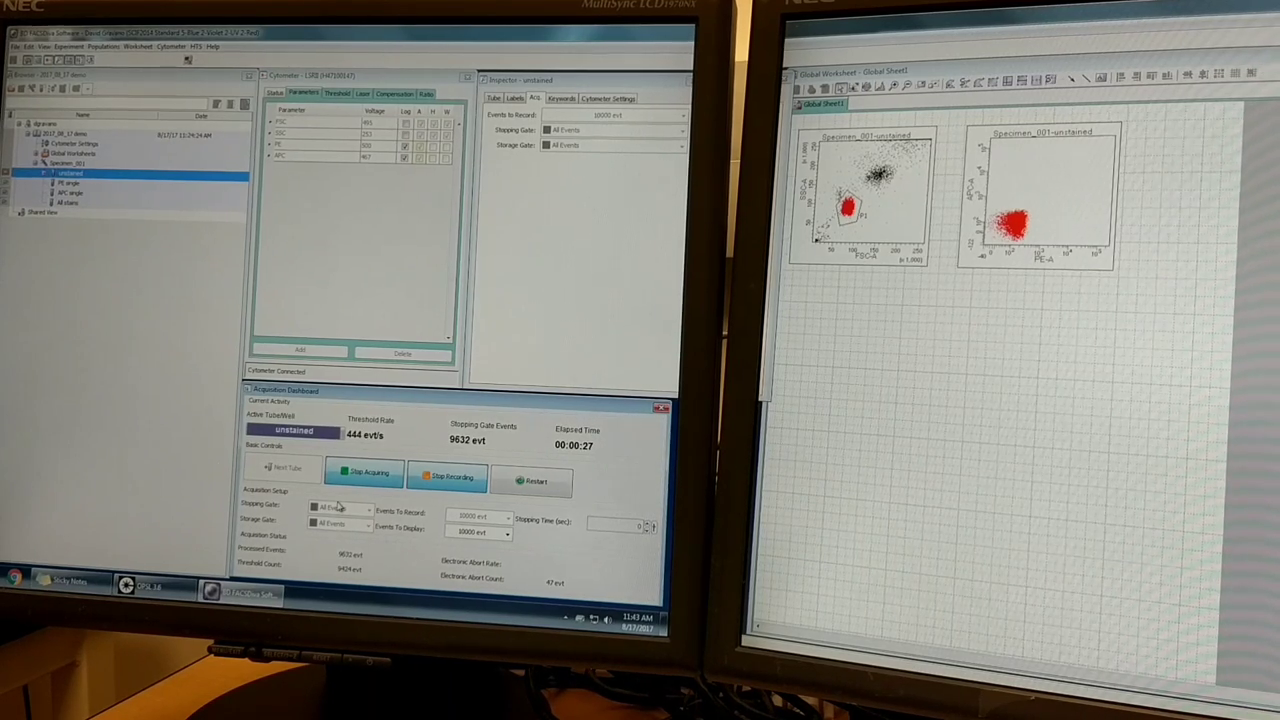
pyautogui.click(364, 472)
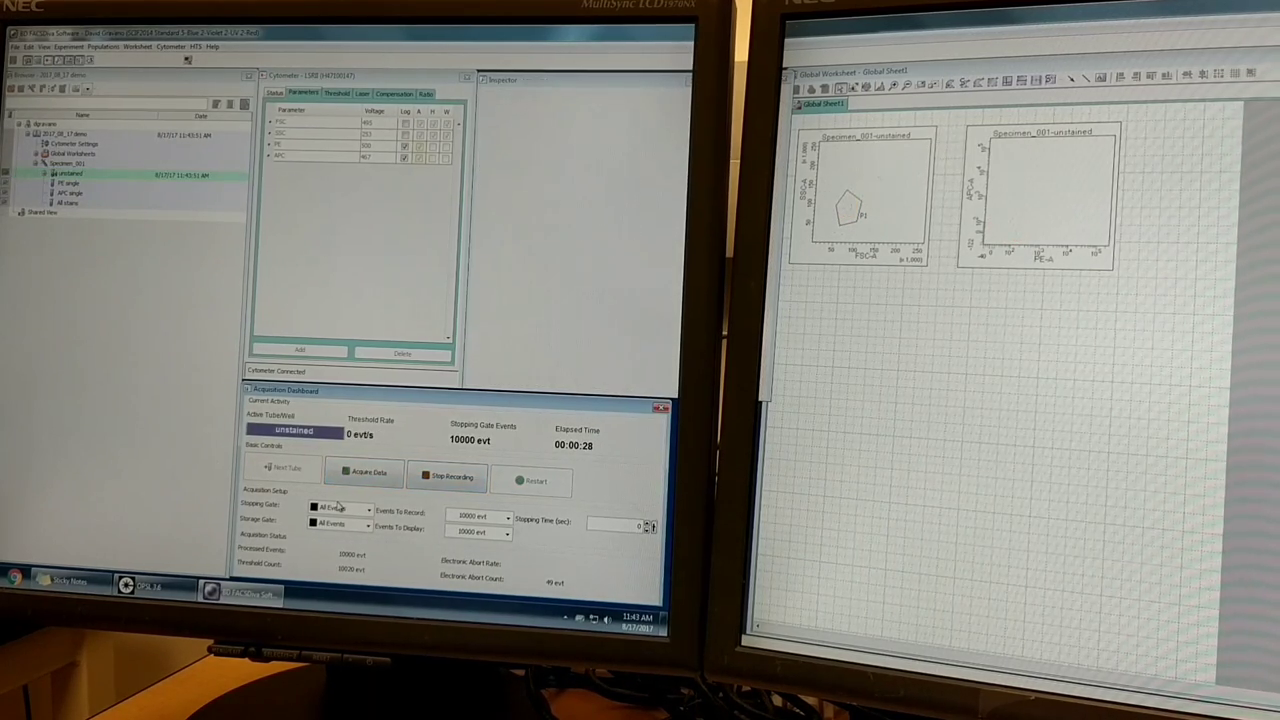
pyautogui.click(448, 476)
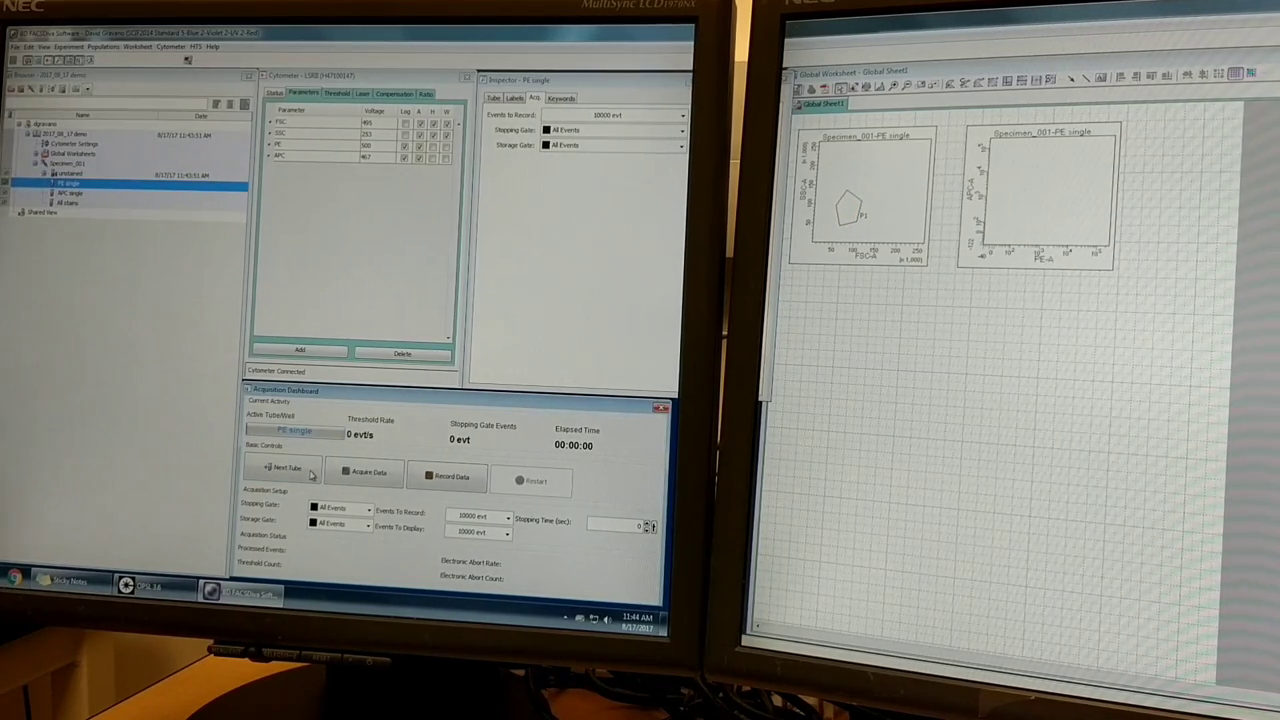
# Step: Acquire and record 10,000 PE single-tube events, then stop acquiring
pyautogui.click(364, 472)
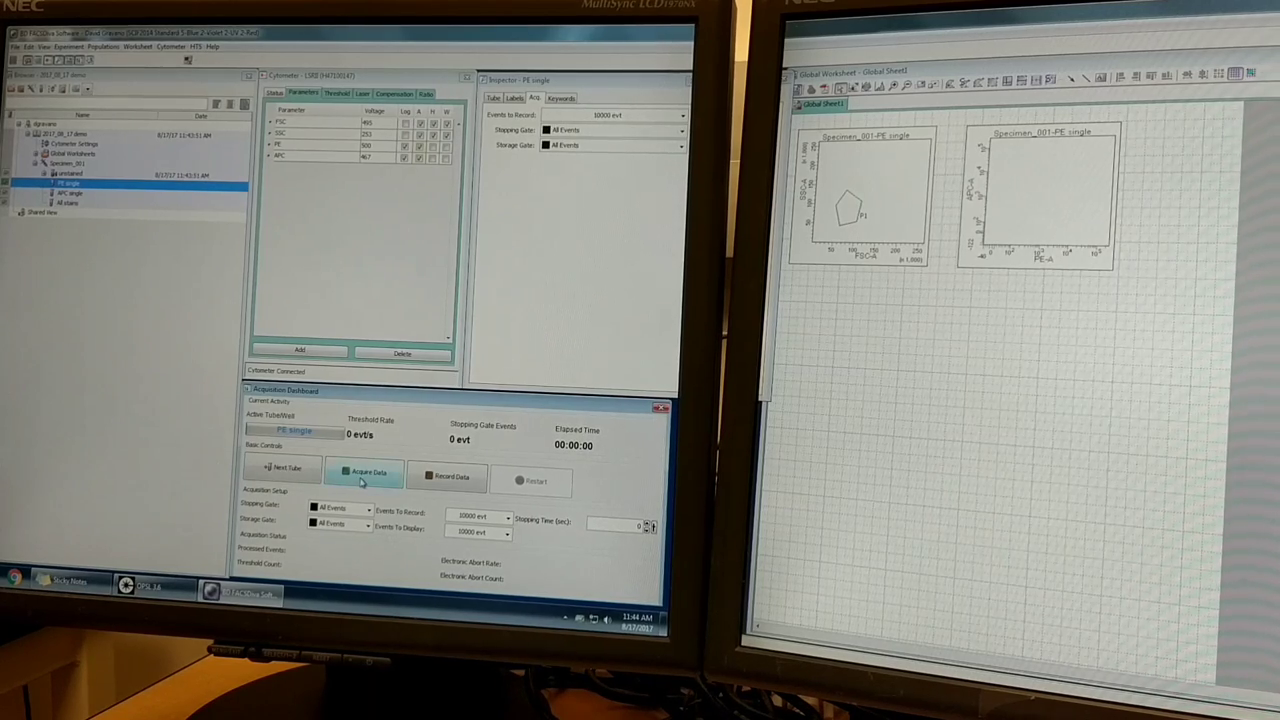
pyautogui.click(364, 472)
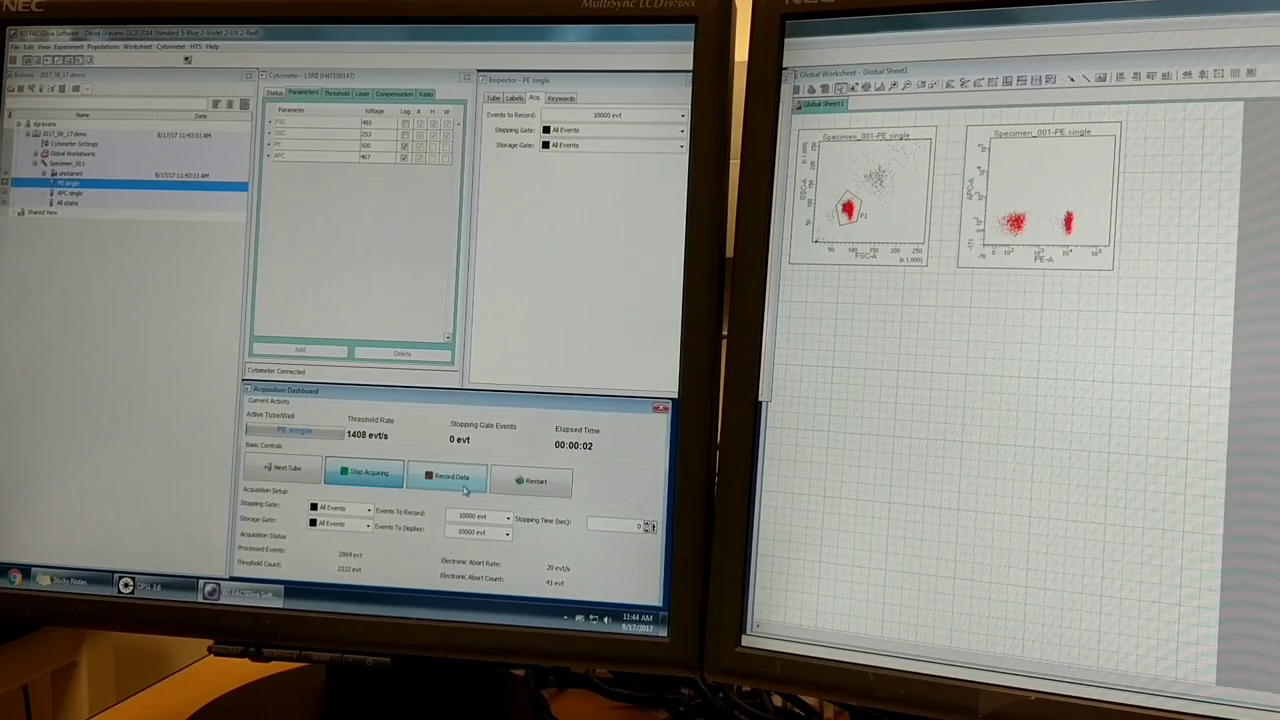
pyautogui.click(448, 476)
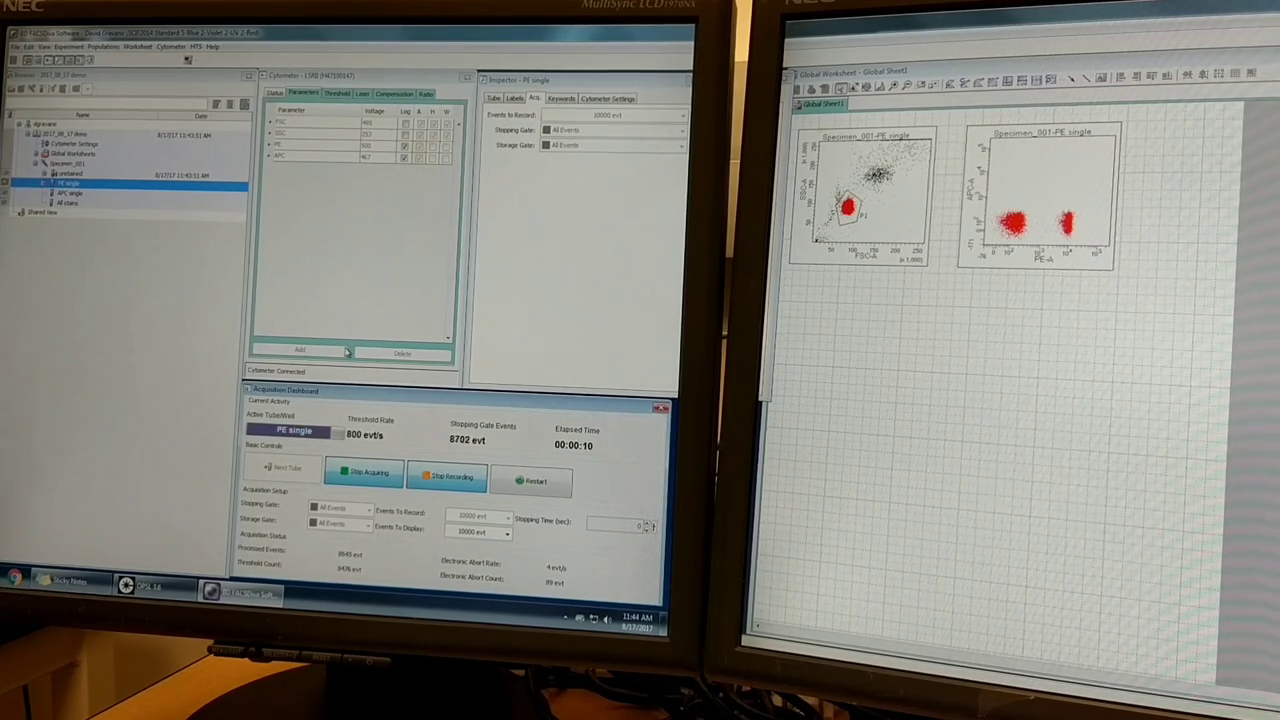
pyautogui.click(364, 472)
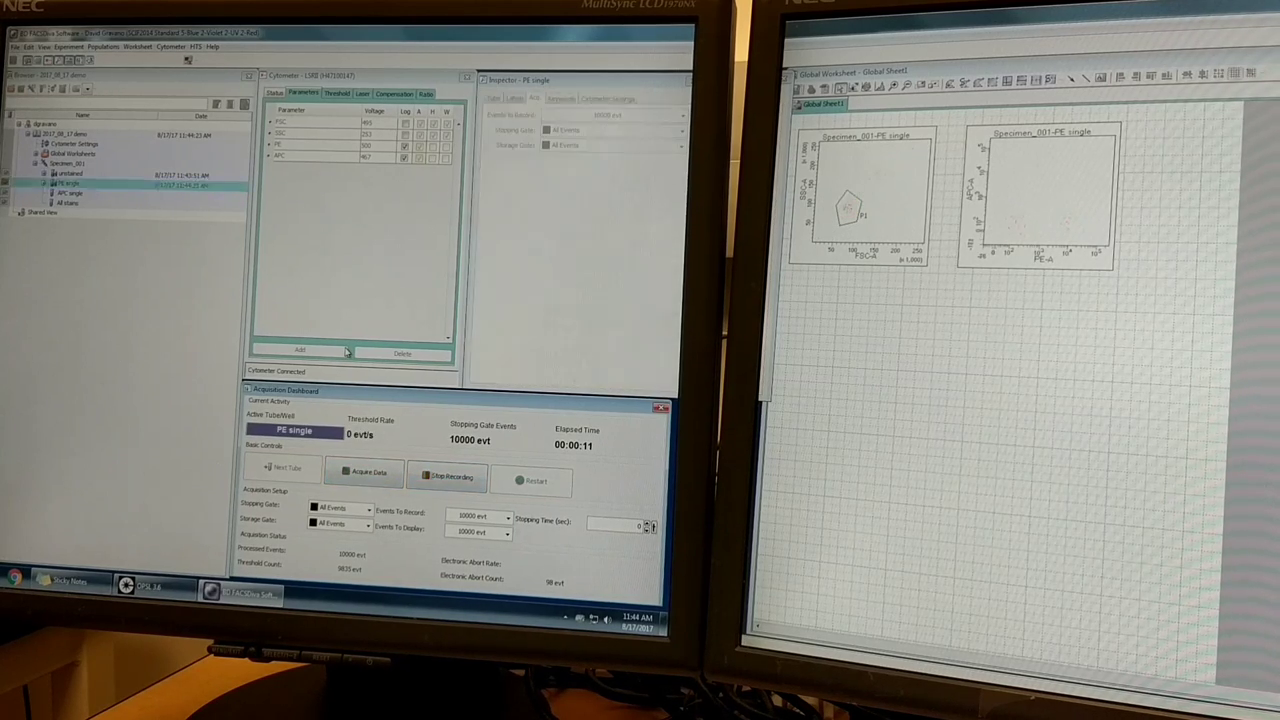
# Step: Advance to the APC single tube, record 10,000 events, then restart acquisition for viewing
pyautogui.click(452, 476)
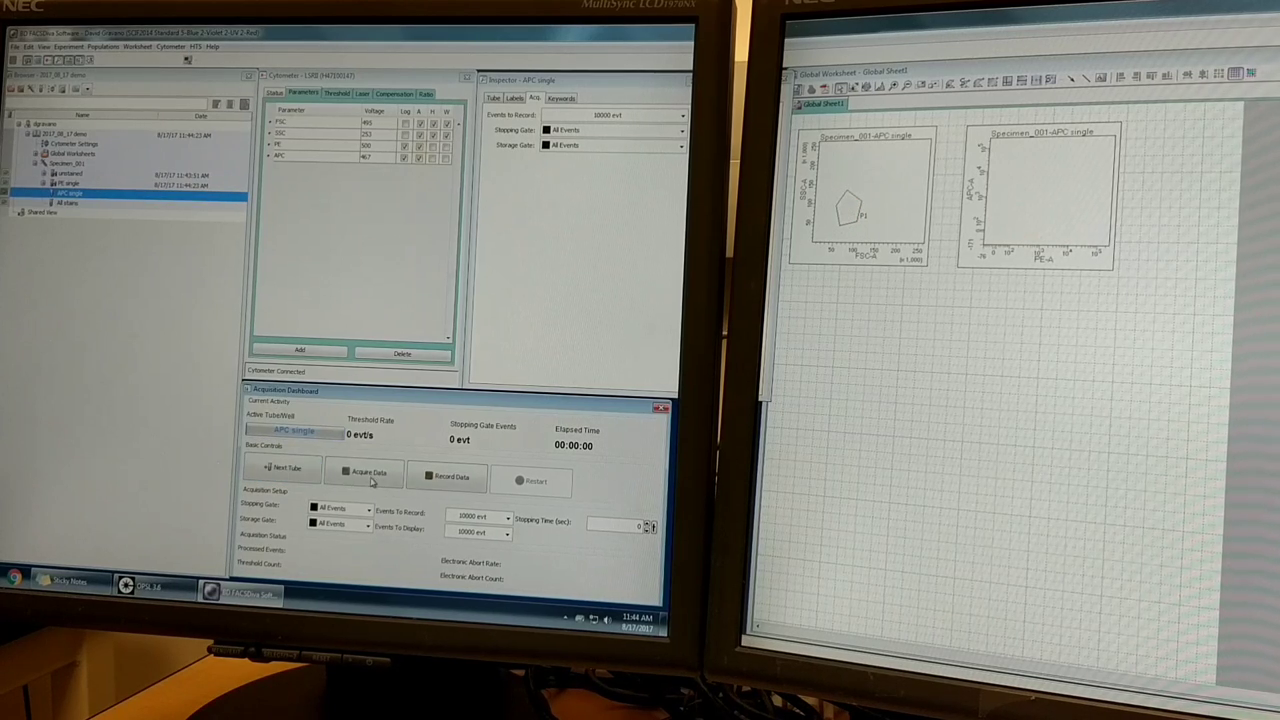
pyautogui.click(364, 476)
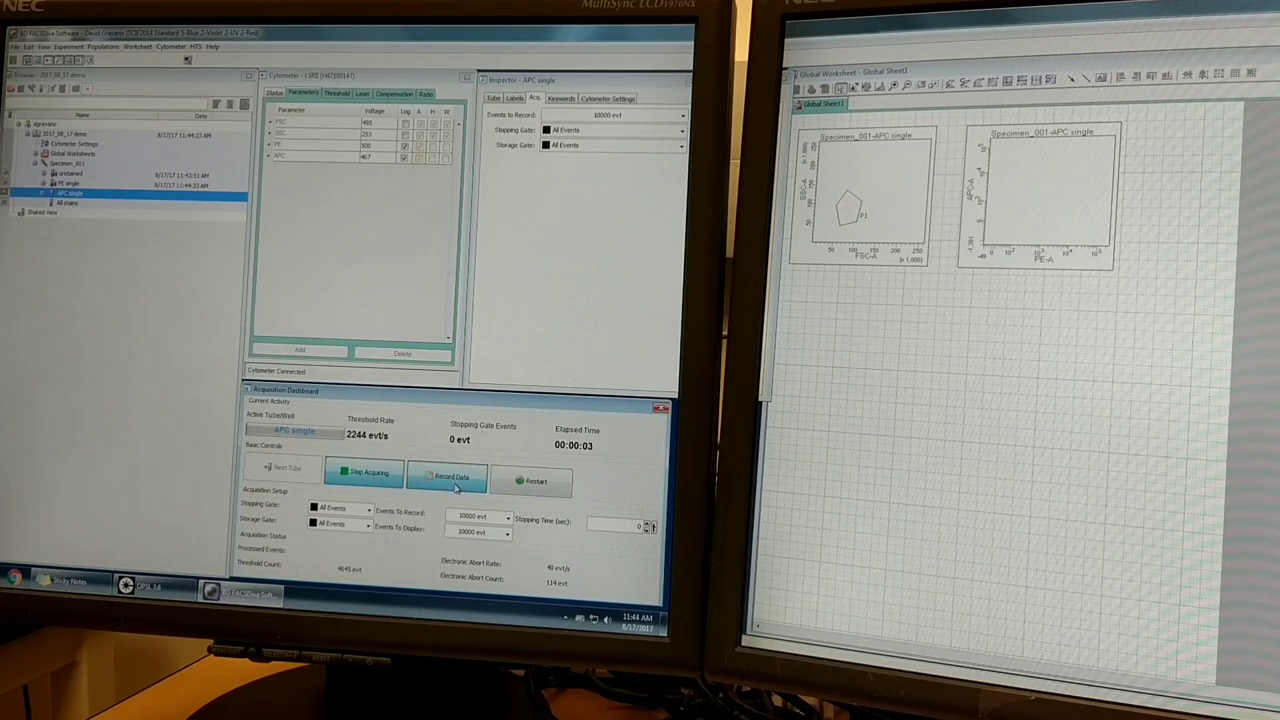
pyautogui.click(452, 476)
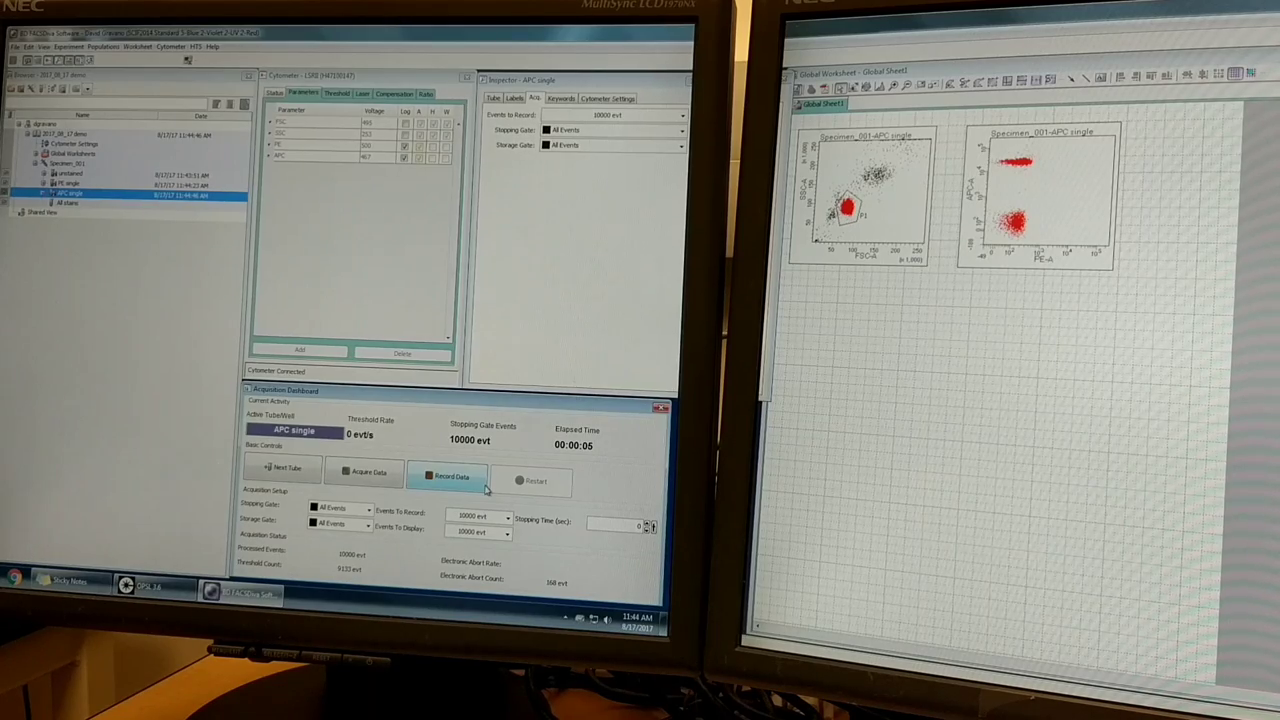
pyautogui.click(364, 474)
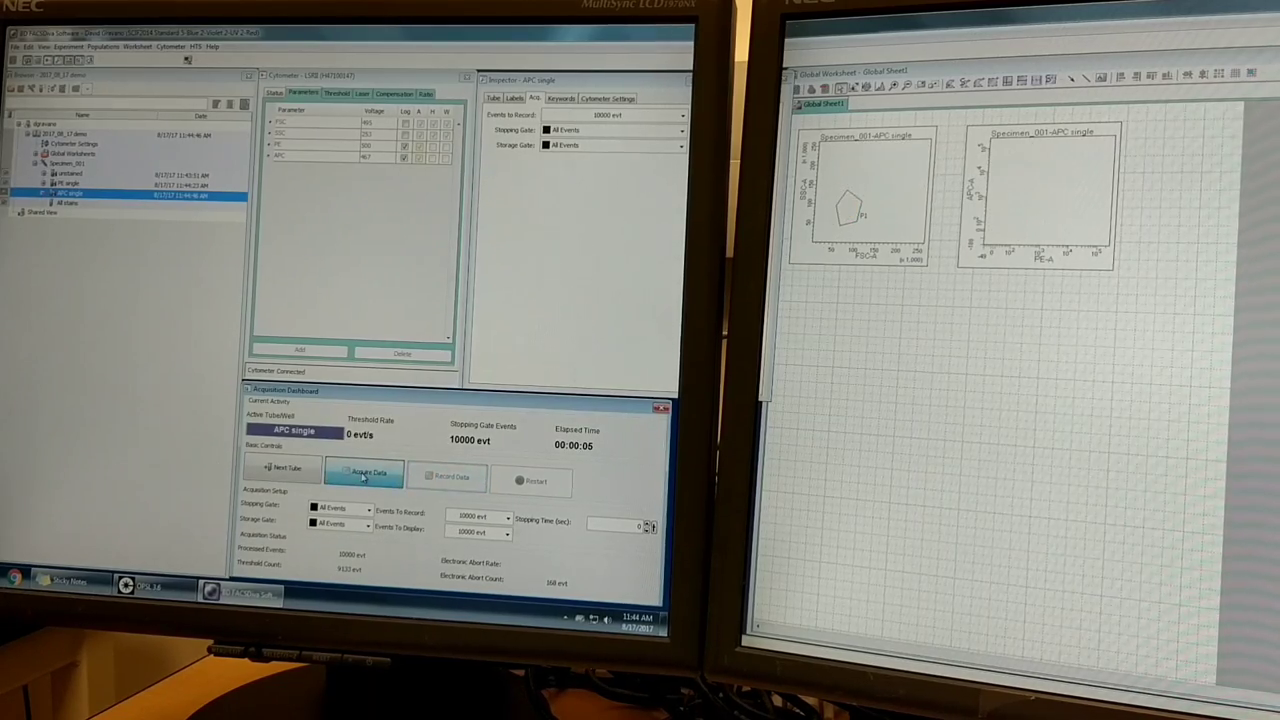
pyautogui.click(364, 472)
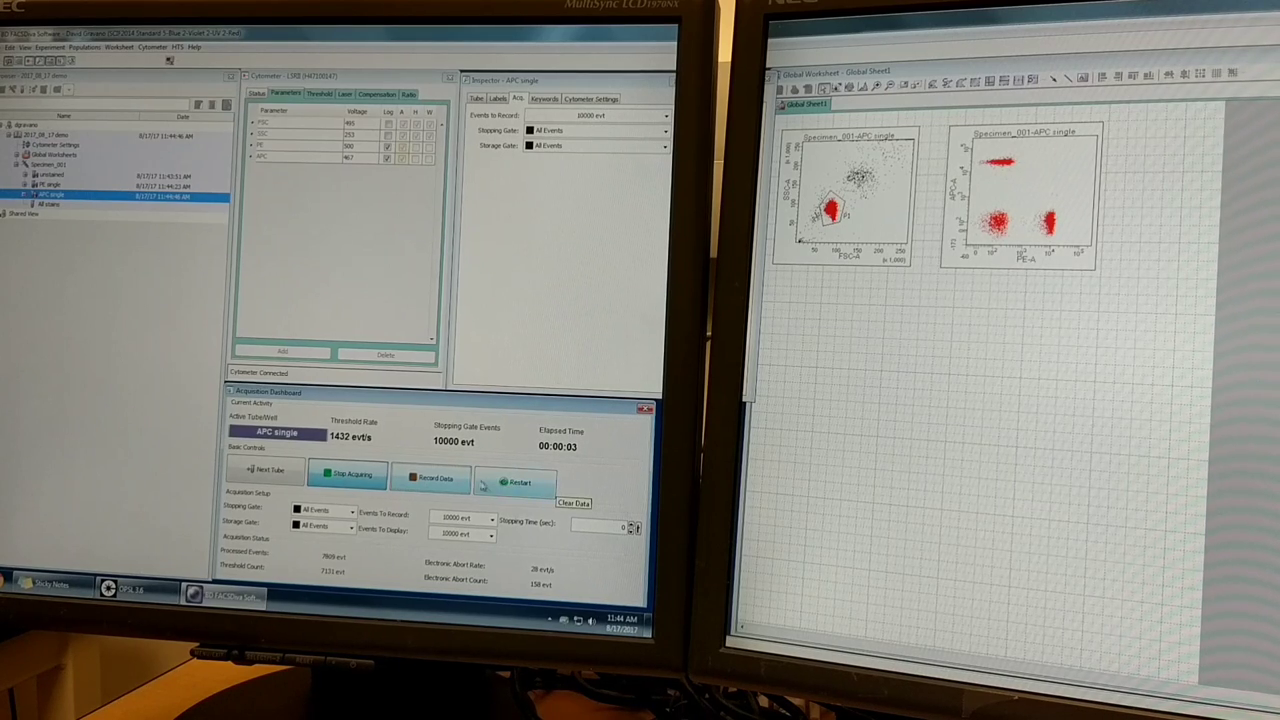
# Step: Advance past the existing-data warning so the All stains tube becomes current
pyautogui.click(432, 478)
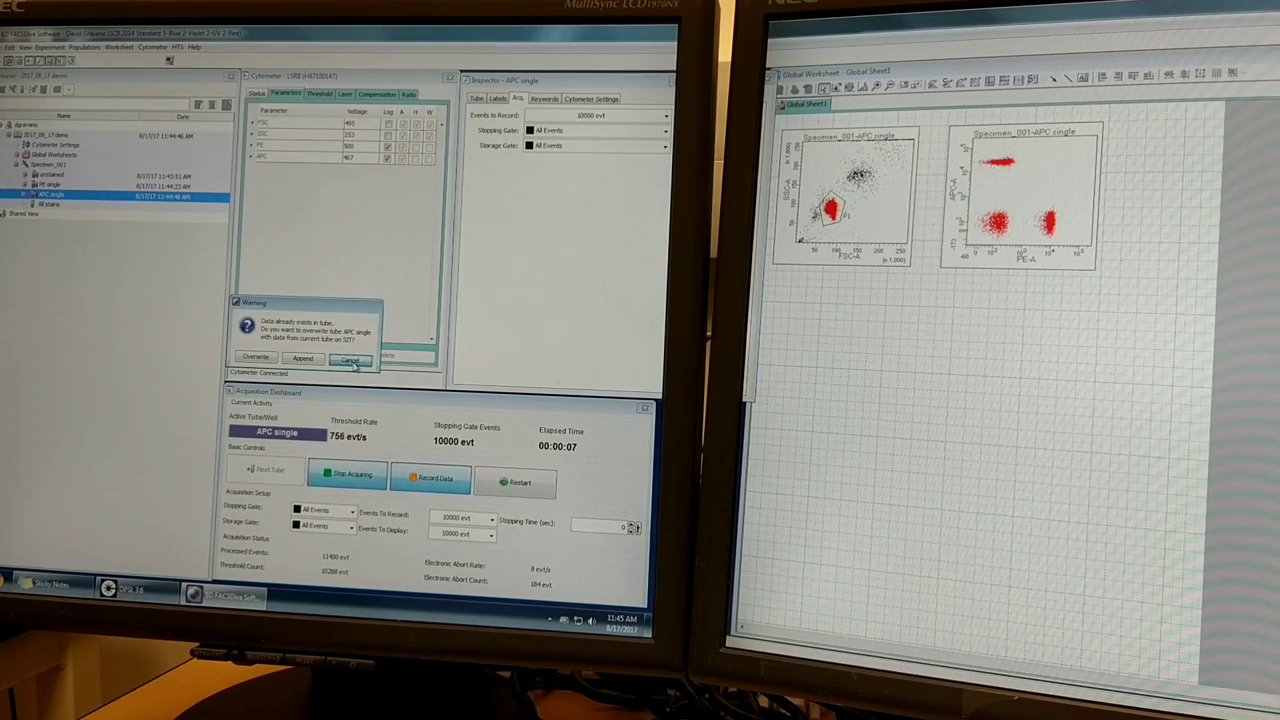
pyautogui.click(350, 360)
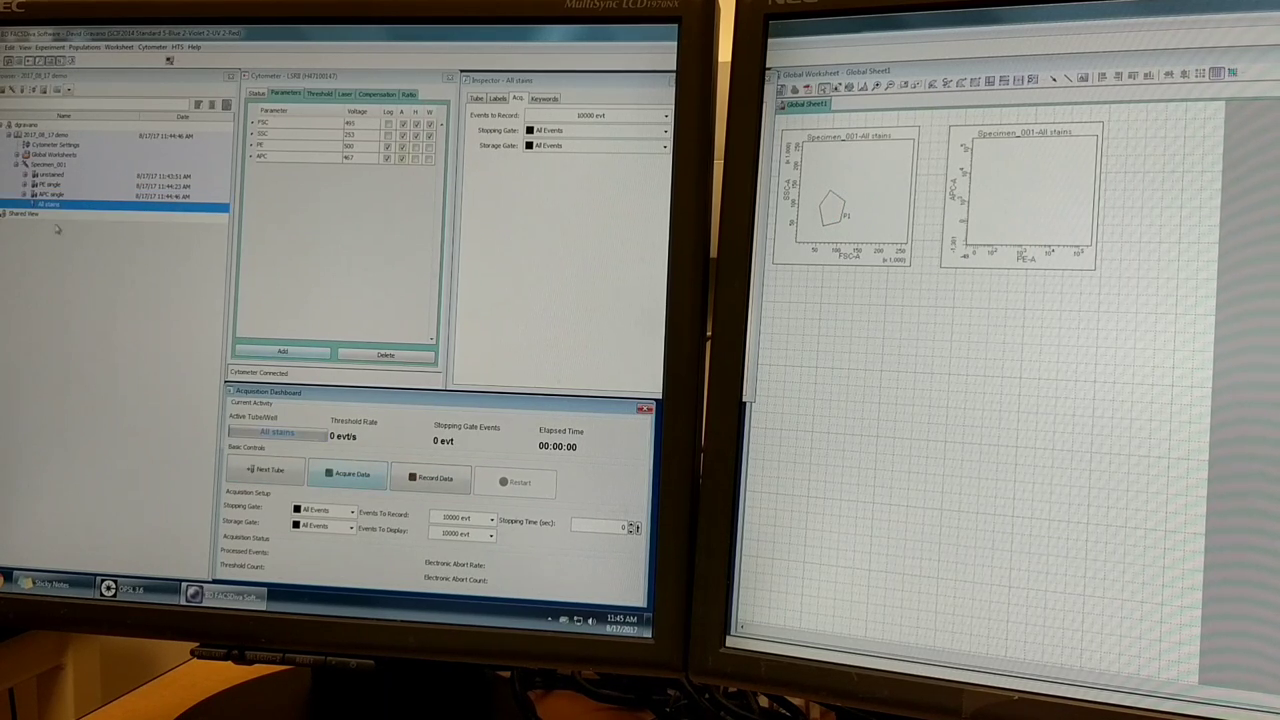
# Step: Record 10,000 events from the All stains tube and add a population statistics table to the worksheet
pyautogui.click(348, 472)
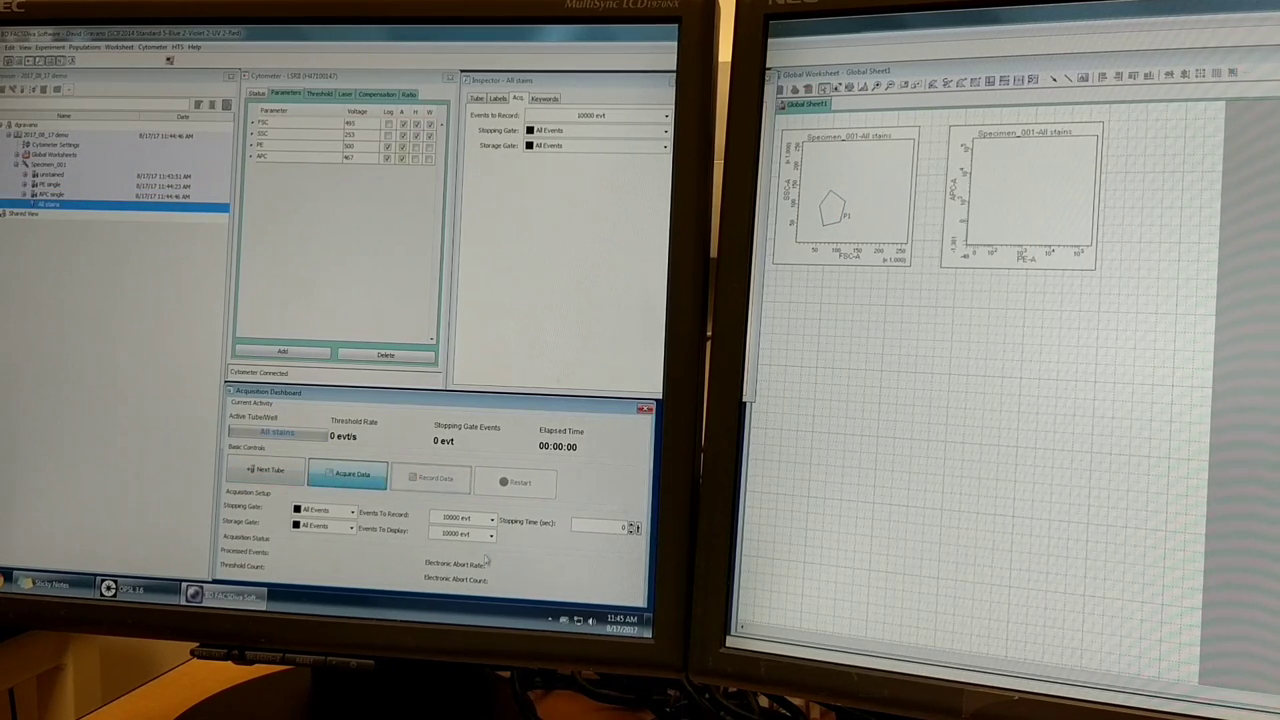
pyautogui.click(348, 472)
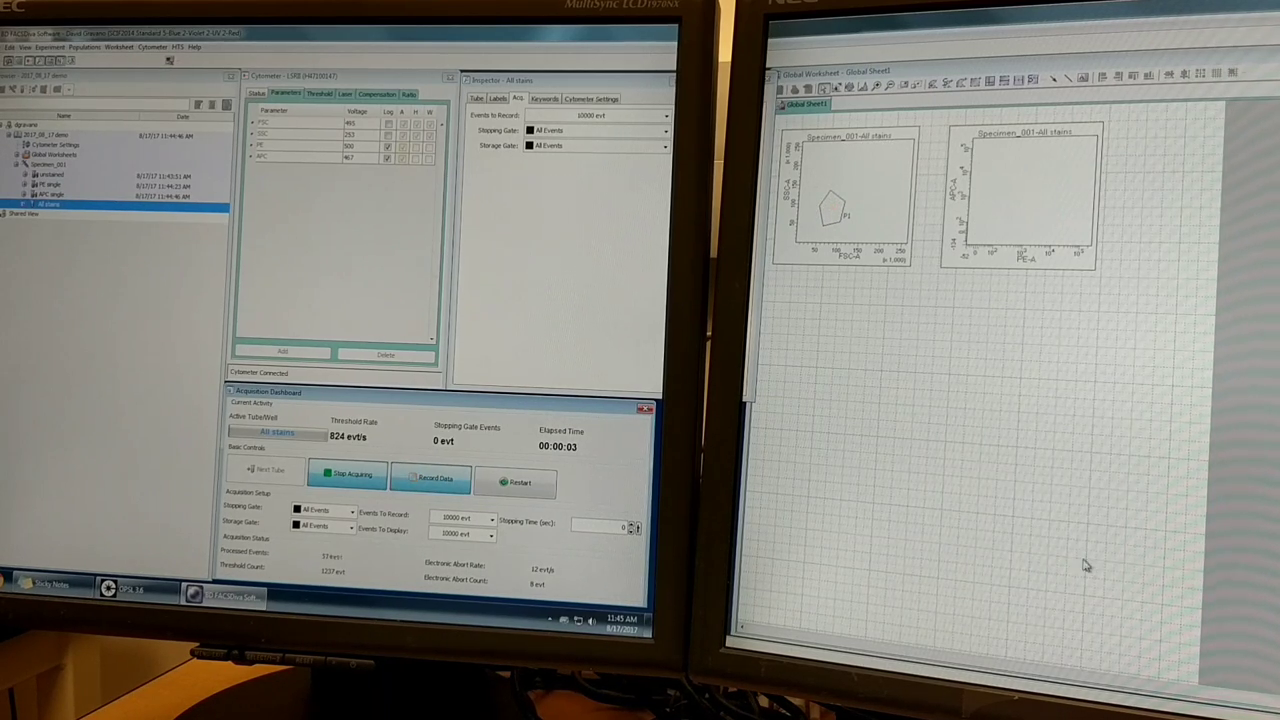
pyautogui.click(430, 476)
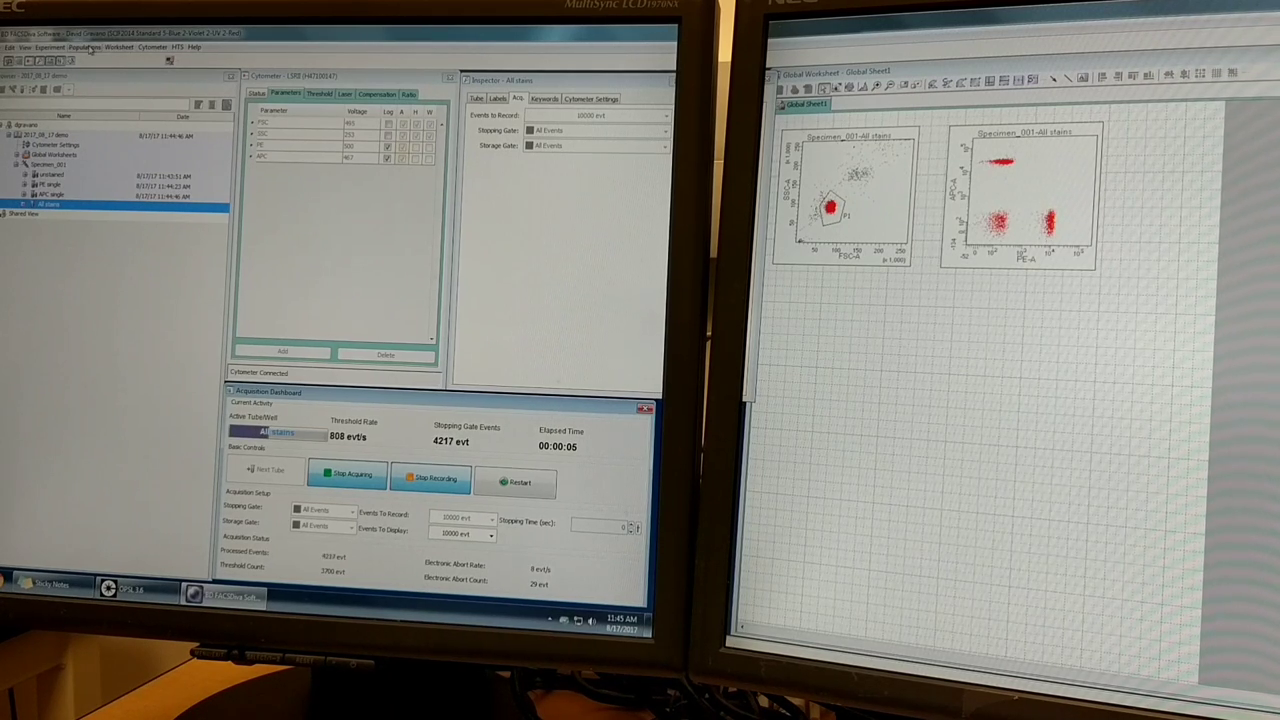
pyautogui.click(84, 48)
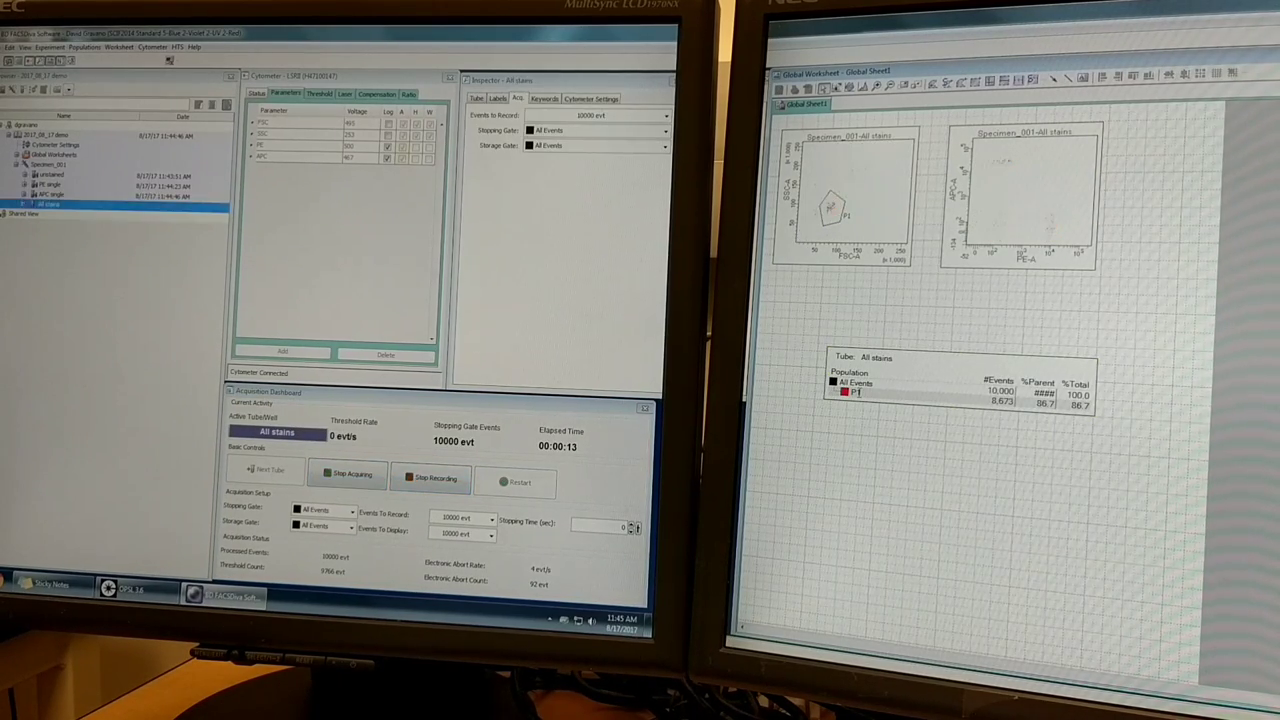
# Step: Gate the bead clusters on the APC vs PE plot as P2, P3 and P4 while acquiring
pyautogui.click(348, 474)
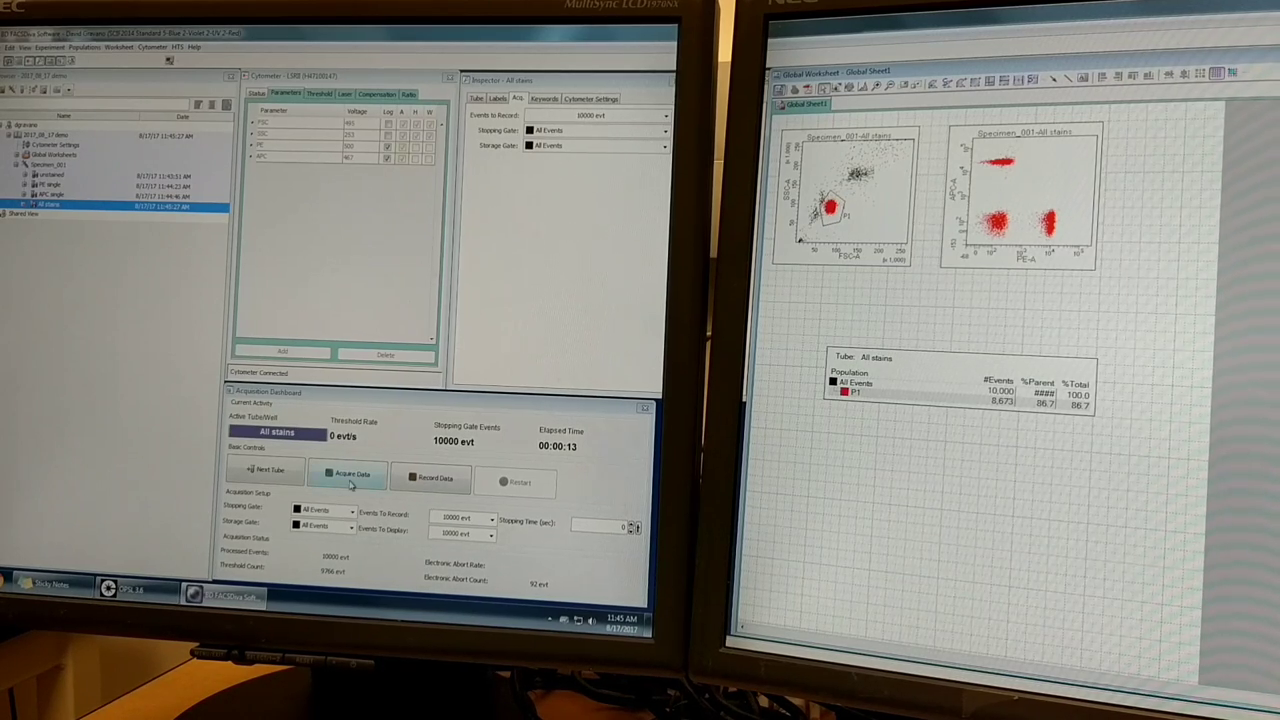
pyautogui.moveTo(348, 482)
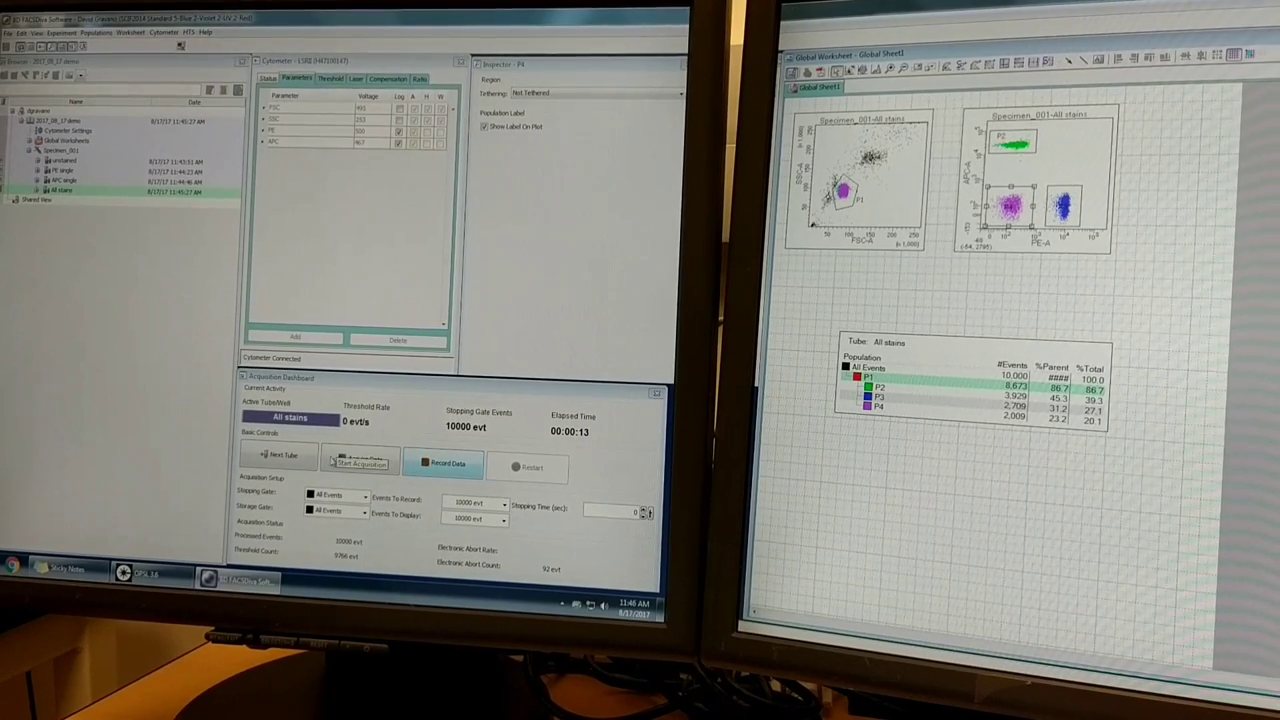
pyautogui.click(360, 460)
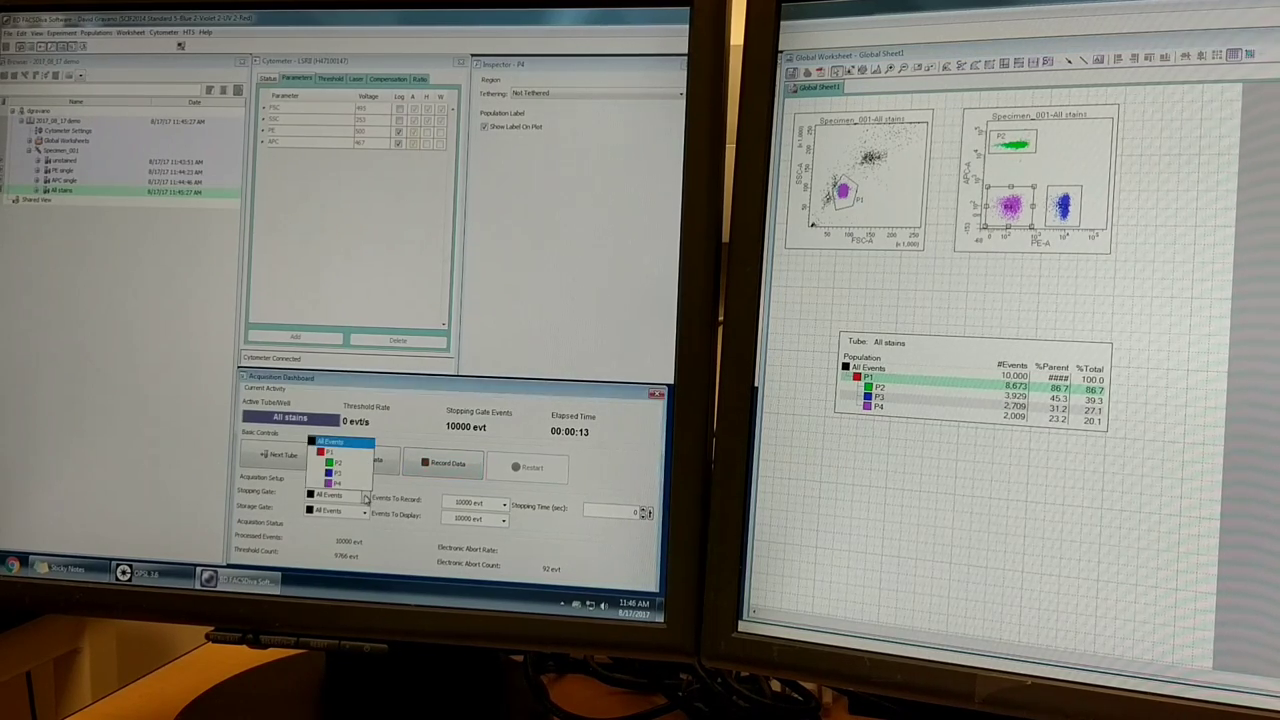
# Step: Set the stopping gate and the storage gate to the P1 bead population instead of All Events
pyautogui.click(338, 464)
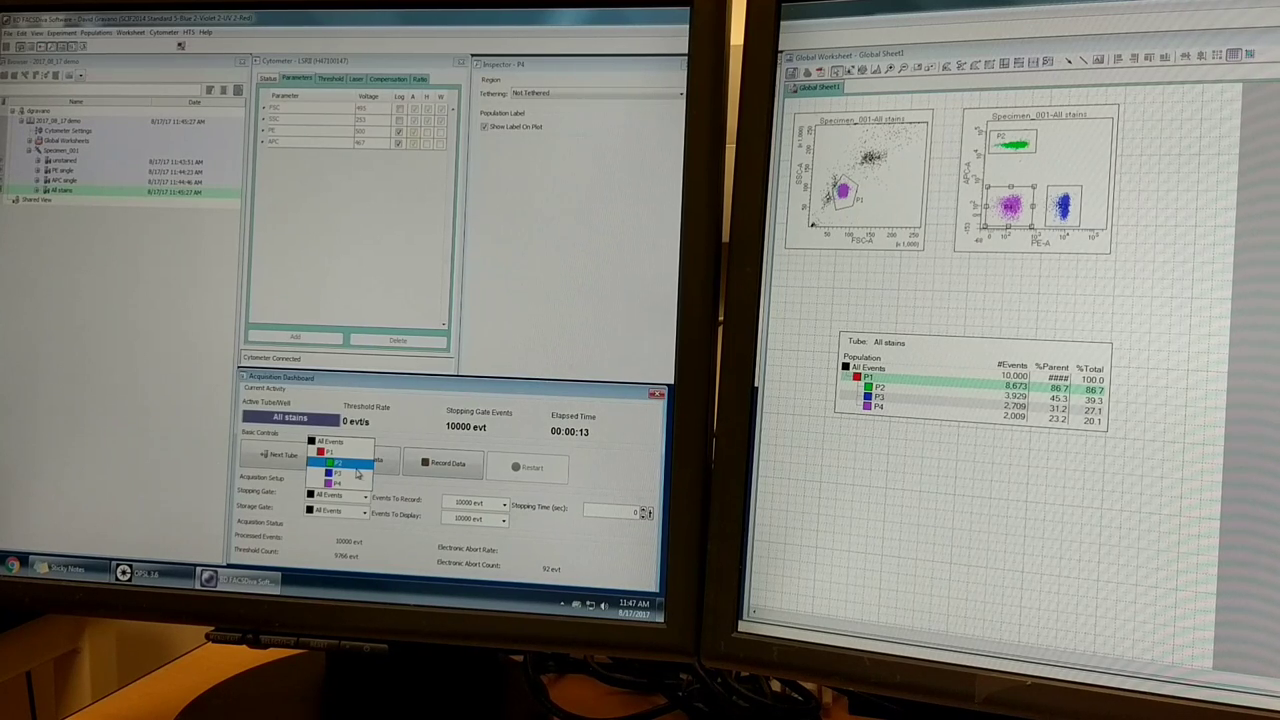
pyautogui.click(336, 464)
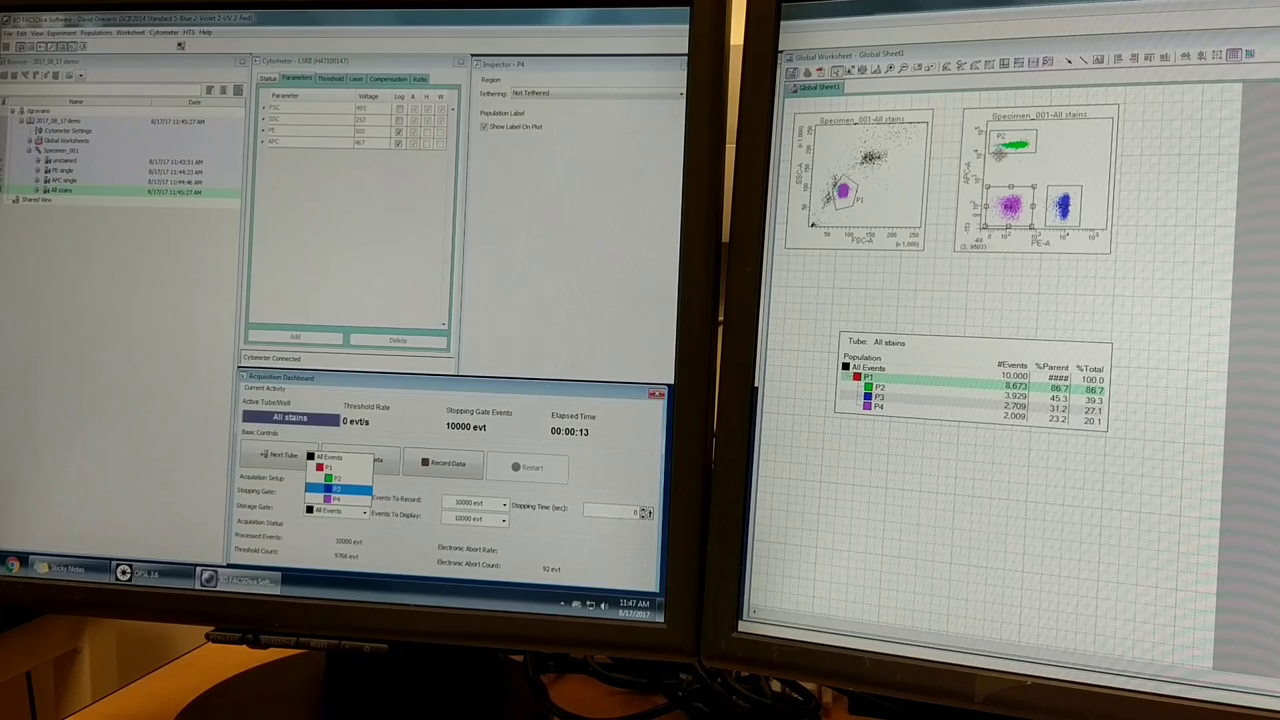
pyautogui.click(336, 488)
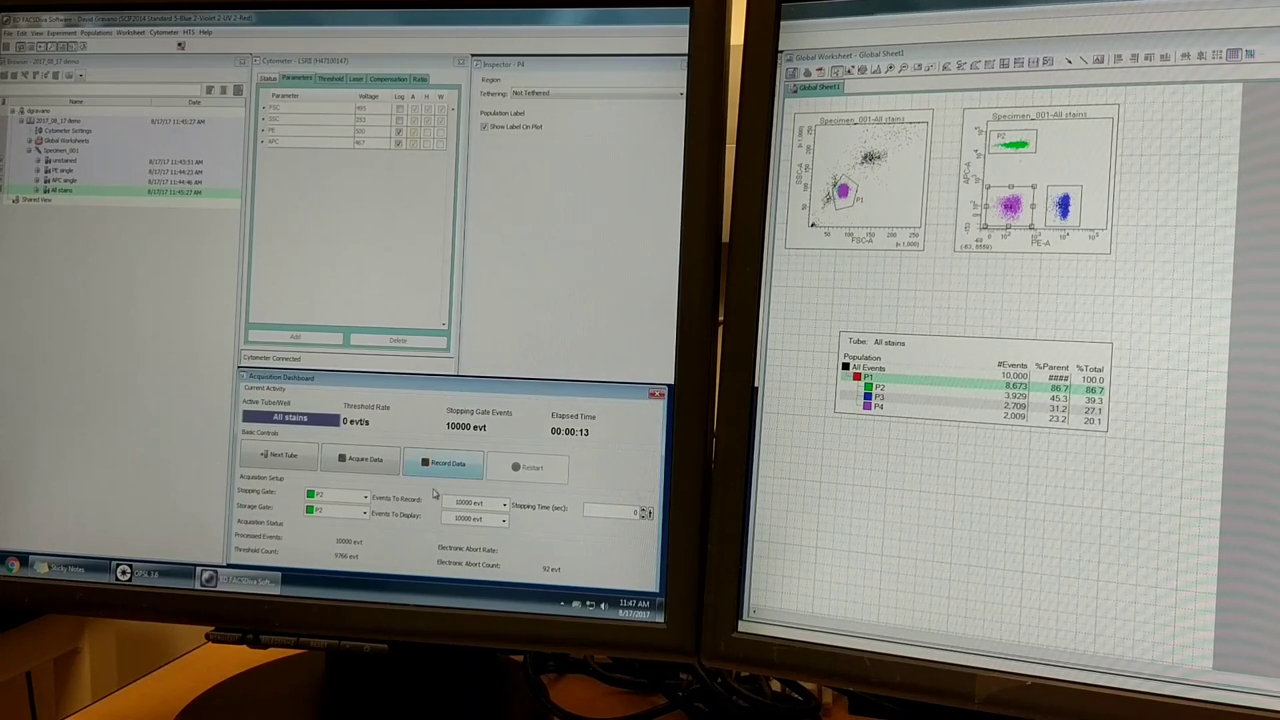
pyautogui.click(336, 512)
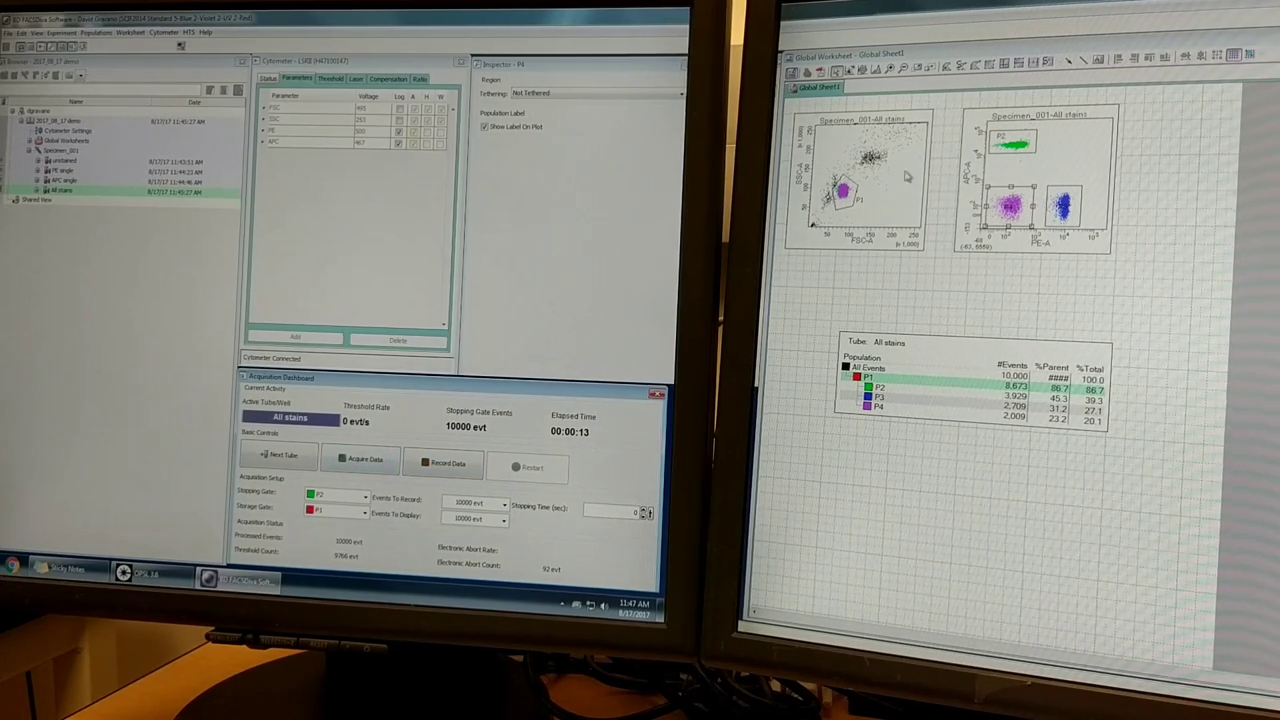
pyautogui.moveTo(880, 160)
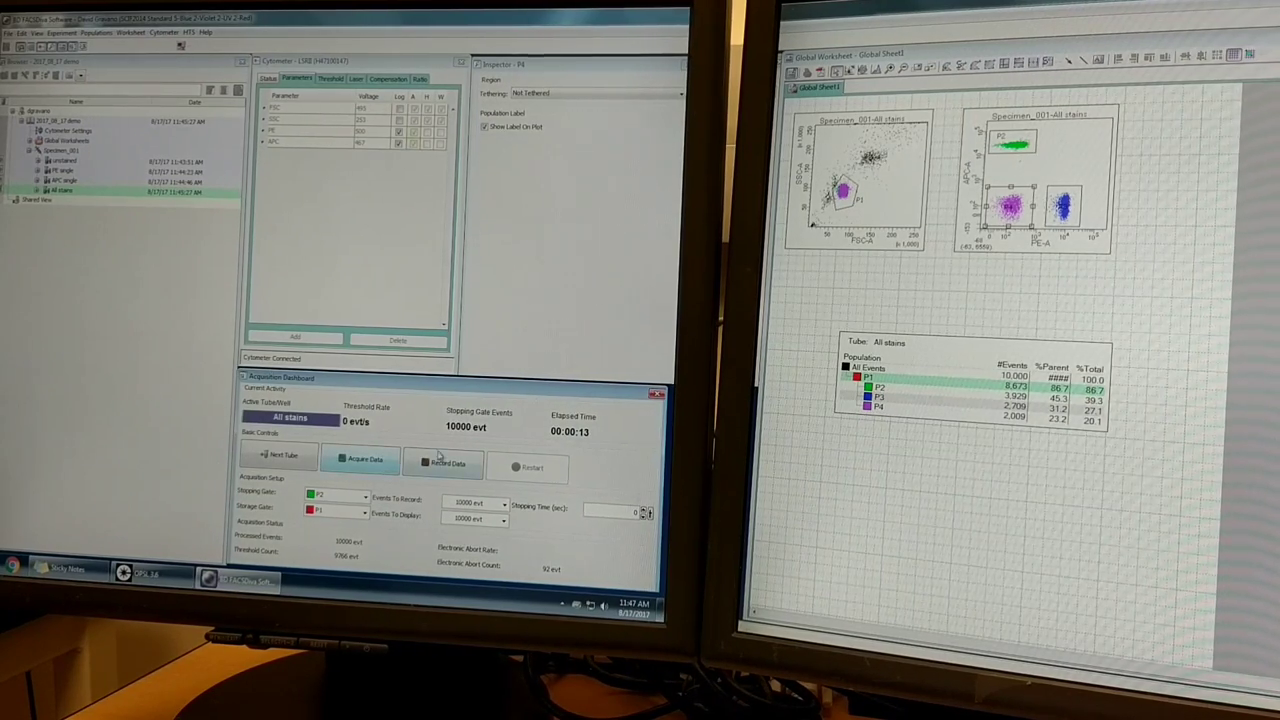
# Step: Review the PE single and unstained tubes, then show the experiment's properties in the Inspector
pyautogui.click(444, 464)
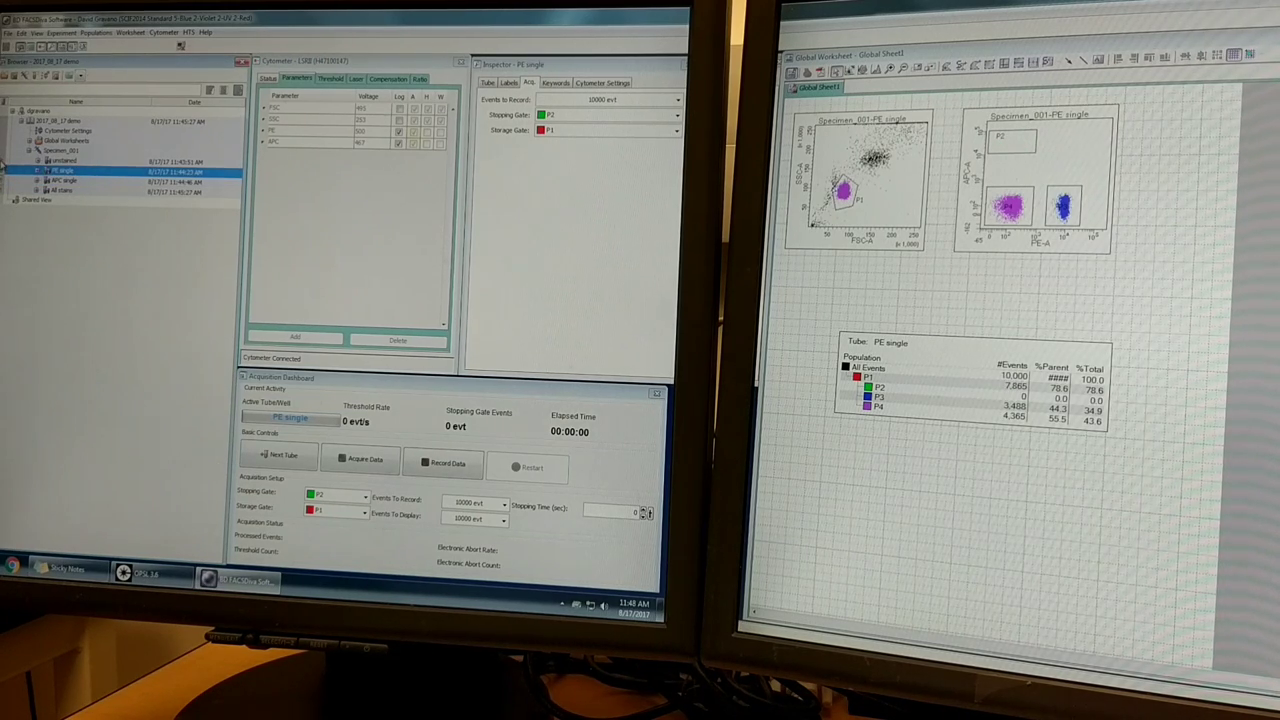
pyautogui.click(64, 160)
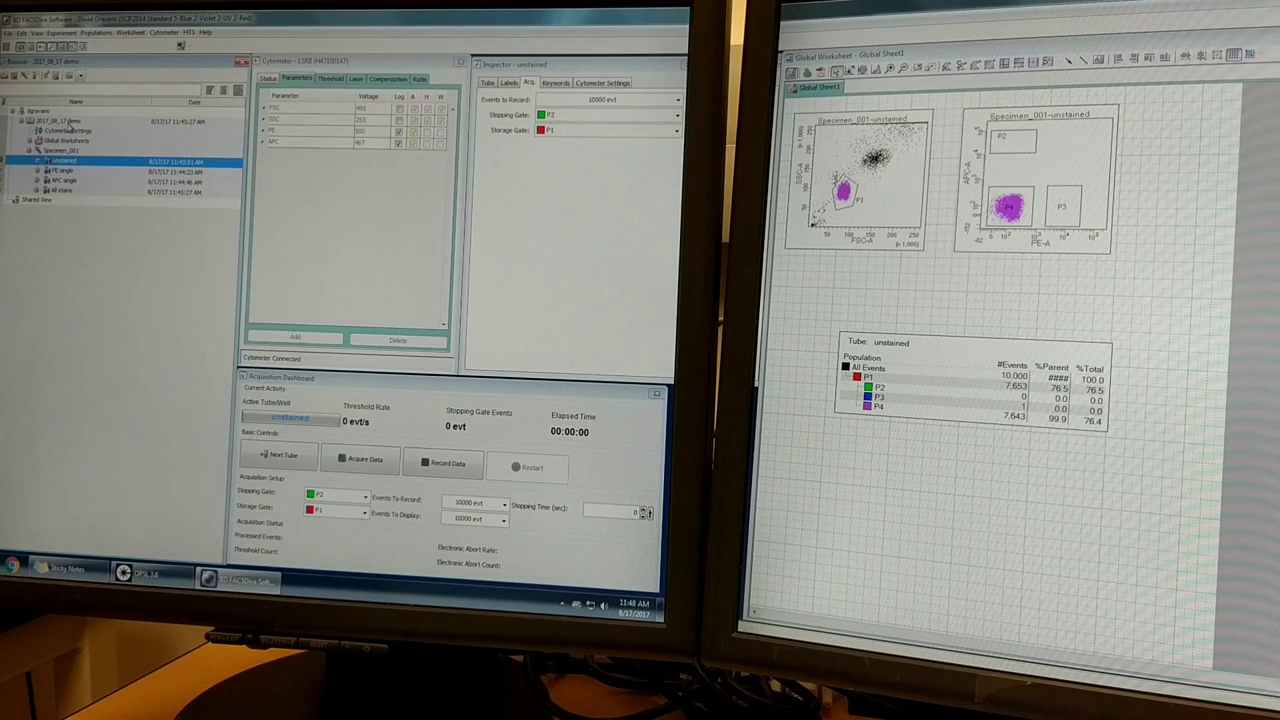
pyautogui.click(488, 82)
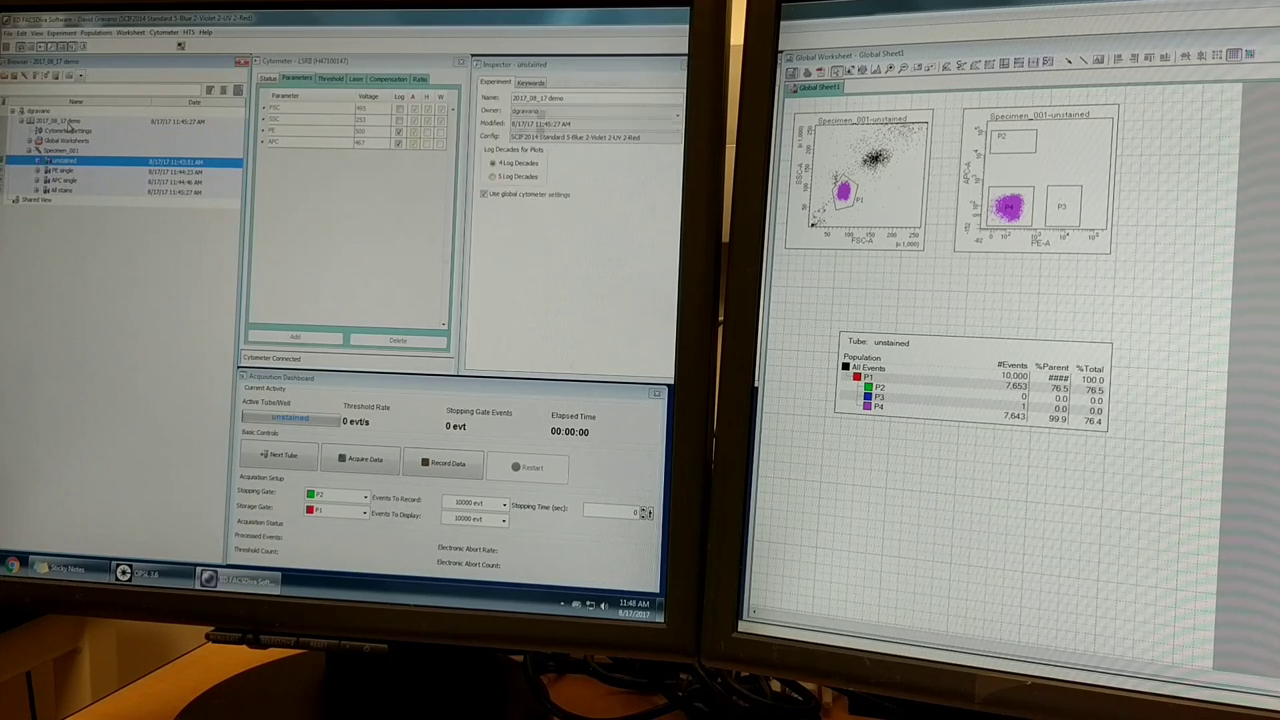
# Step: Export the demo experiment as an experiment file to the confirmed destination folder
pyautogui.click(64, 122)
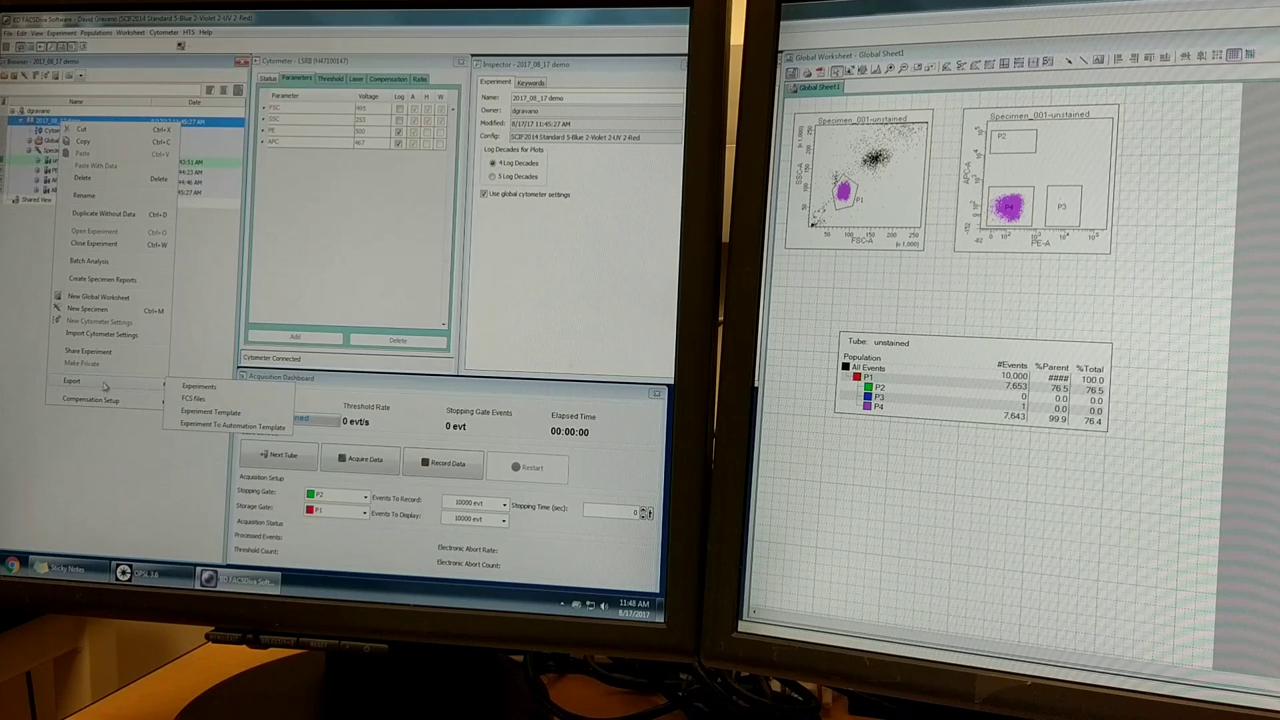
pyautogui.click(198, 386)
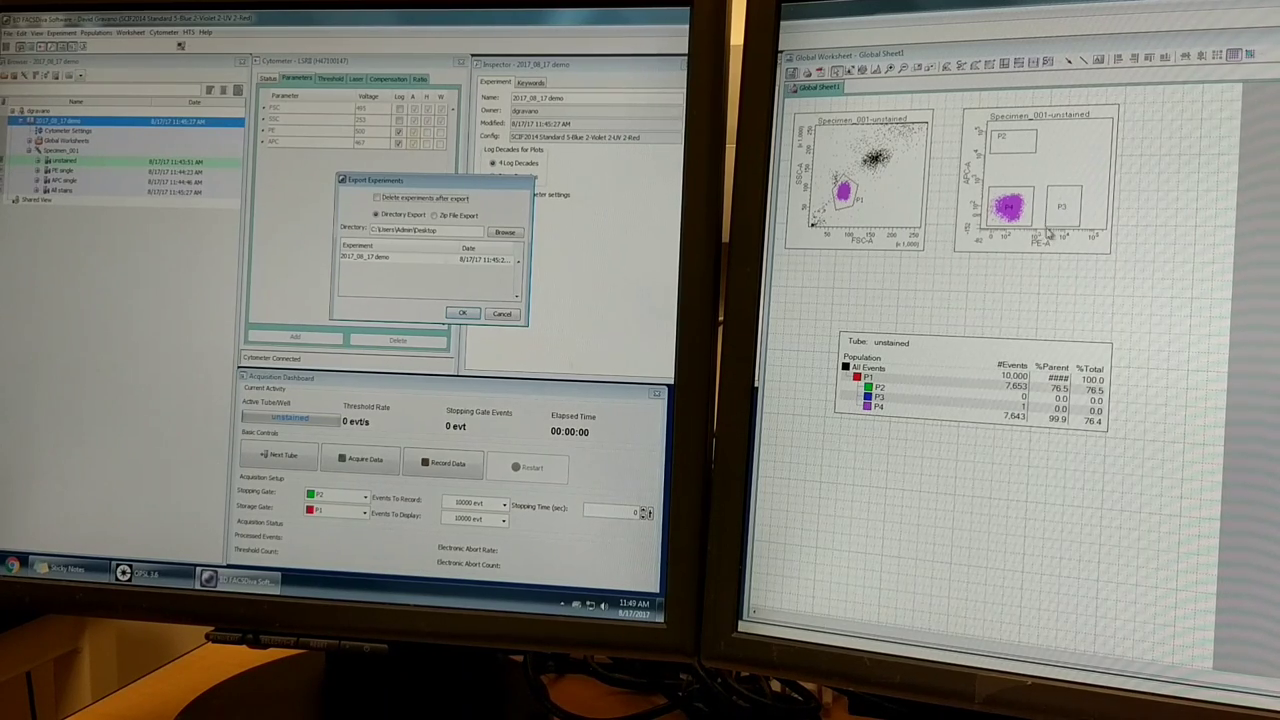
pyautogui.moveTo(948, 204)
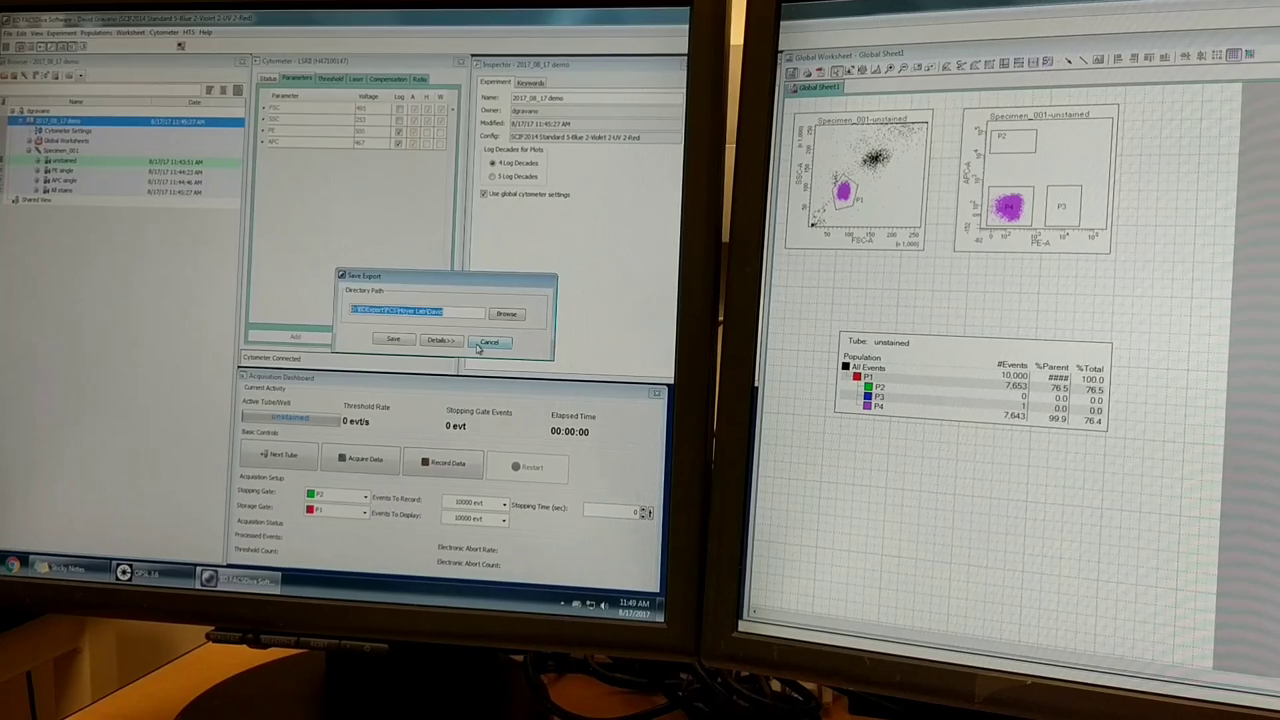
pyautogui.click(490, 342)
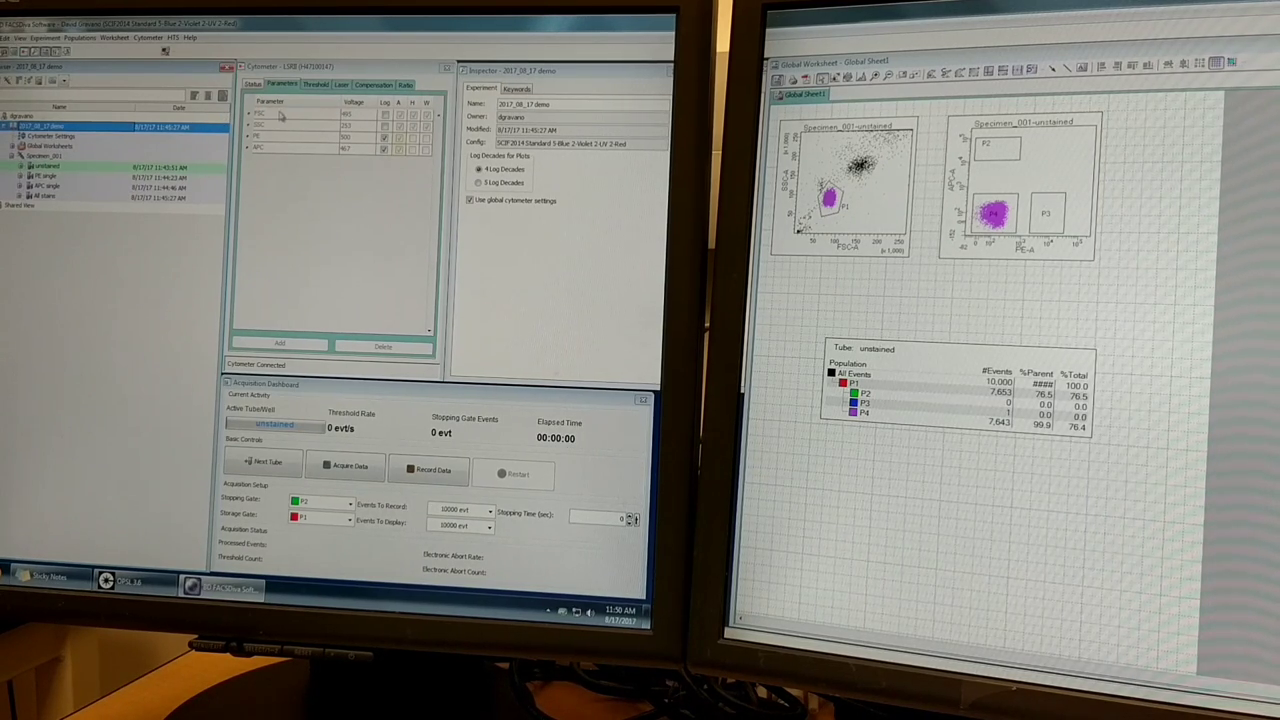
pyautogui.moveTo(304, 168)
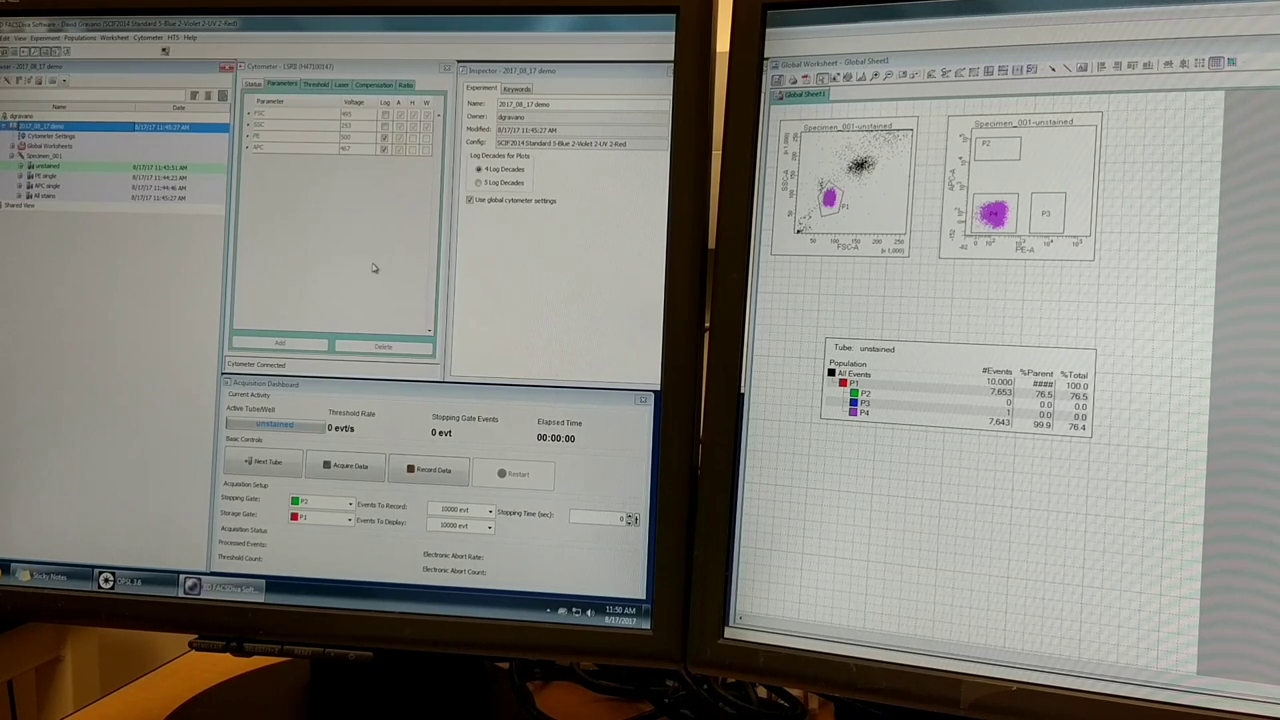
pyautogui.moveTo(336, 330)
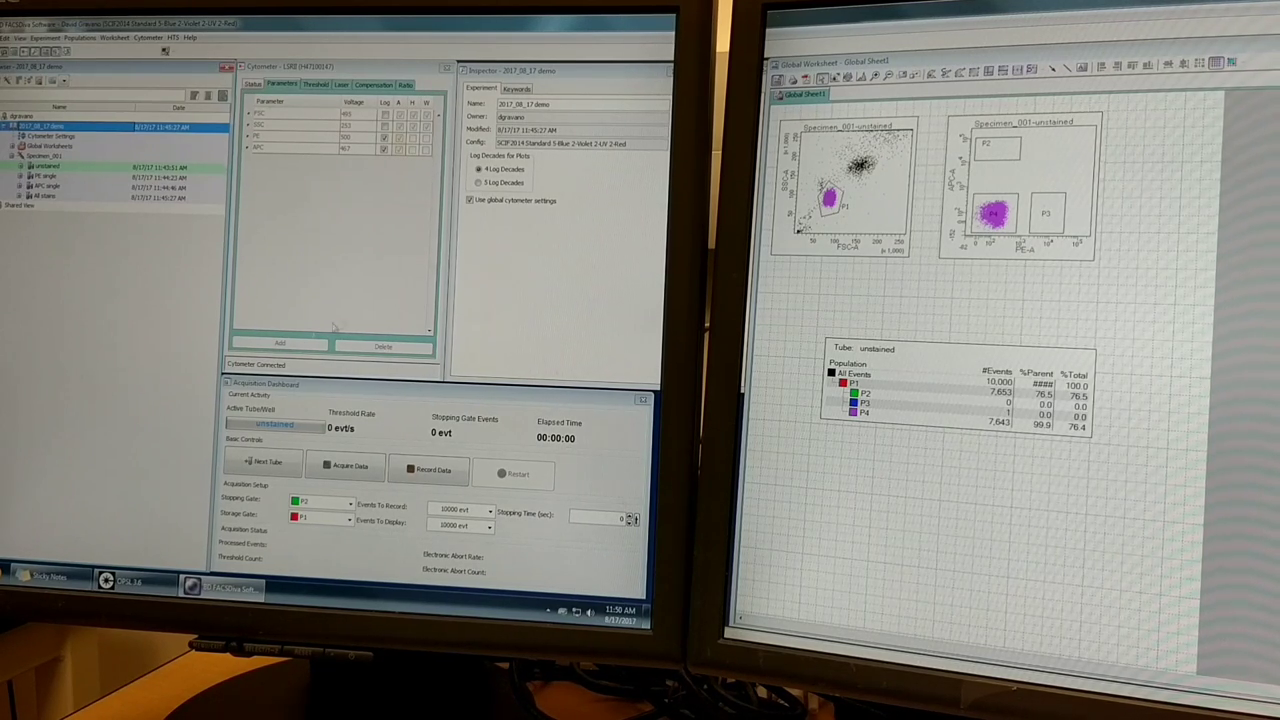